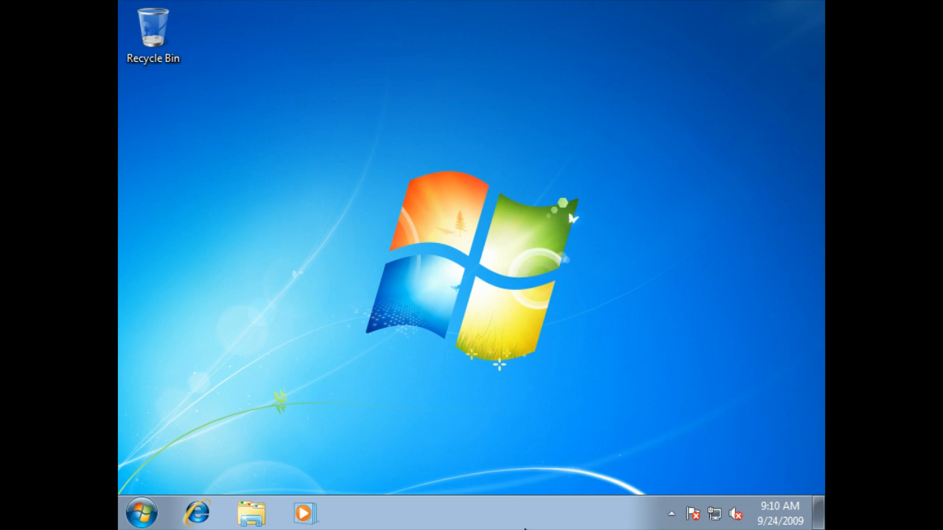
mouse_move(514, 527)
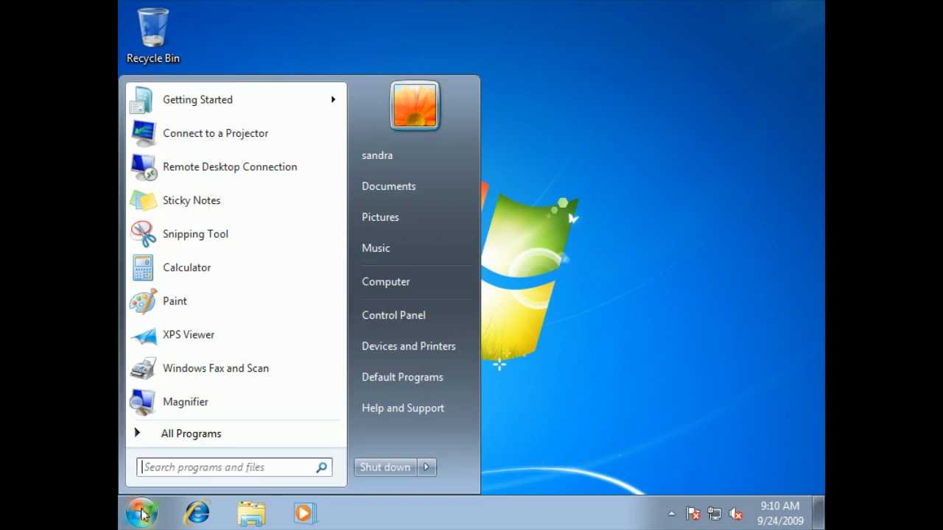
Step: Launch Command Prompt by searching for 'cmd' from the Start menu
left_click(234, 467)
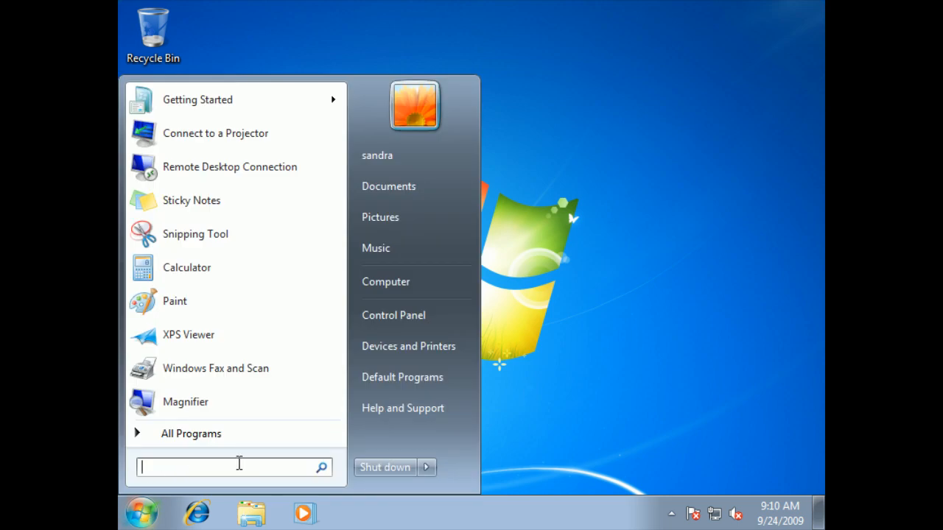
type("cmd")
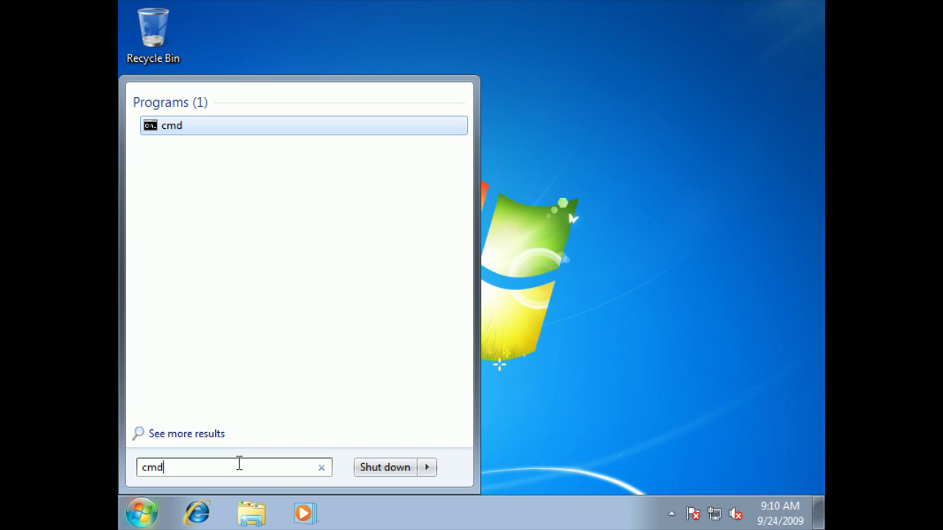
mouse_move(159, 129)
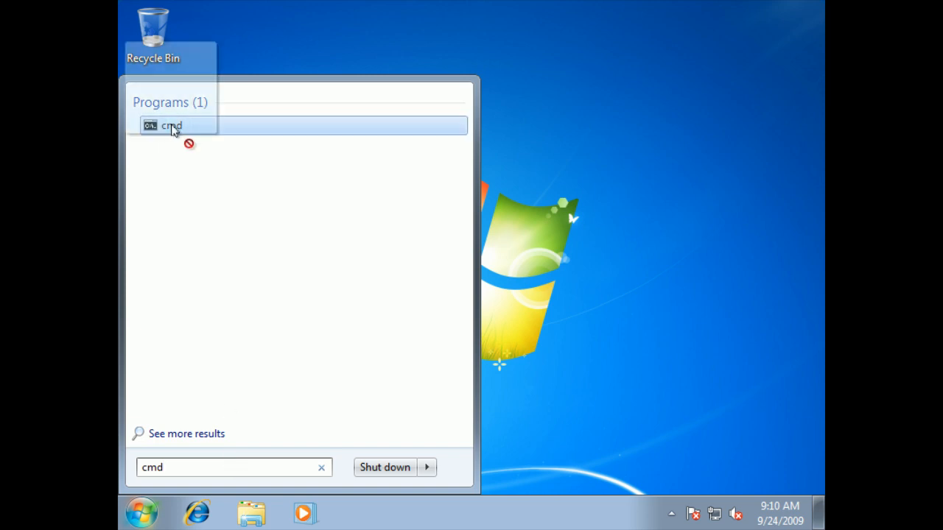
left_click(170, 125)
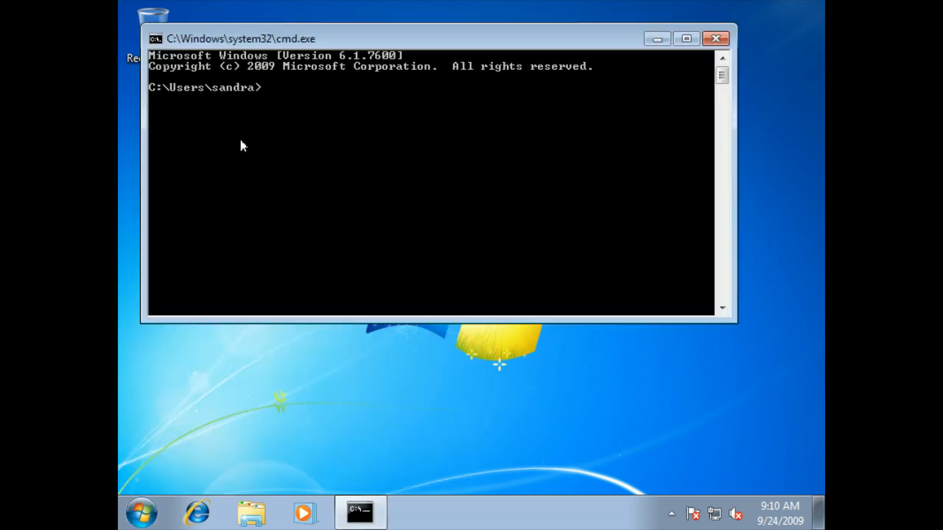
mouse_move(514, 155)
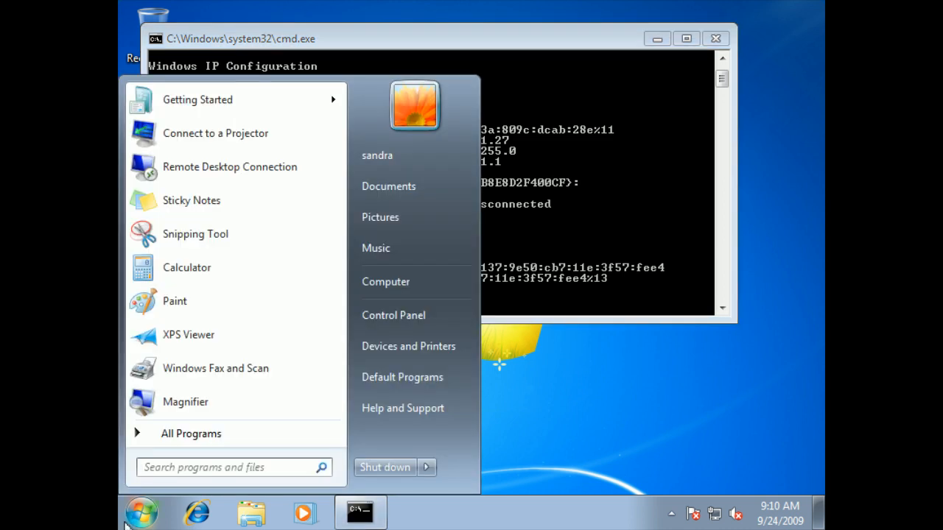
mouse_move(393, 314)
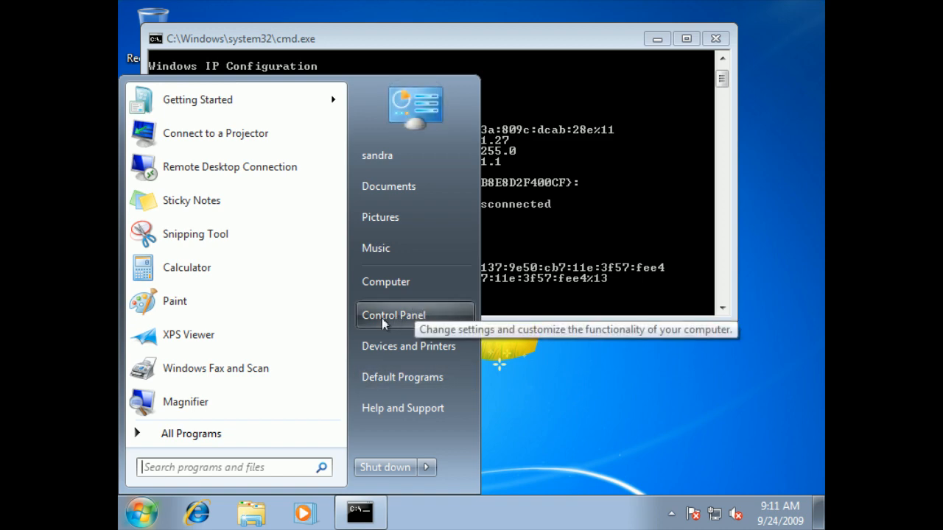
Step: Open Control Panel and go to its Network and Internet category
left_click(394, 315)
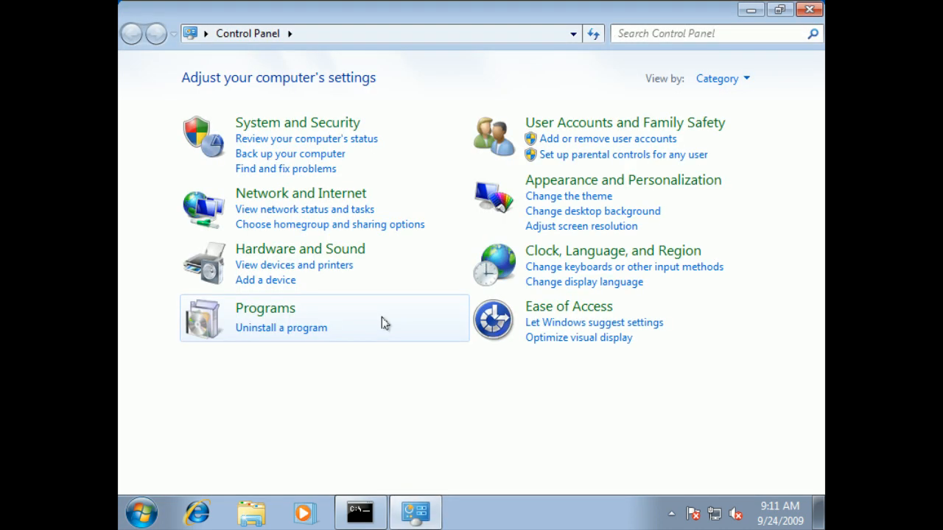
mouse_move(280, 193)
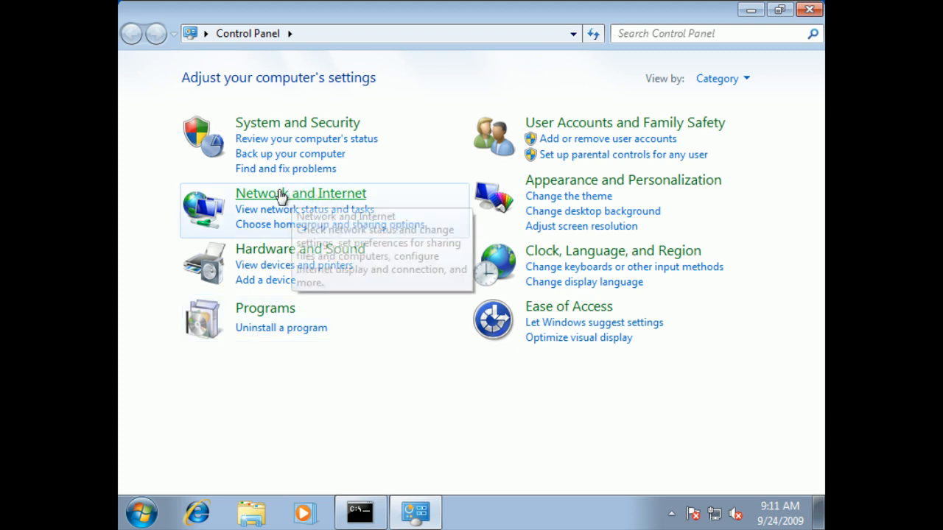
mouse_move(300, 193)
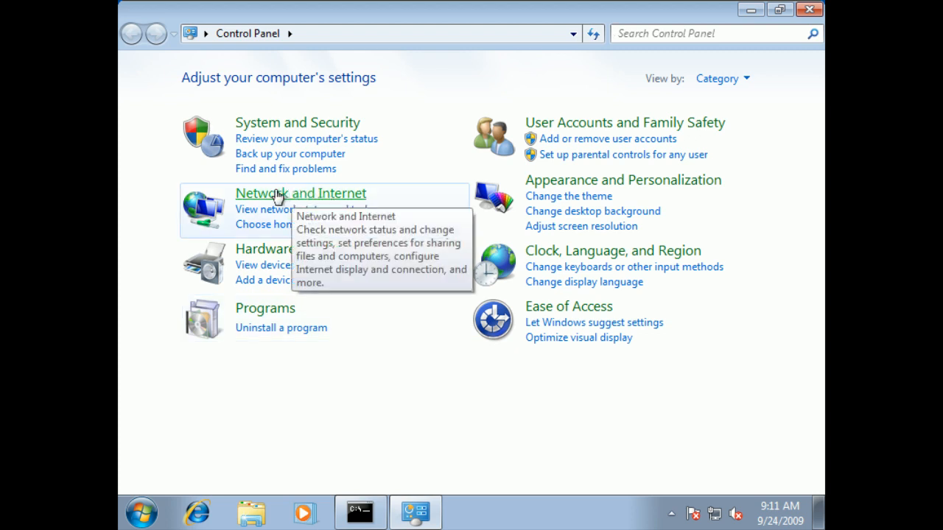
left_click(301, 193)
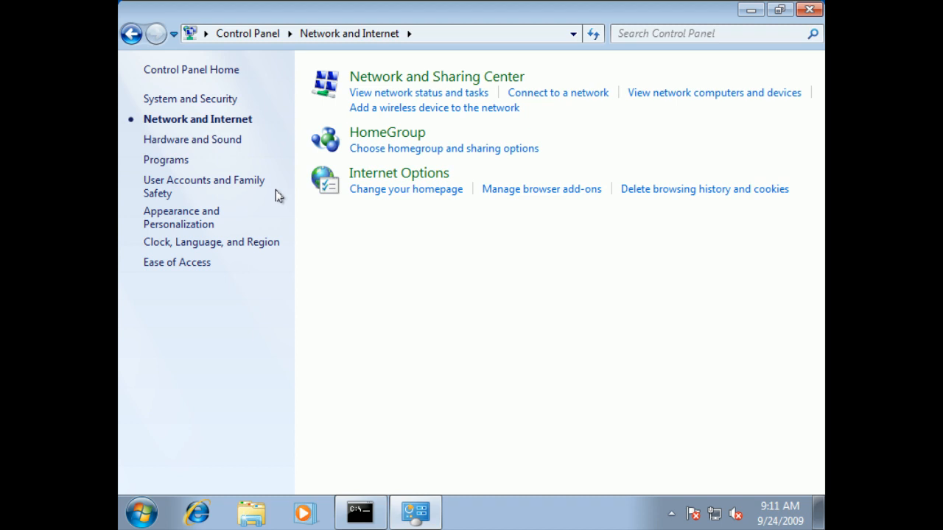
mouse_move(435, 76)
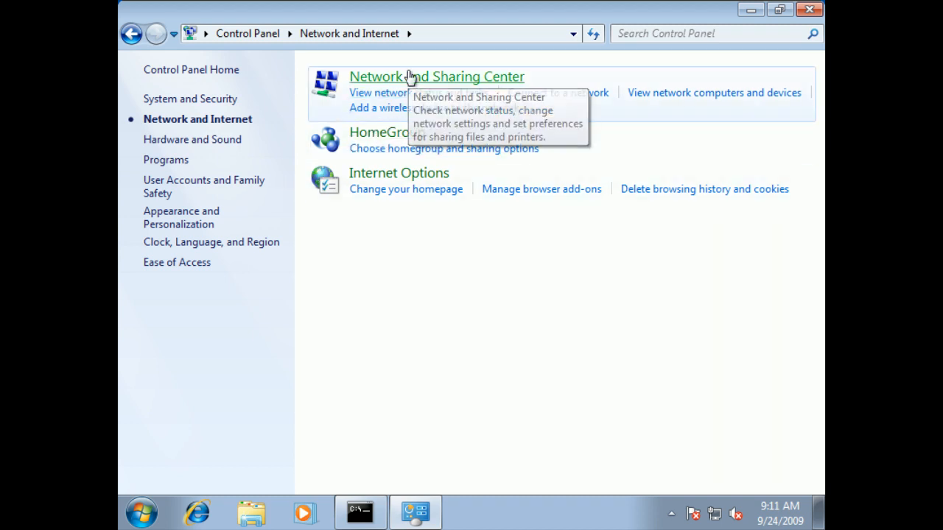
mouse_move(436, 76)
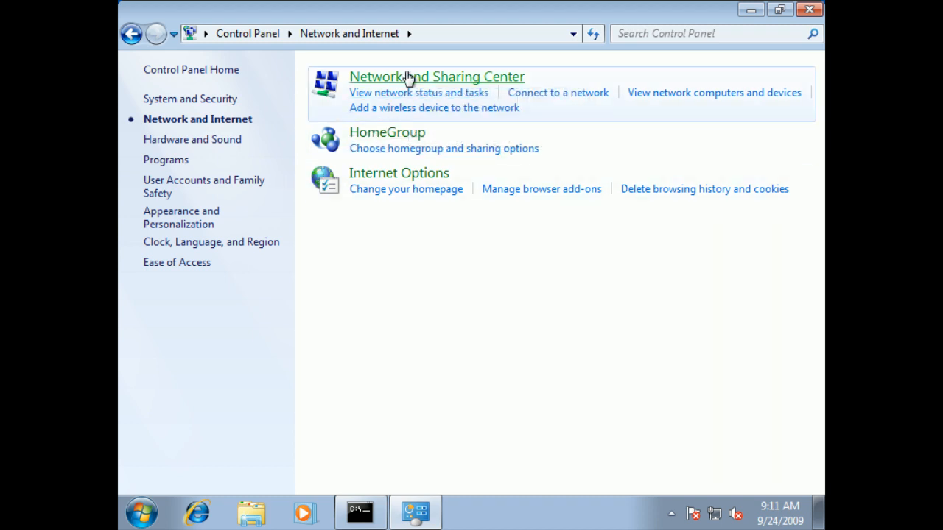
Step: Open Network and Sharing Center to review the active Work network and map
left_click(436, 77)
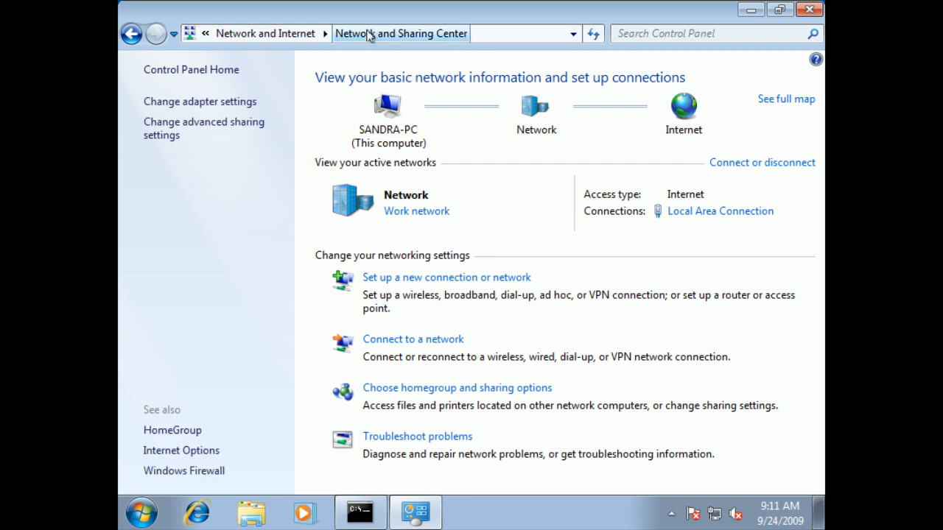
mouse_move(253, 189)
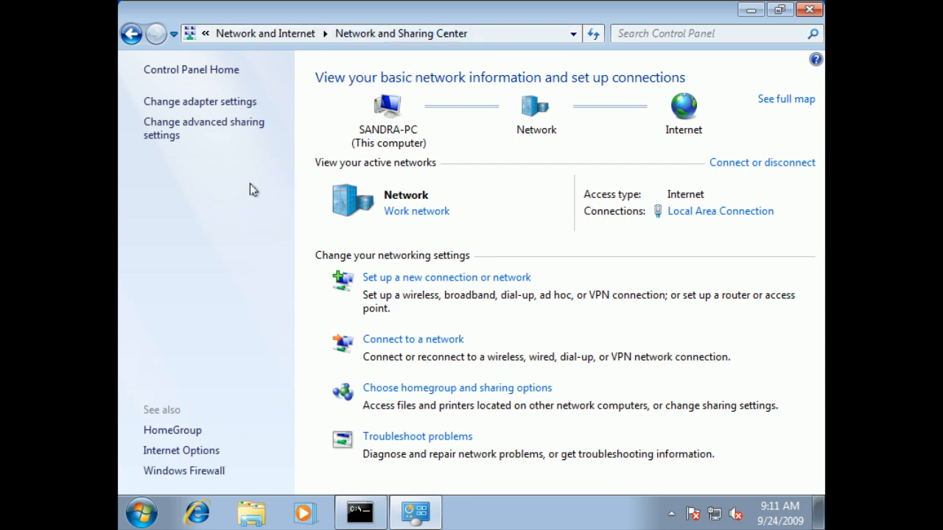
mouse_move(603, 237)
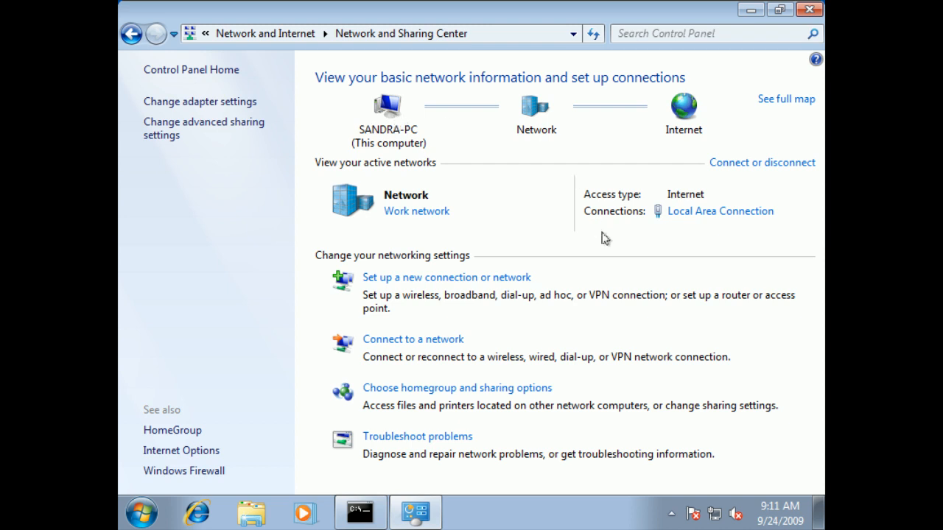
mouse_move(356, 86)
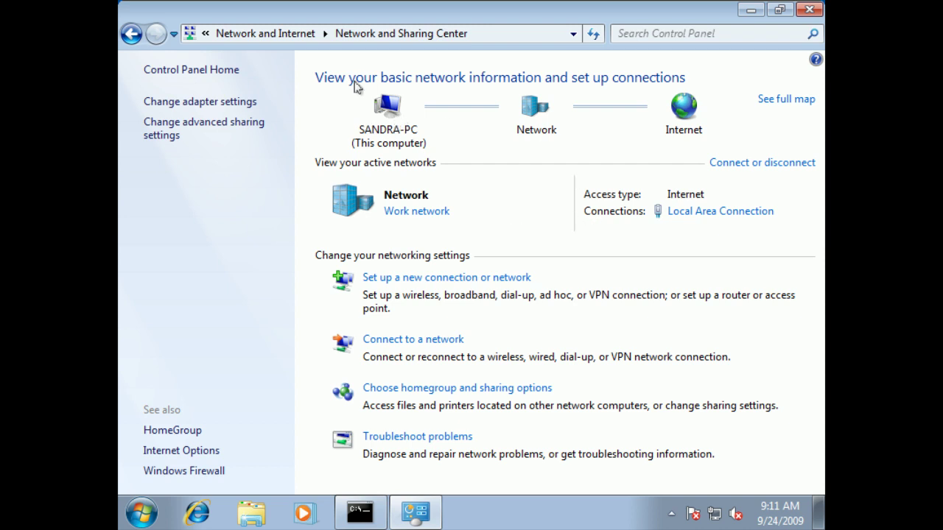
mouse_move(670, 226)
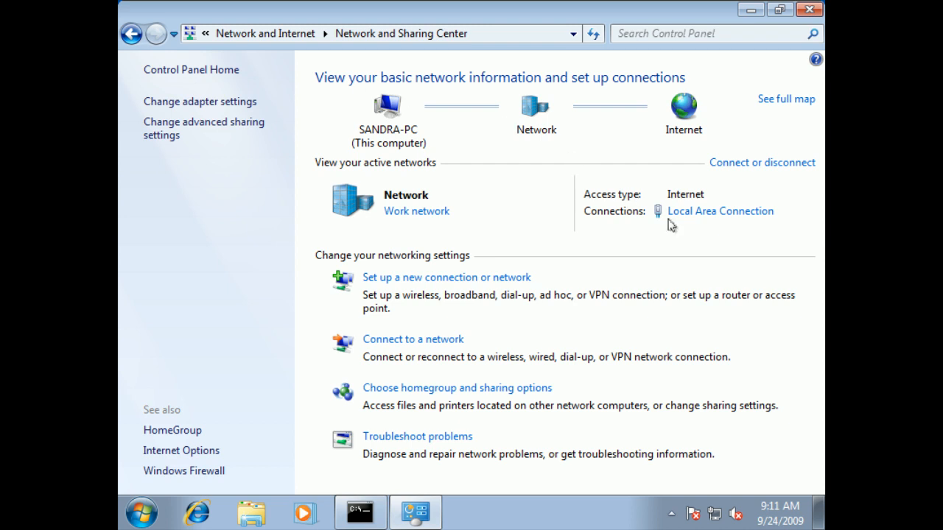
mouse_move(681, 218)
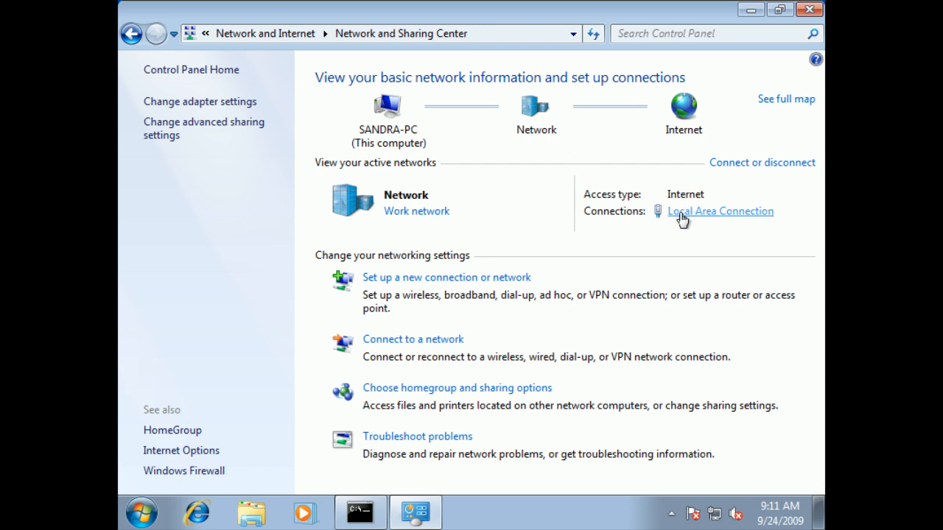
mouse_move(726, 221)
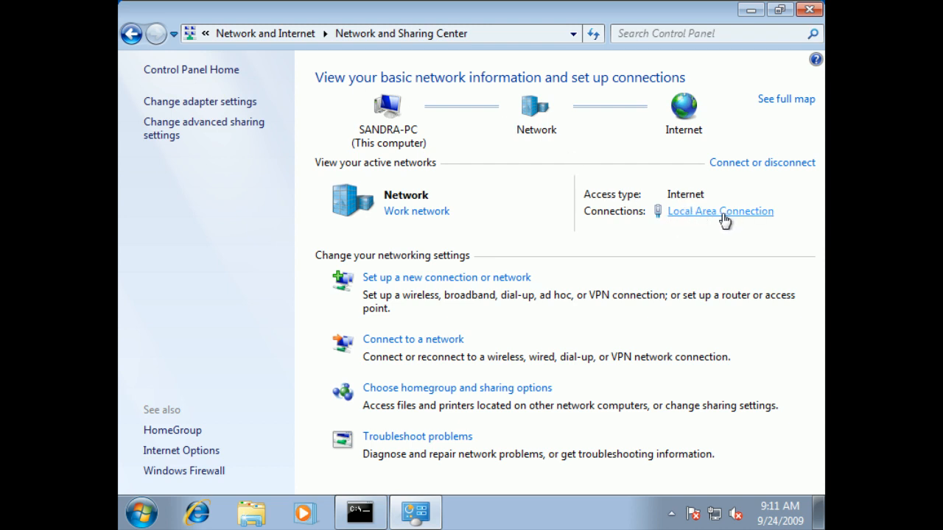
mouse_move(635, 212)
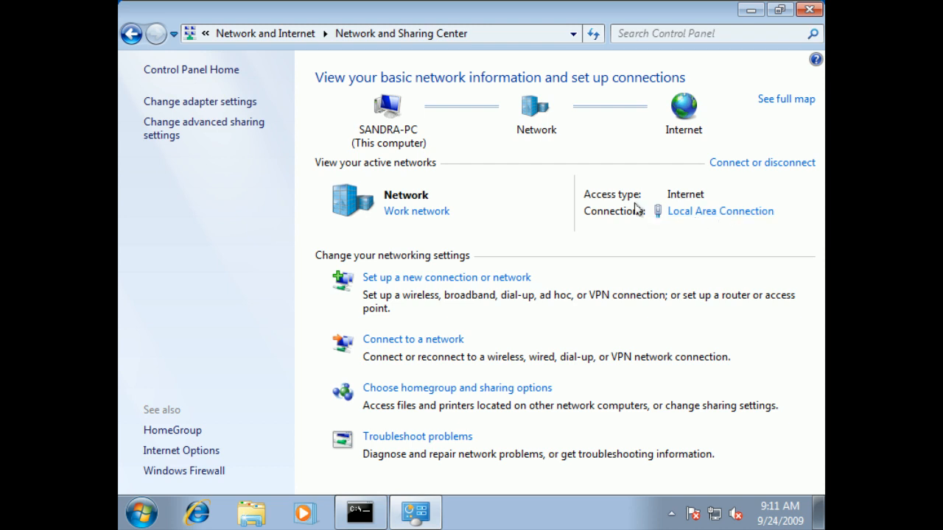
mouse_move(658, 243)
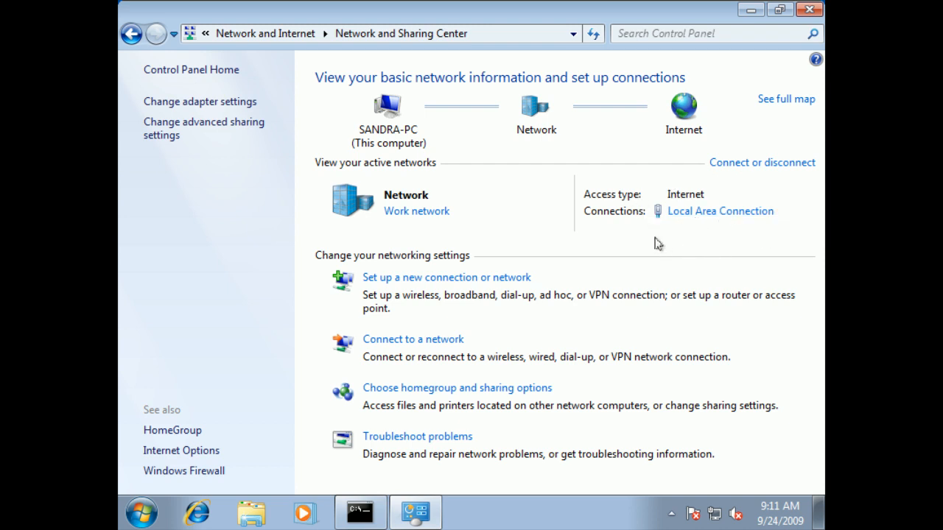
mouse_move(691, 82)
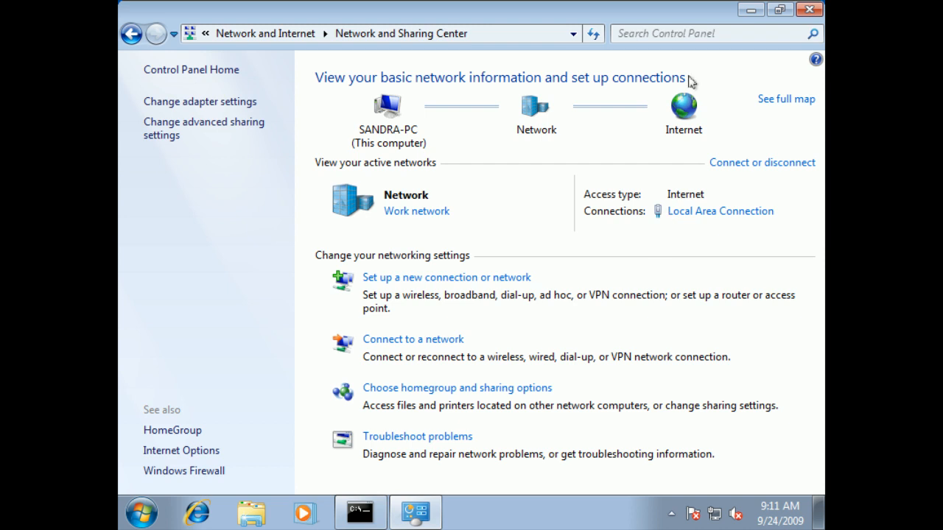
mouse_move(379, 104)
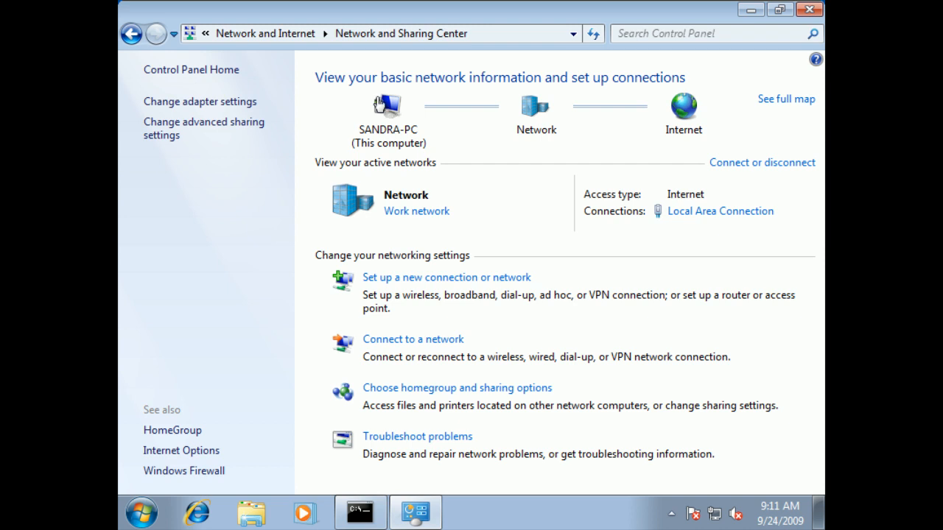
mouse_move(529, 104)
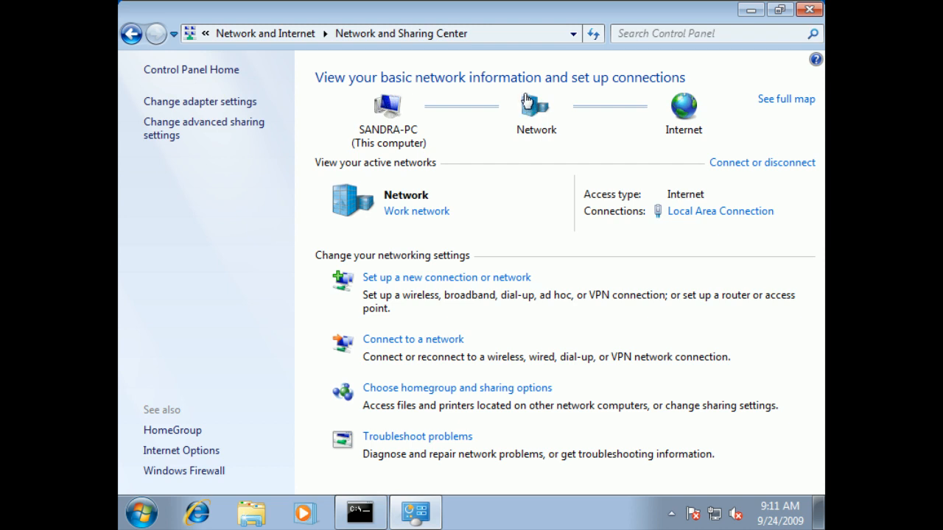
mouse_move(683, 91)
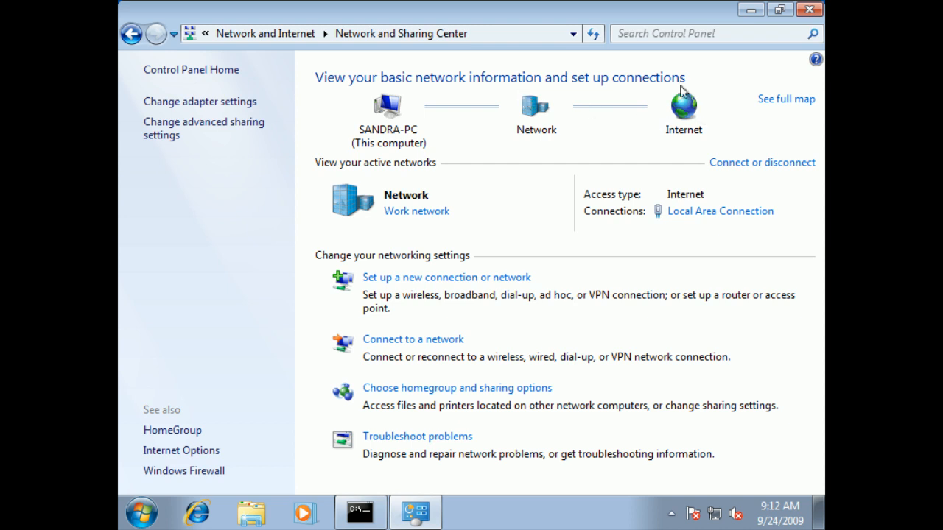
mouse_move(690, 120)
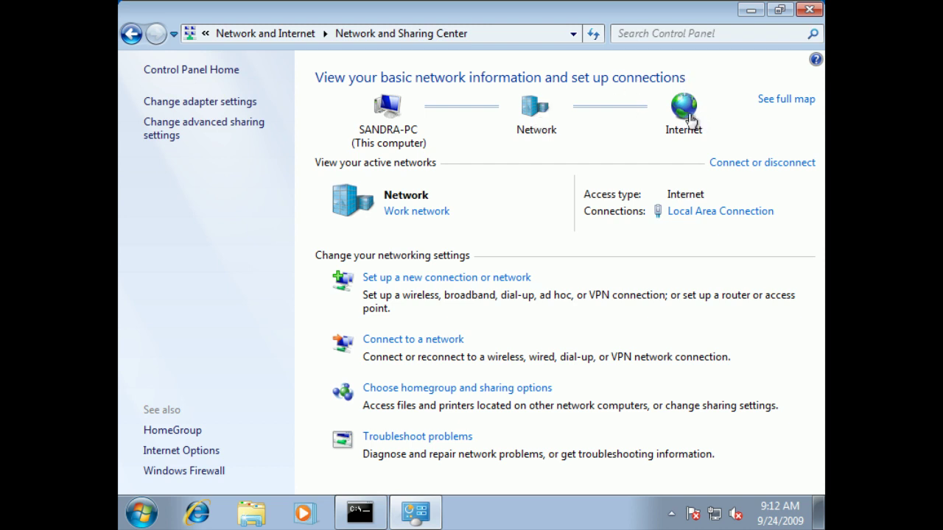
mouse_move(685, 117)
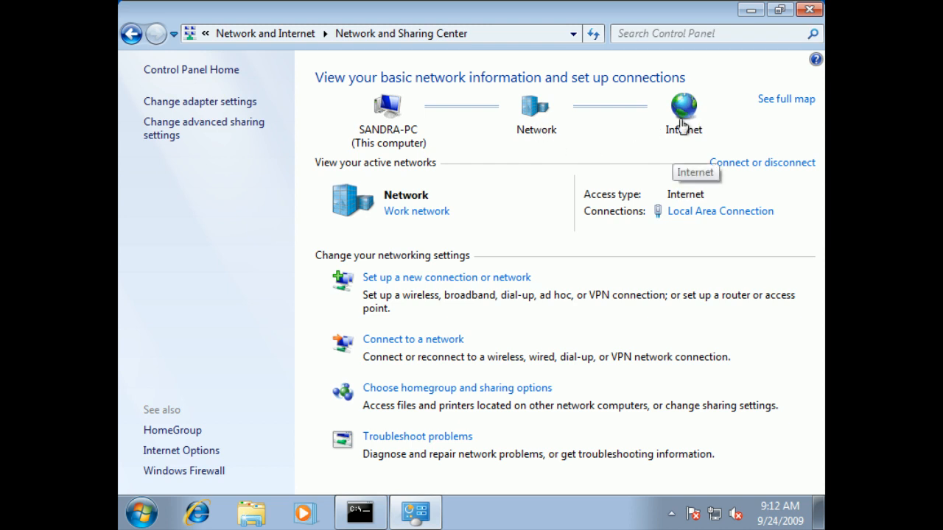
mouse_move(534, 108)
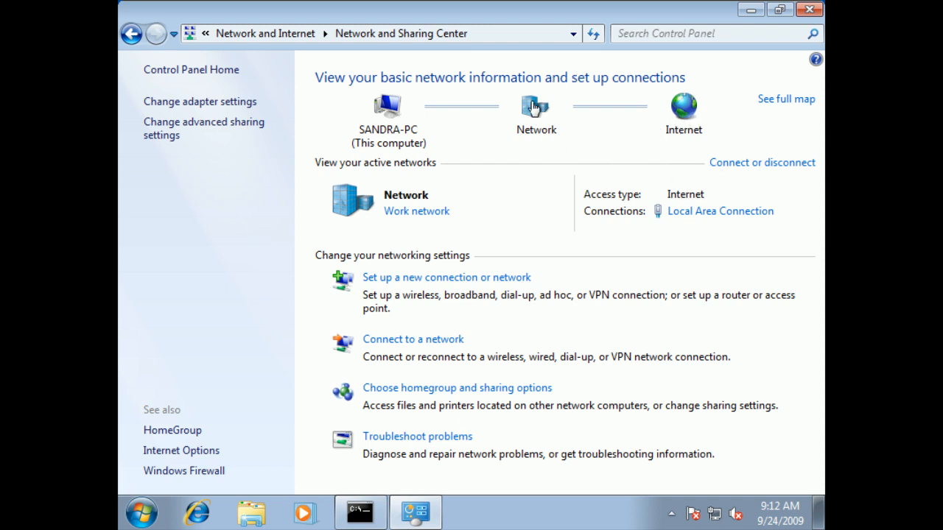
mouse_move(685, 109)
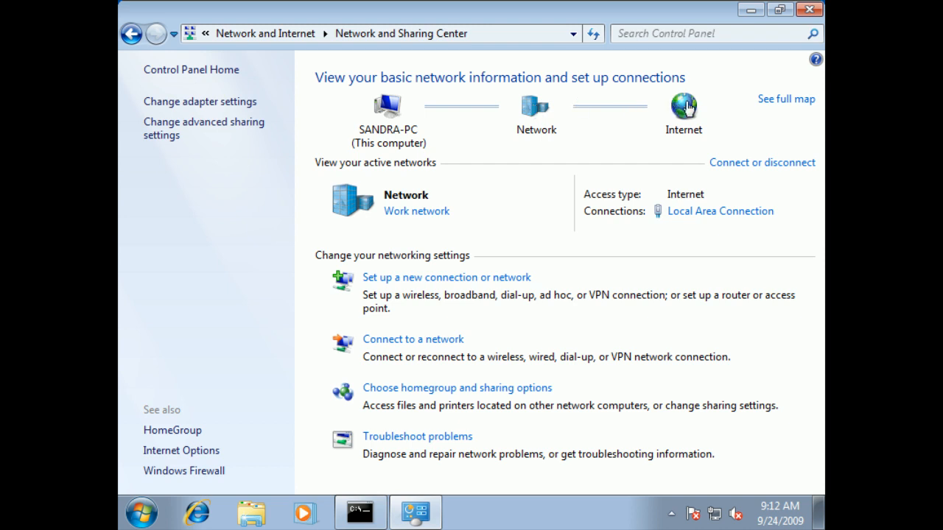
mouse_move(701, 112)
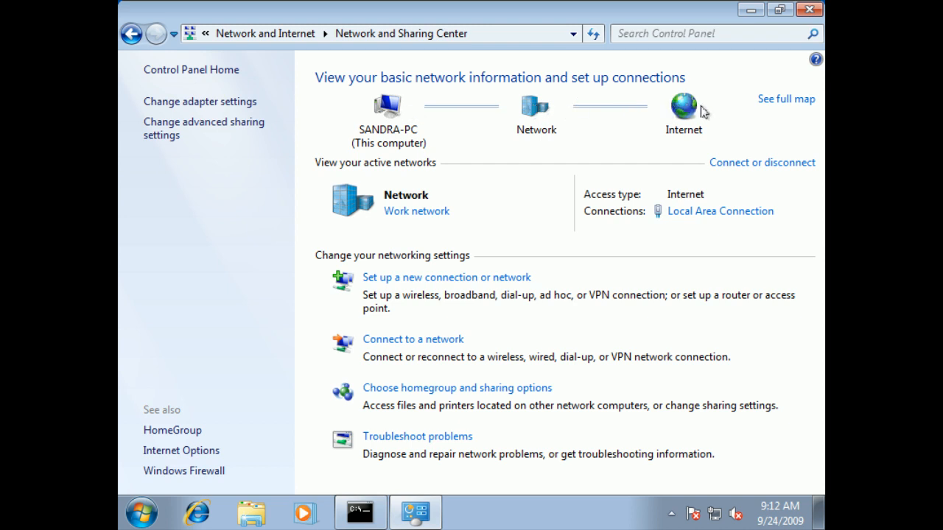
mouse_move(691, 114)
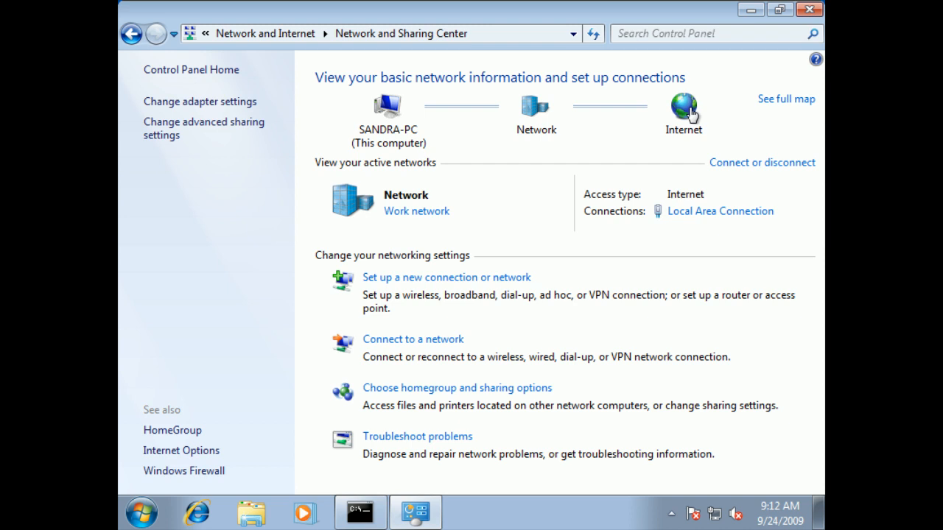
mouse_move(688, 102)
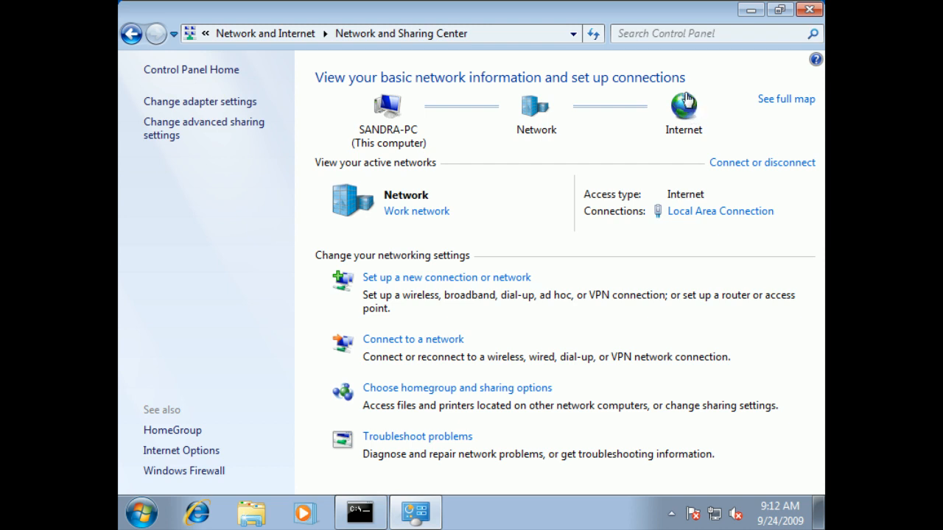
Step: View the full map of PCs, gateway and Internet, then close it
left_click(786, 98)
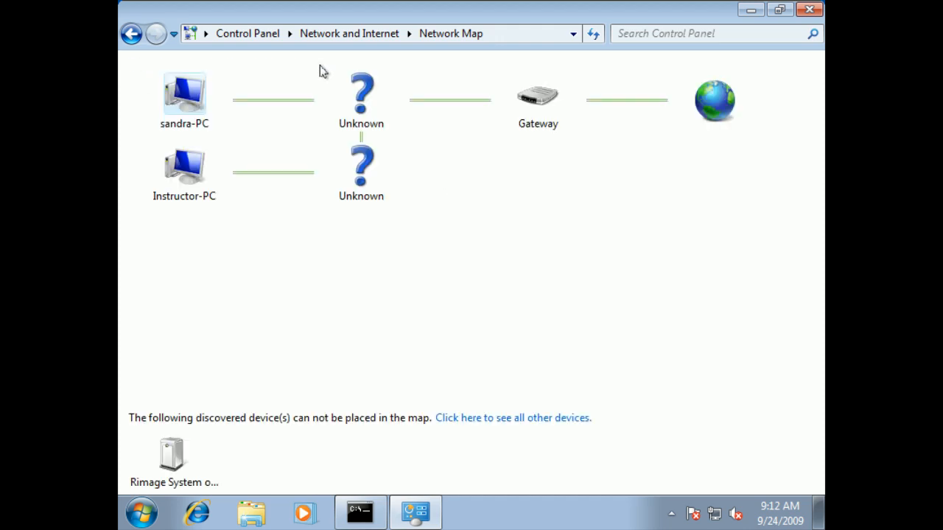
mouse_move(179, 154)
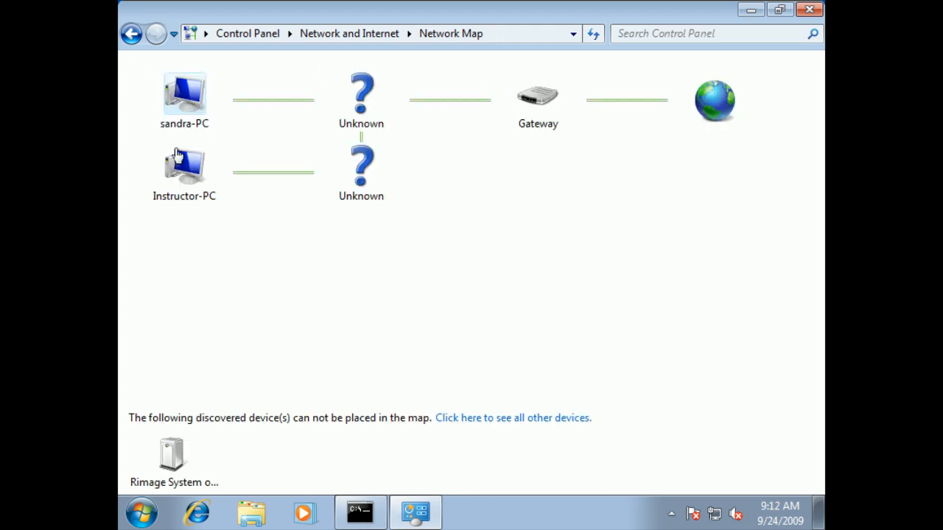
mouse_move(184, 92)
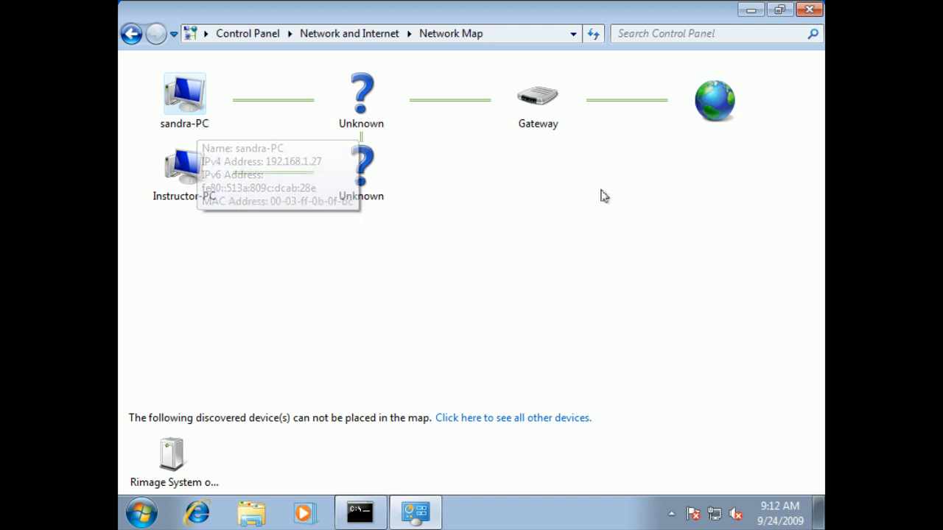
mouse_move(184, 166)
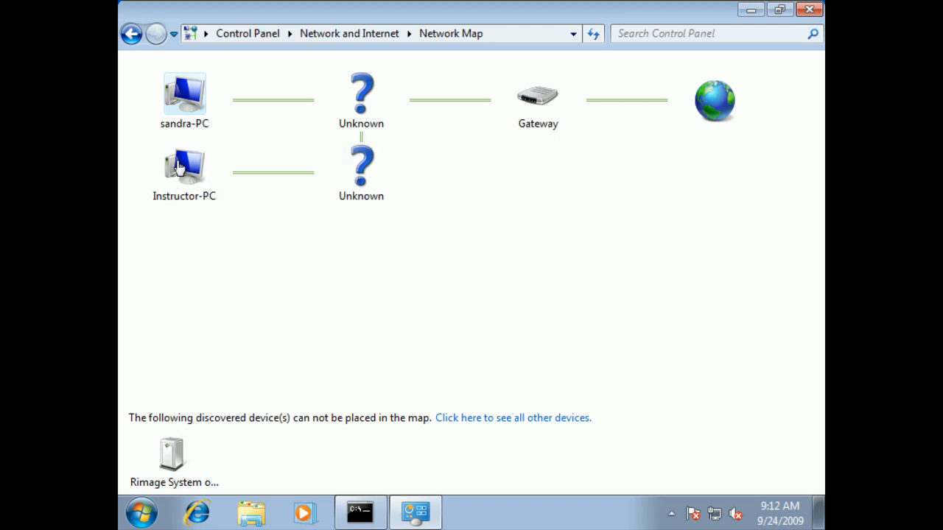
mouse_move(357, 96)
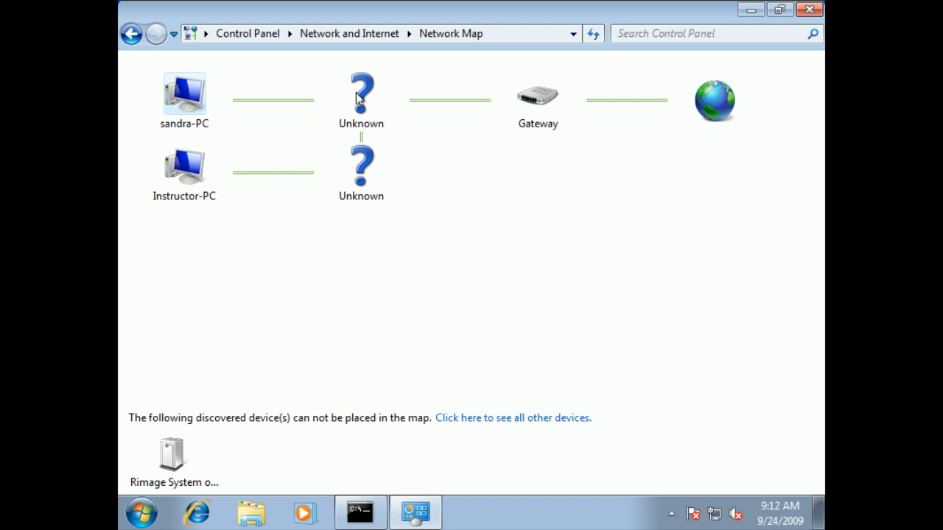
mouse_move(361, 177)
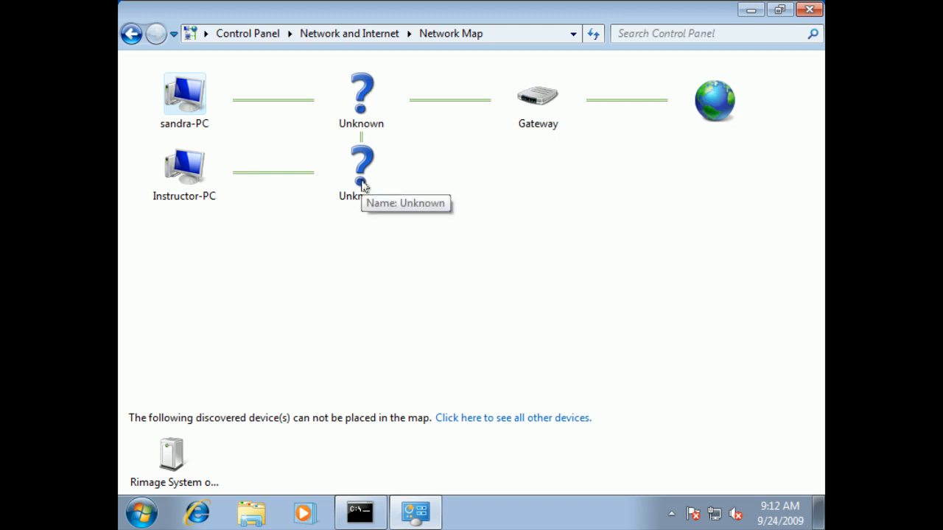
mouse_move(219, 173)
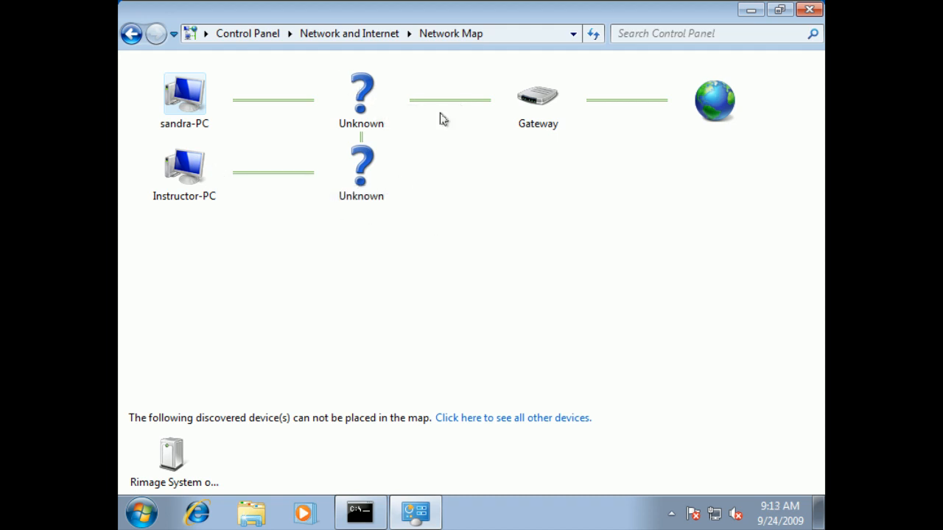
mouse_move(284, 188)
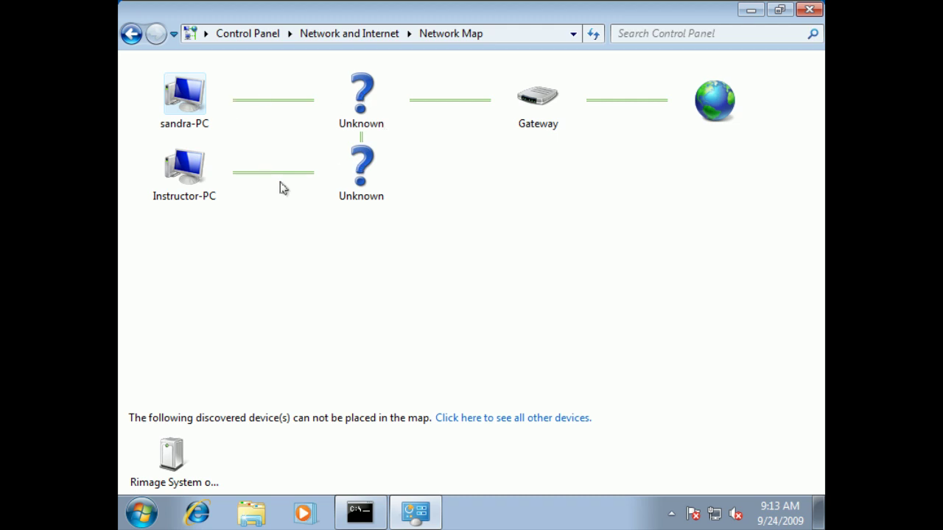
mouse_move(538, 96)
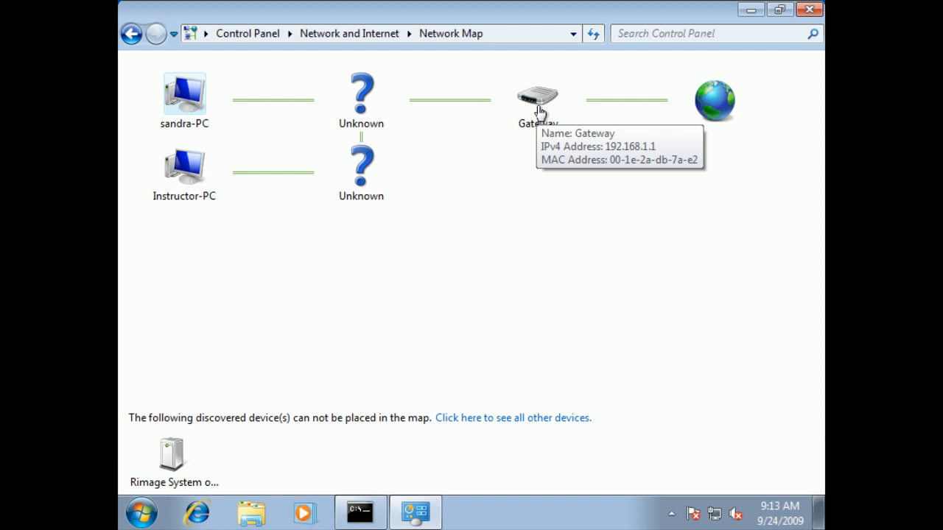
mouse_move(705, 108)
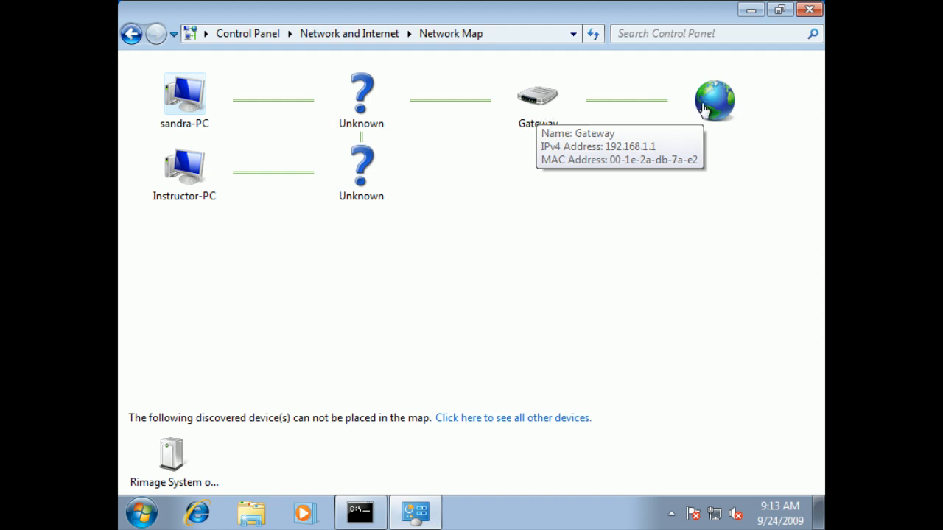
mouse_move(713, 101)
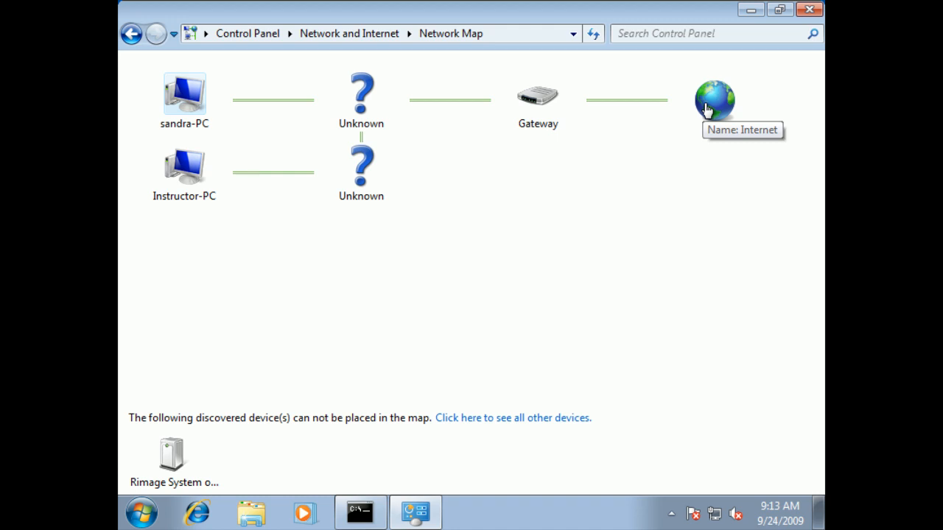
mouse_move(135, 422)
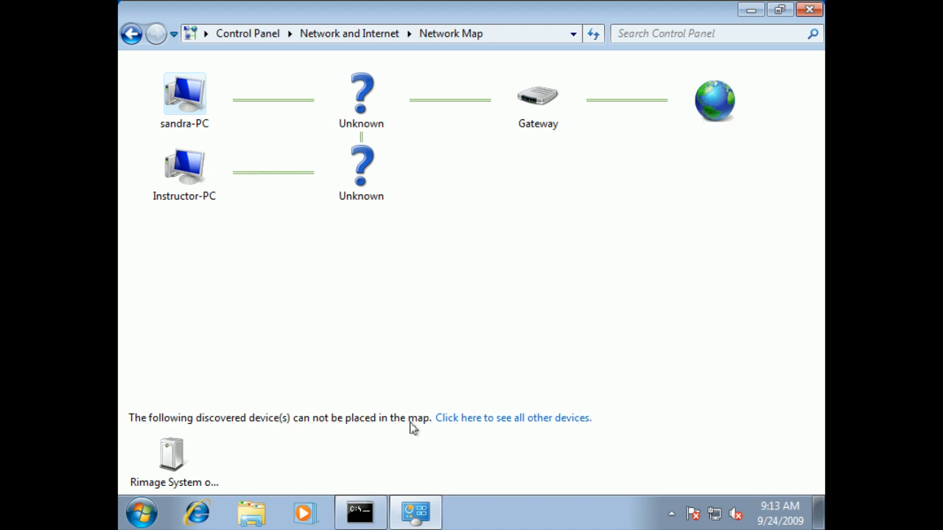
mouse_move(175, 450)
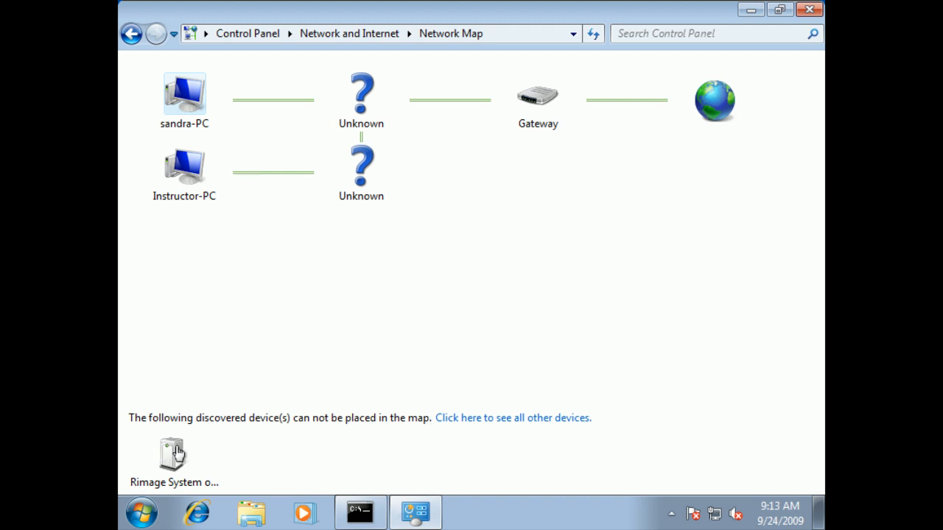
mouse_move(171, 453)
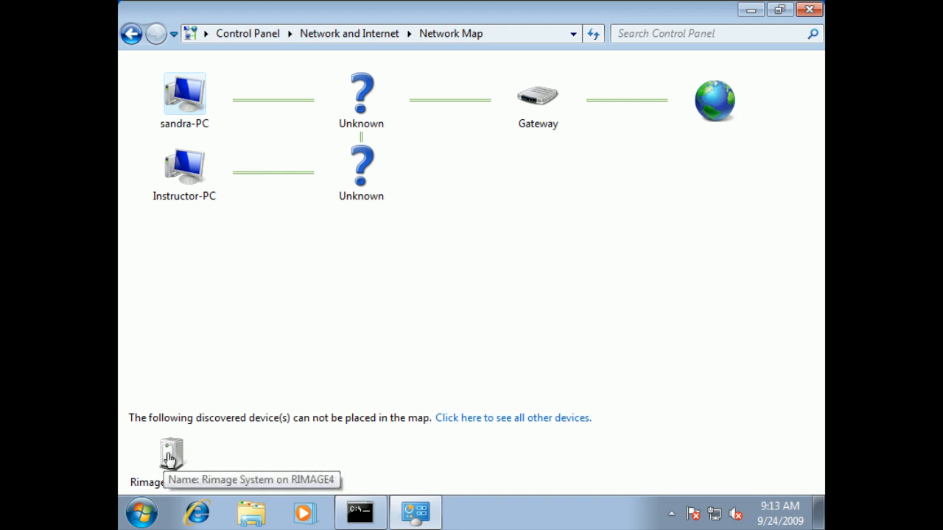
mouse_move(249, 436)
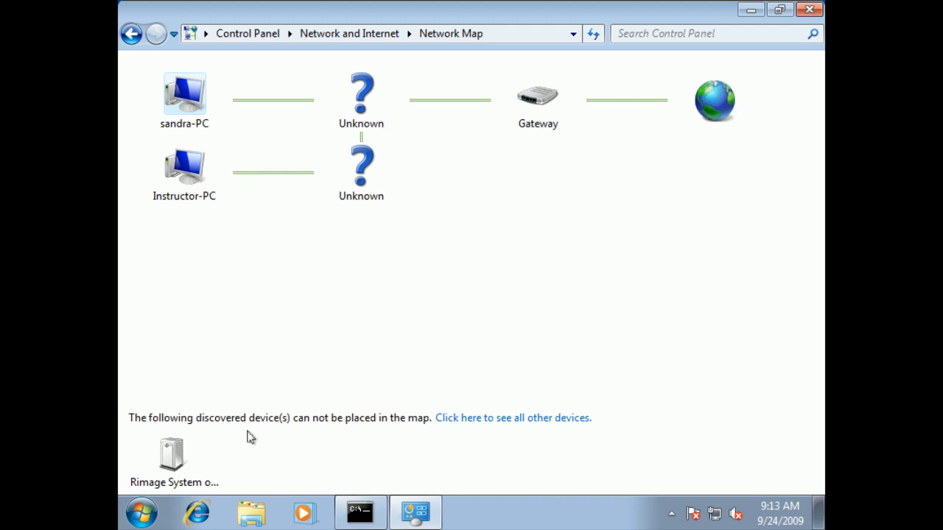
mouse_move(360, 165)
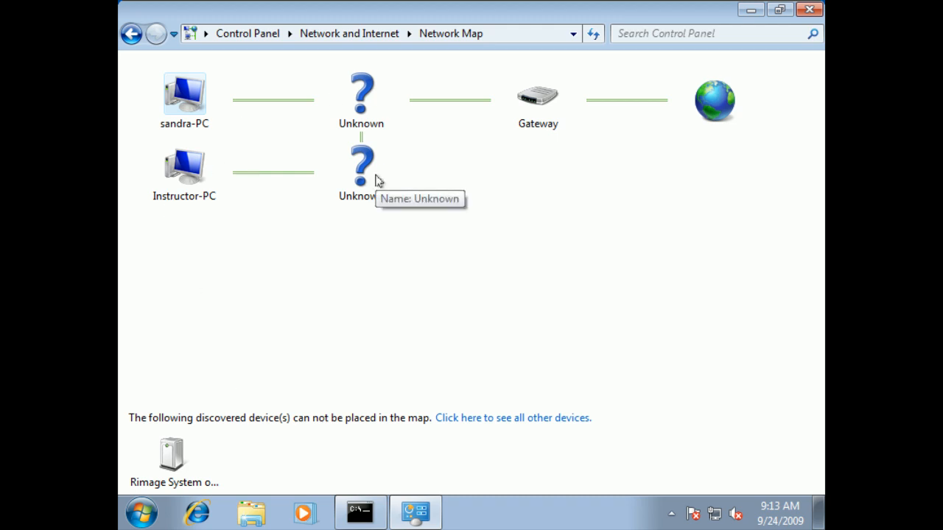
mouse_move(521, 421)
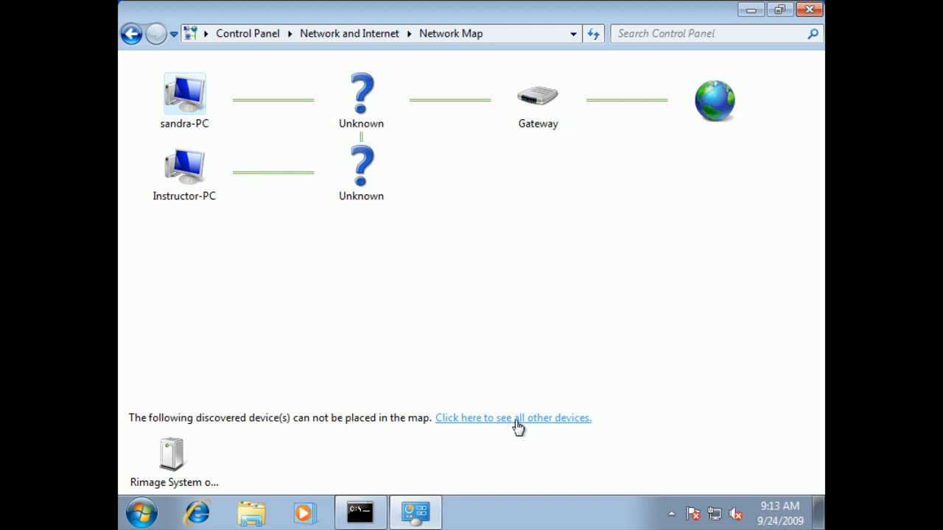
mouse_move(471, 304)
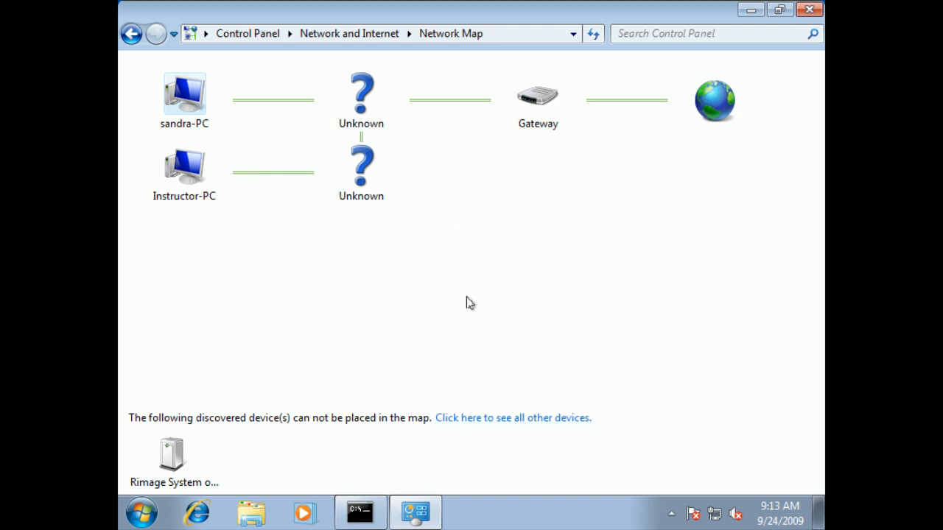
mouse_move(552, 161)
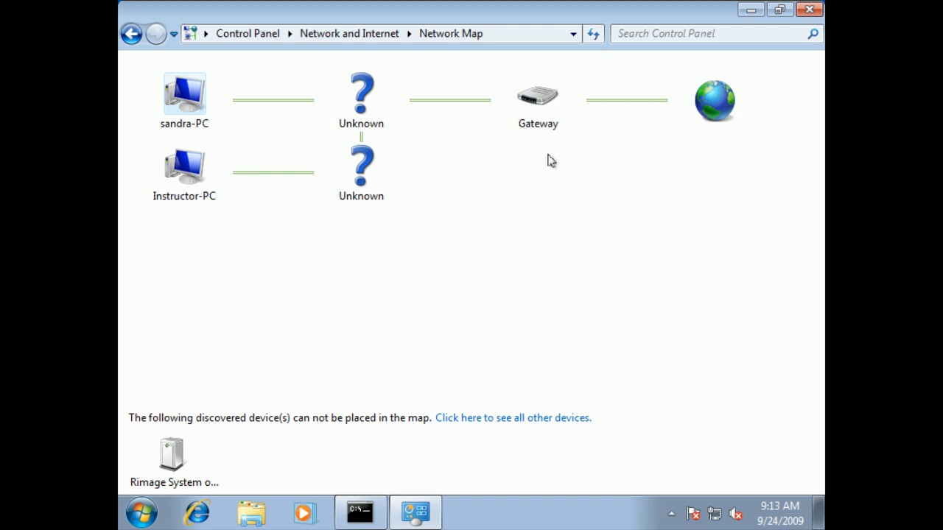
mouse_move(713, 99)
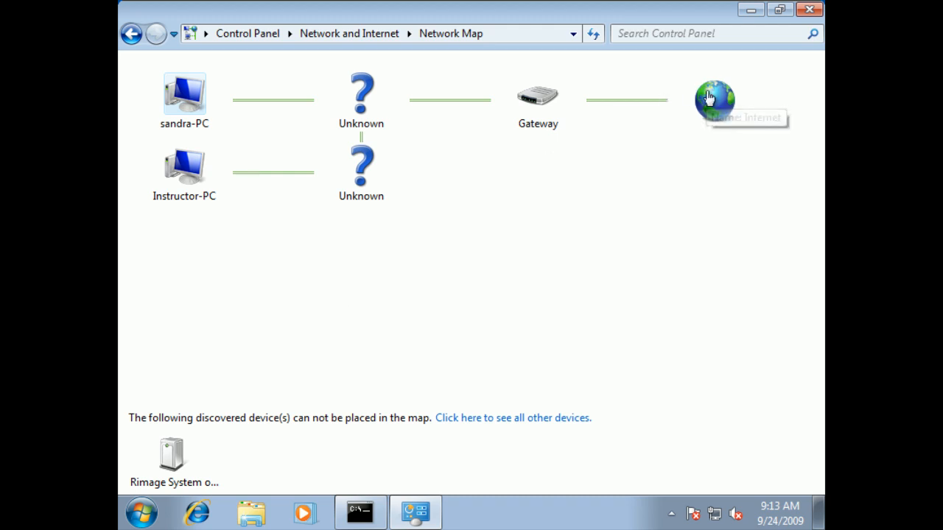
left_click(713, 92)
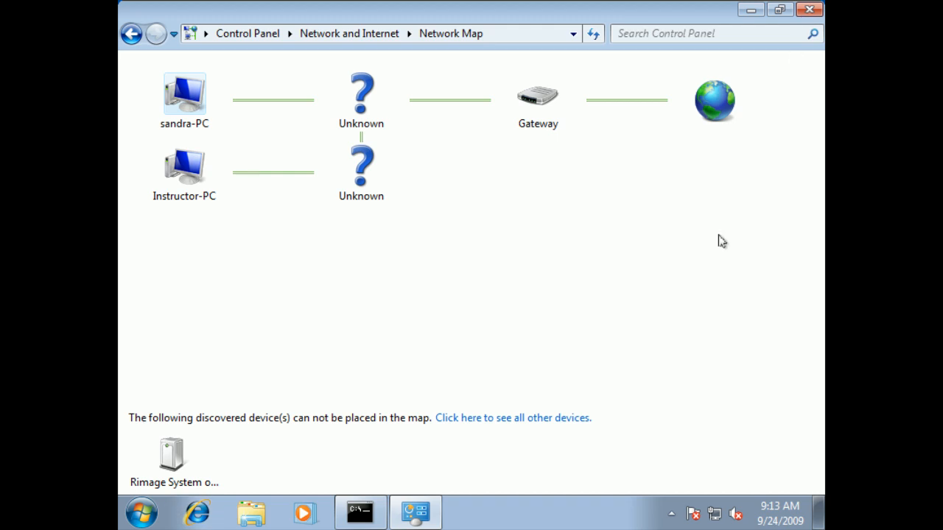
mouse_move(718, 241)
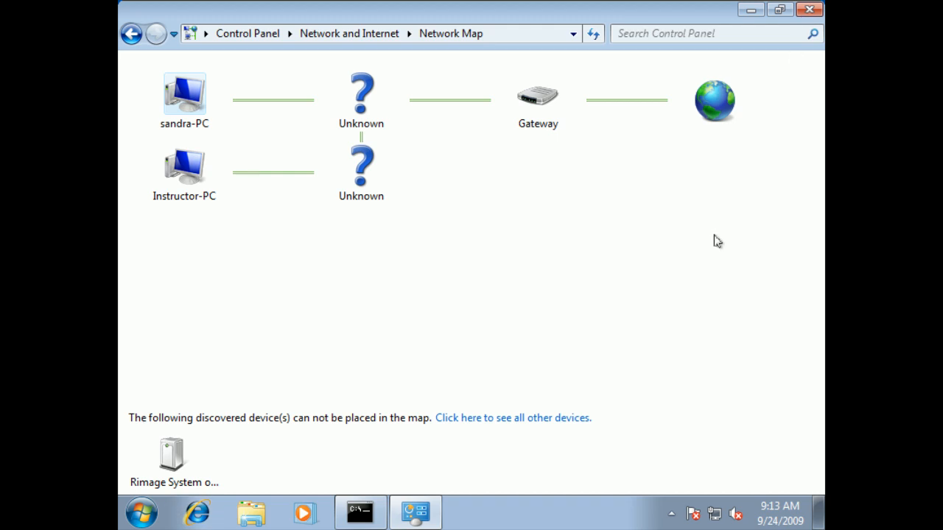
mouse_move(810, 10)
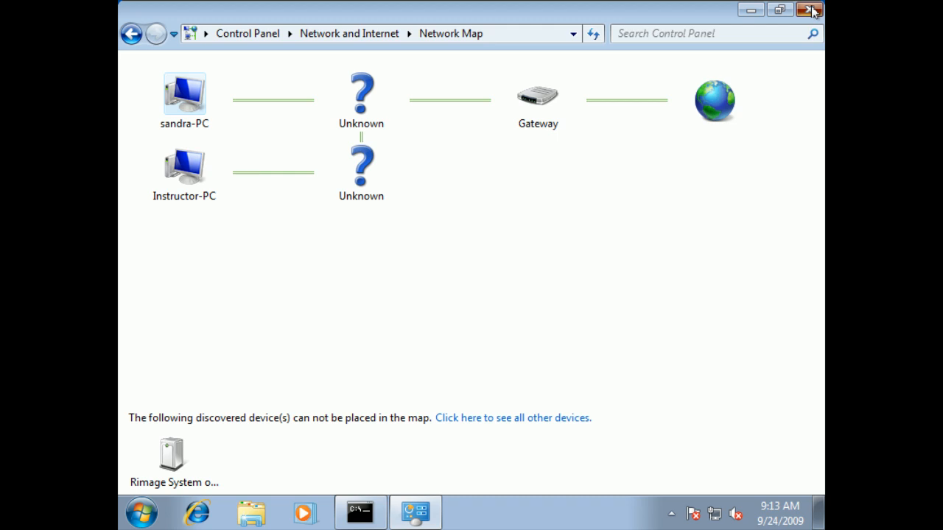
left_click(808, 10)
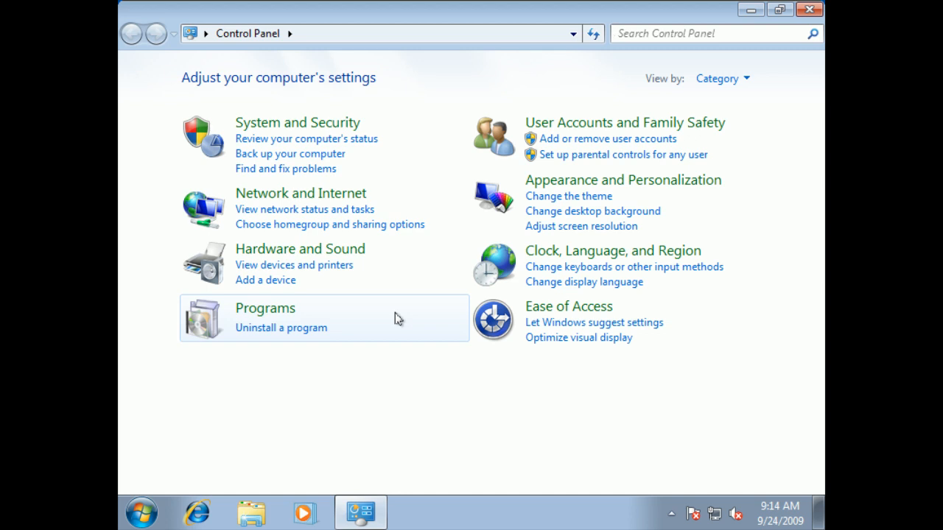
mouse_move(301, 193)
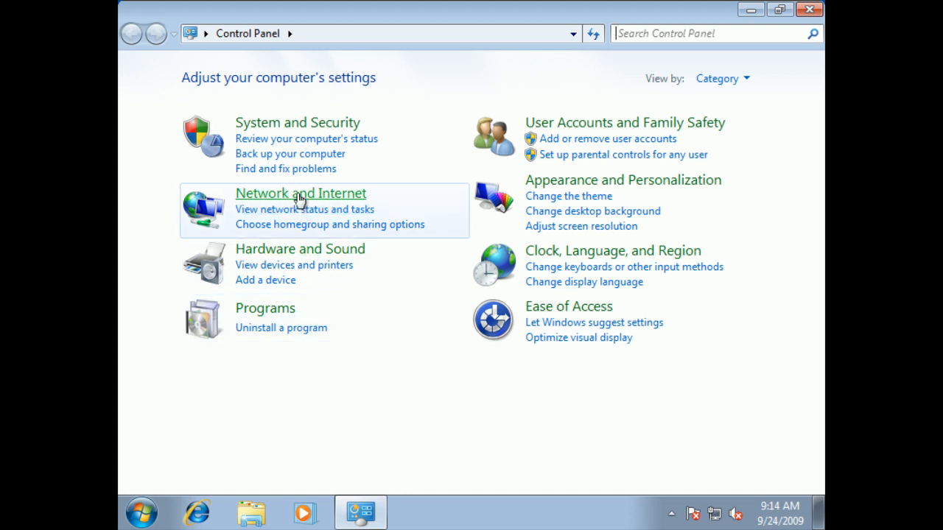
mouse_move(301, 192)
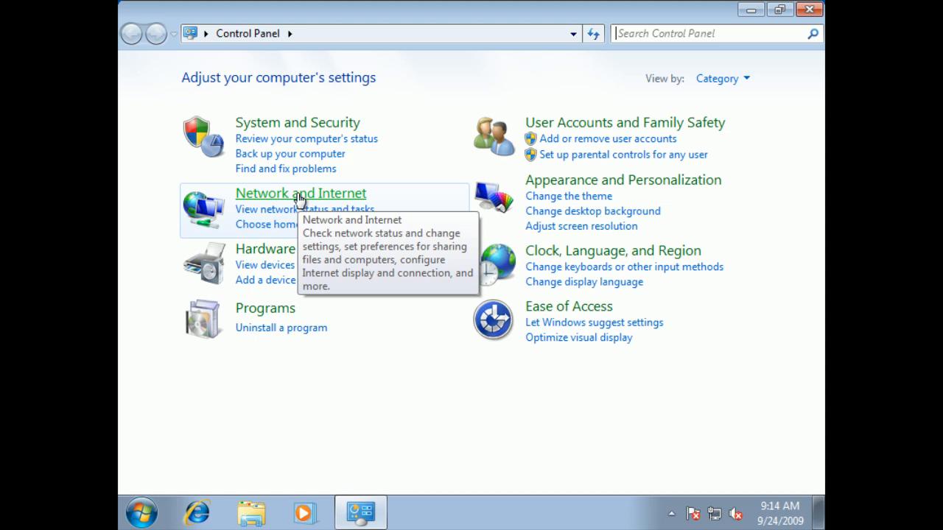
mouse_move(328, 193)
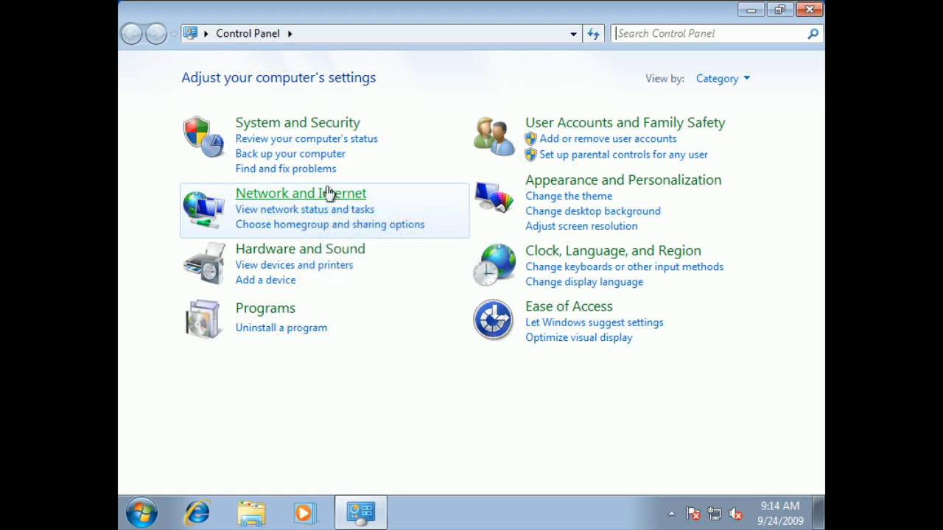
mouse_move(497, 350)
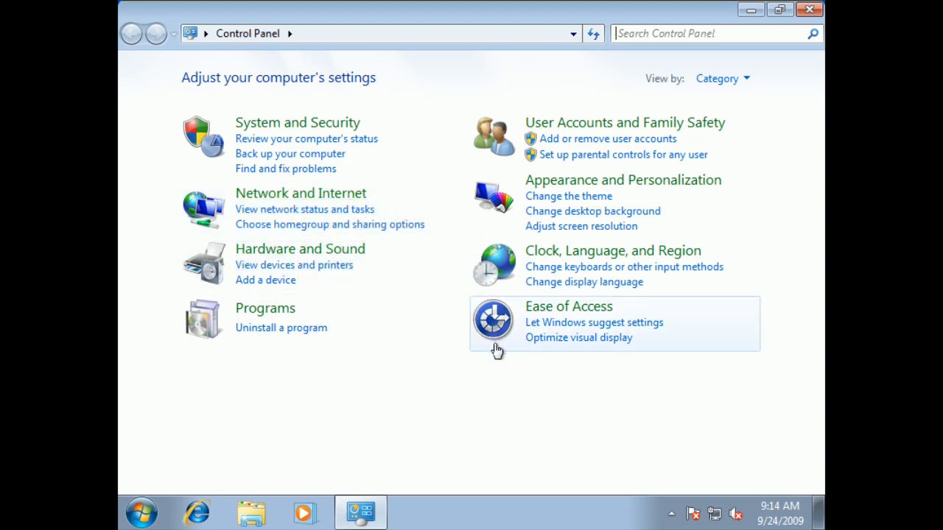
mouse_move(669, 79)
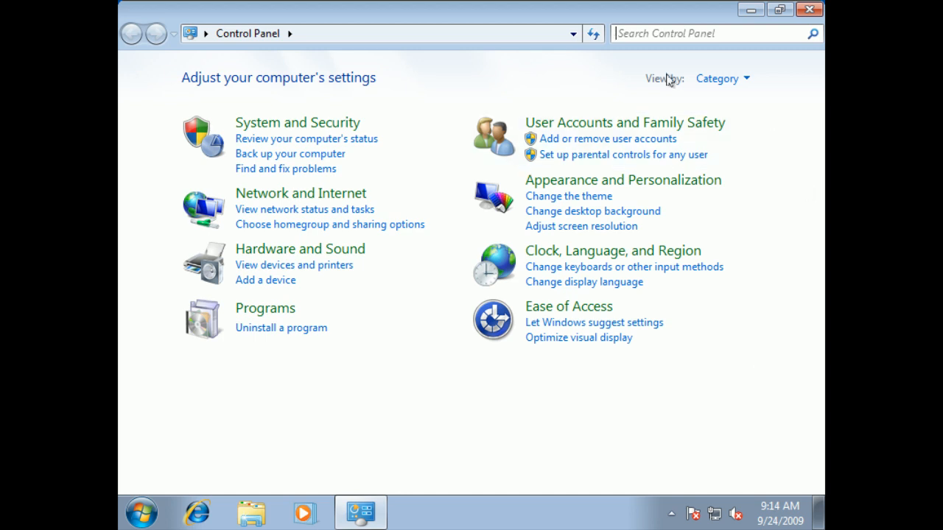
mouse_move(722, 78)
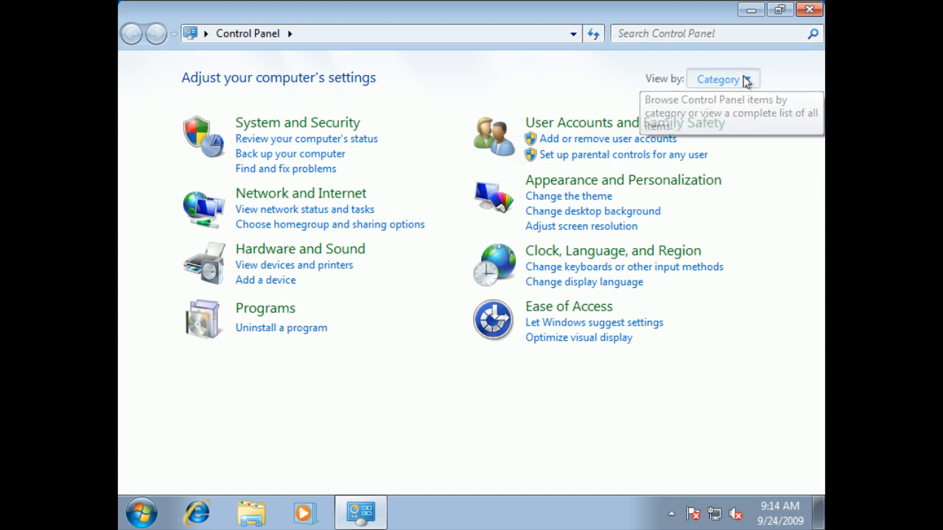
Step: Switch the Control Panel view from Category to Large icons
left_click(722, 79)
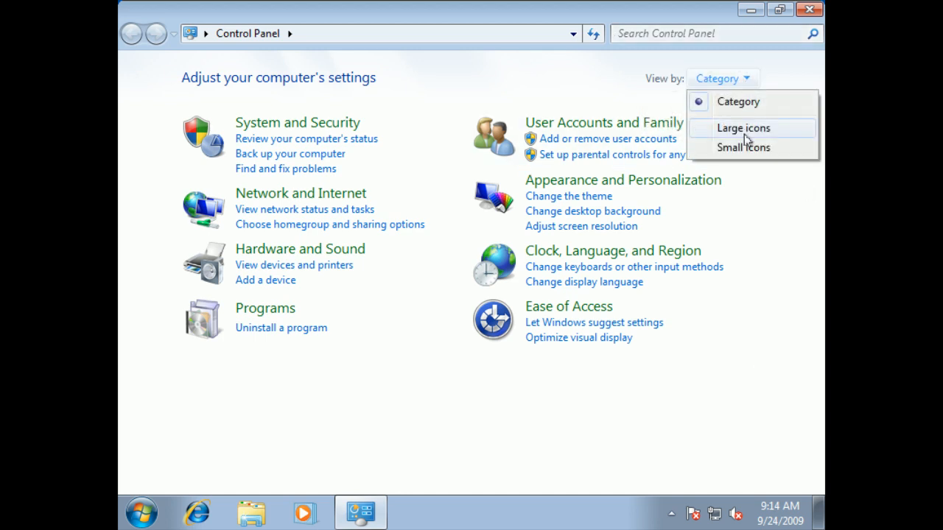
left_click(743, 127)
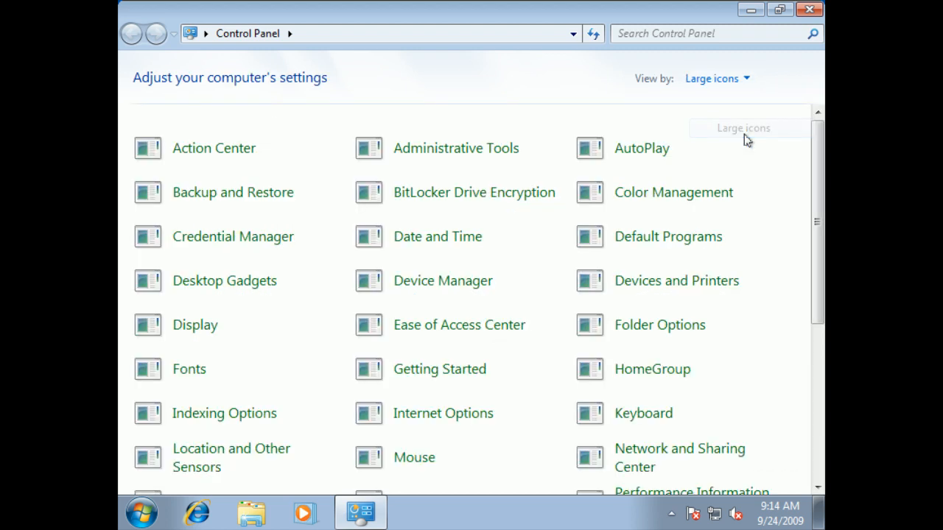
left_click(743, 127)
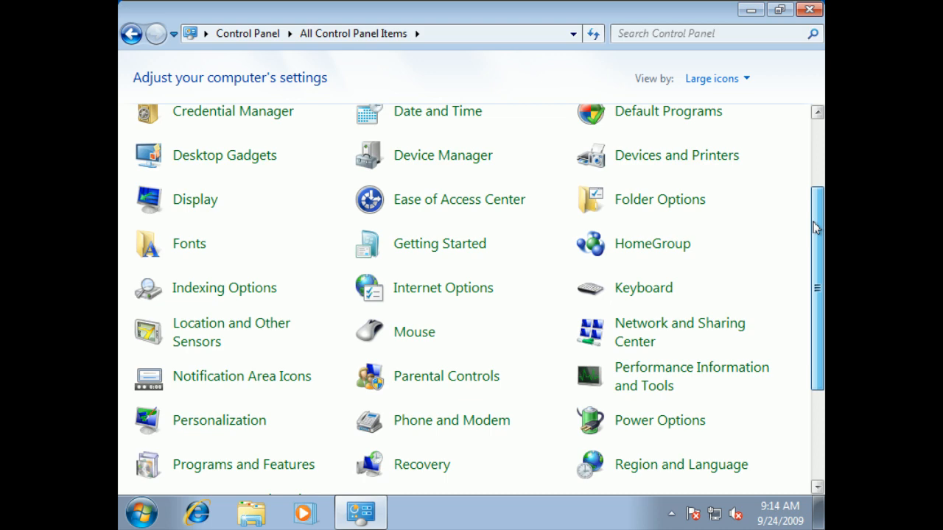
mouse_move(648, 328)
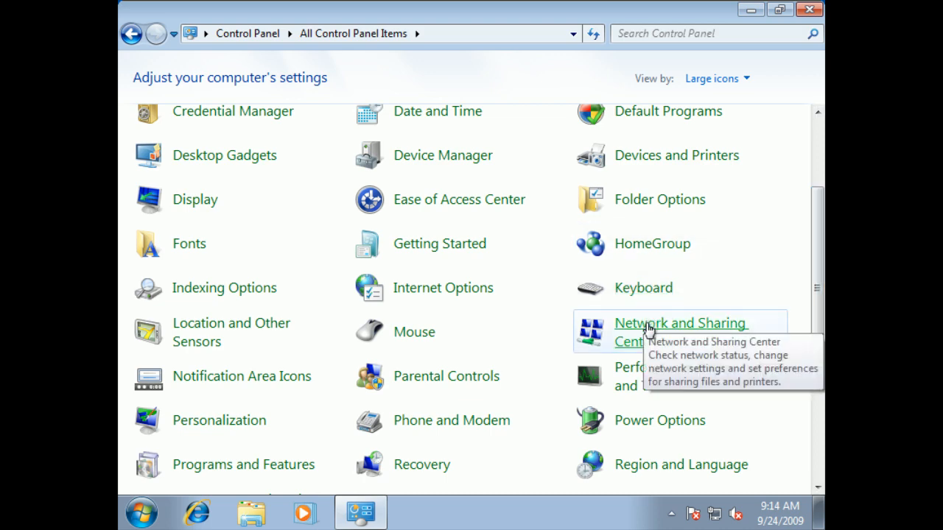
mouse_move(649, 331)
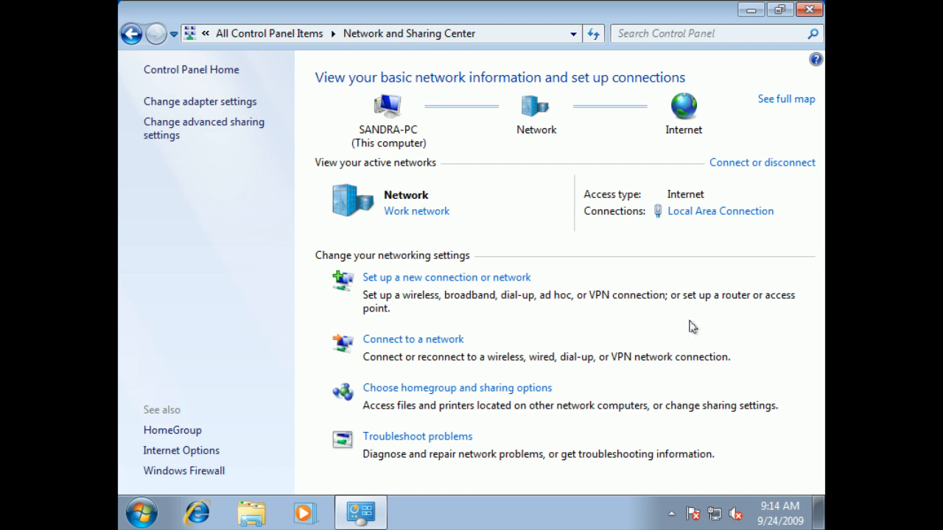
mouse_move(683, 305)
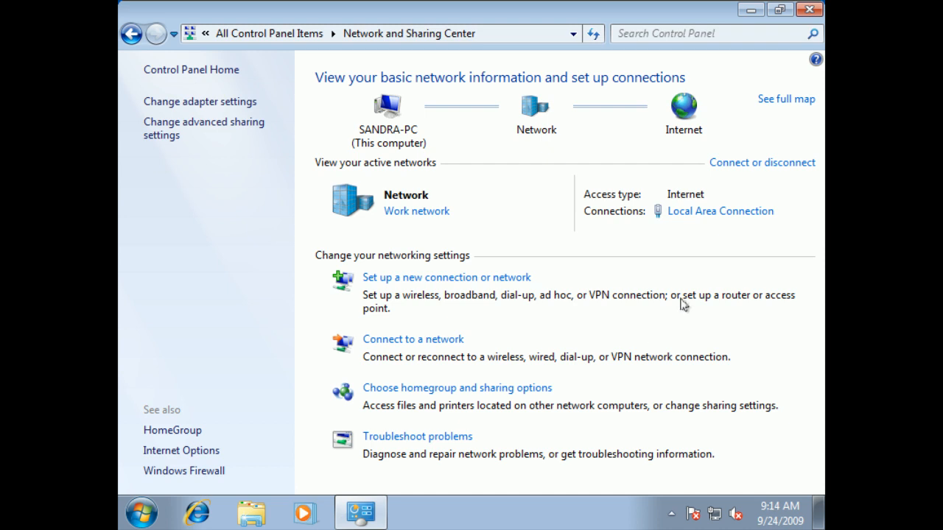
mouse_move(668, 296)
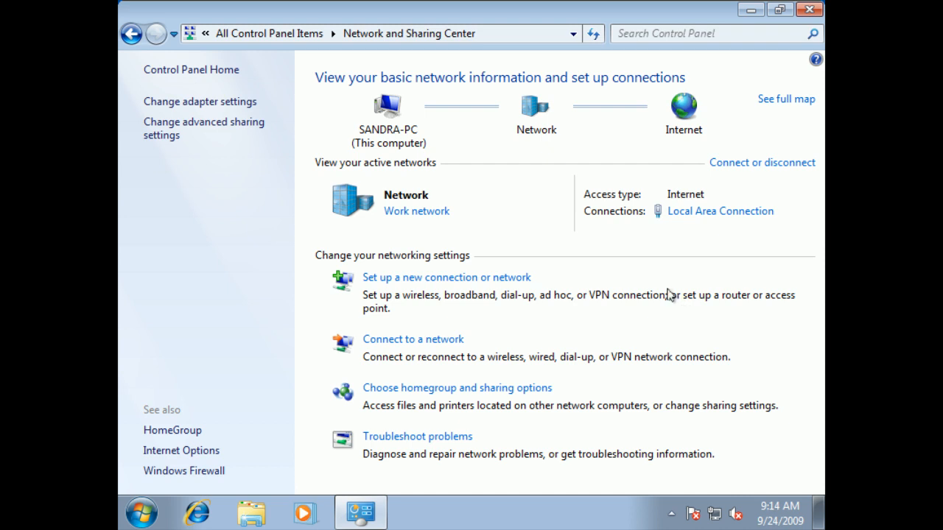
mouse_move(229, 7)
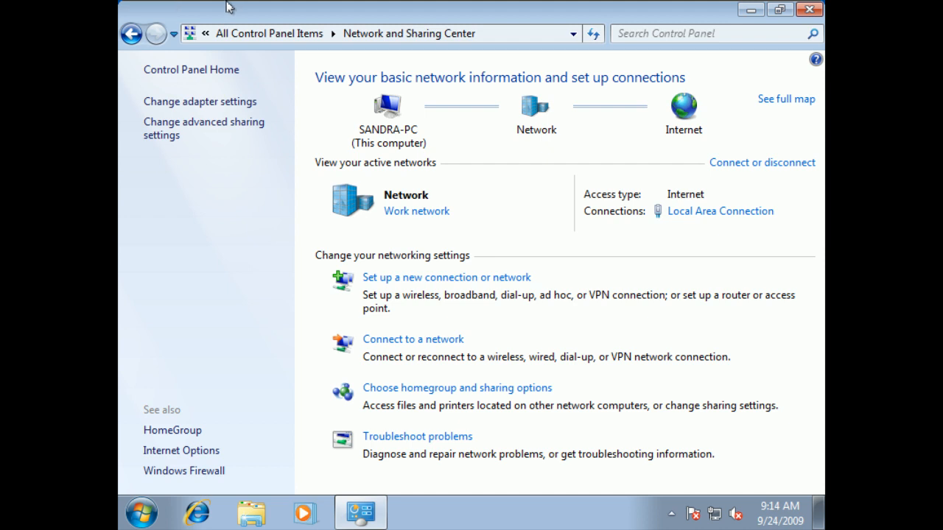
mouse_move(822, 290)
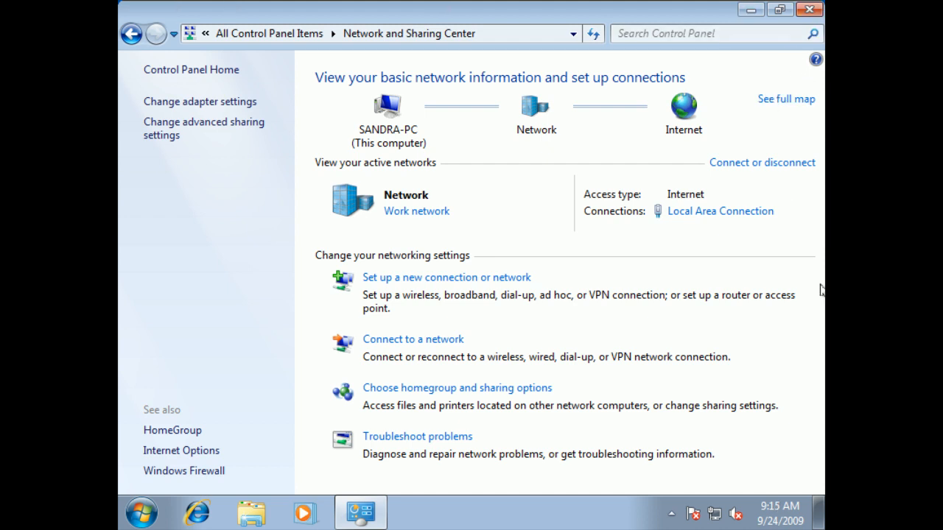
mouse_move(506, 361)
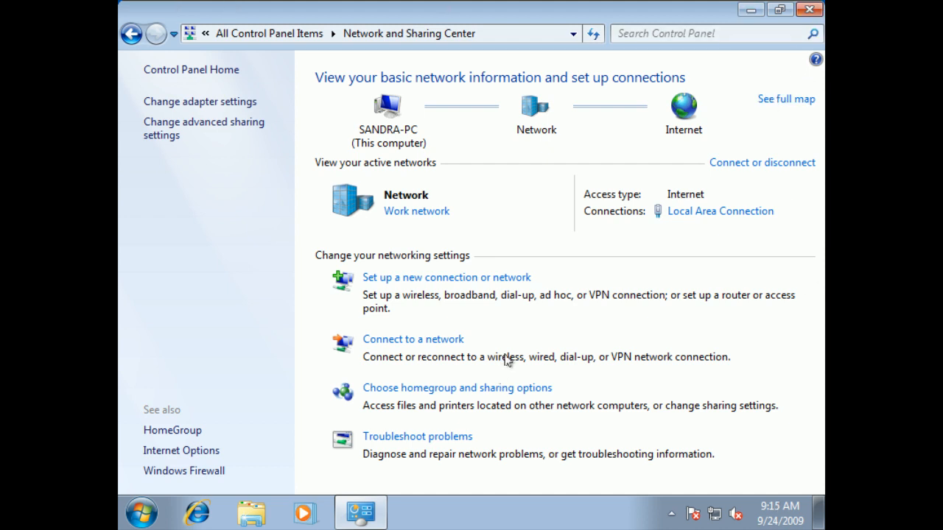
mouse_move(368, 165)
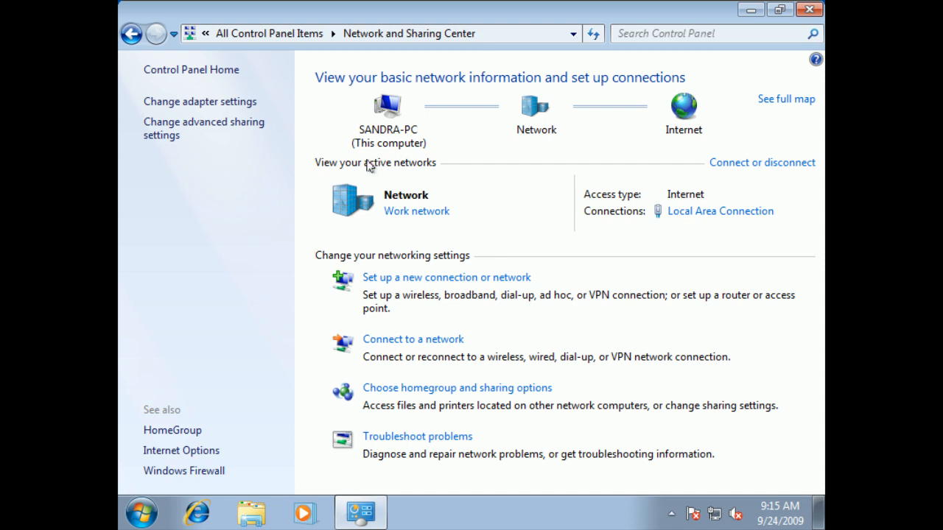
mouse_move(405, 217)
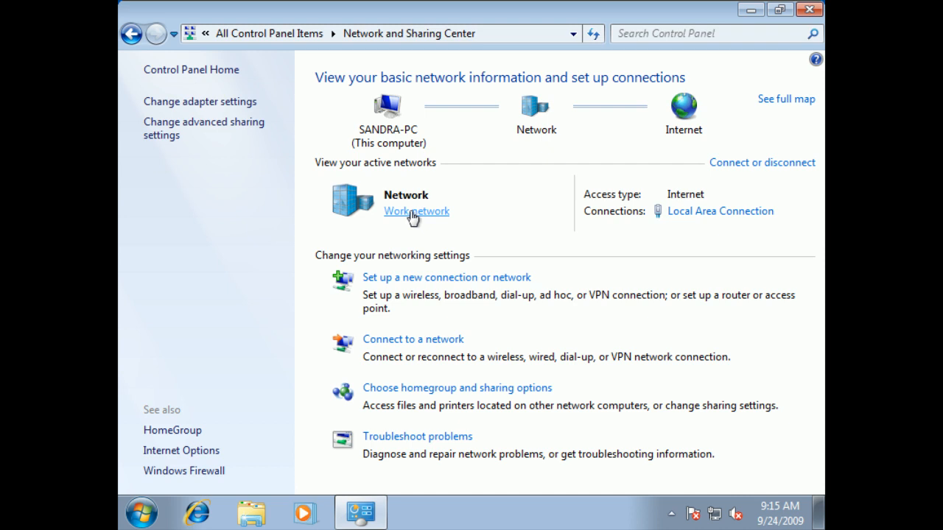
mouse_move(409, 224)
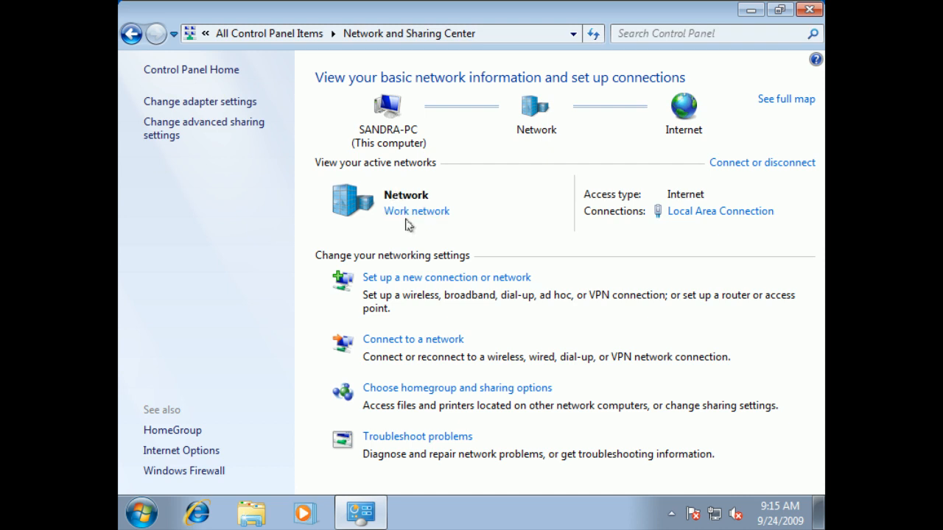
mouse_move(406, 227)
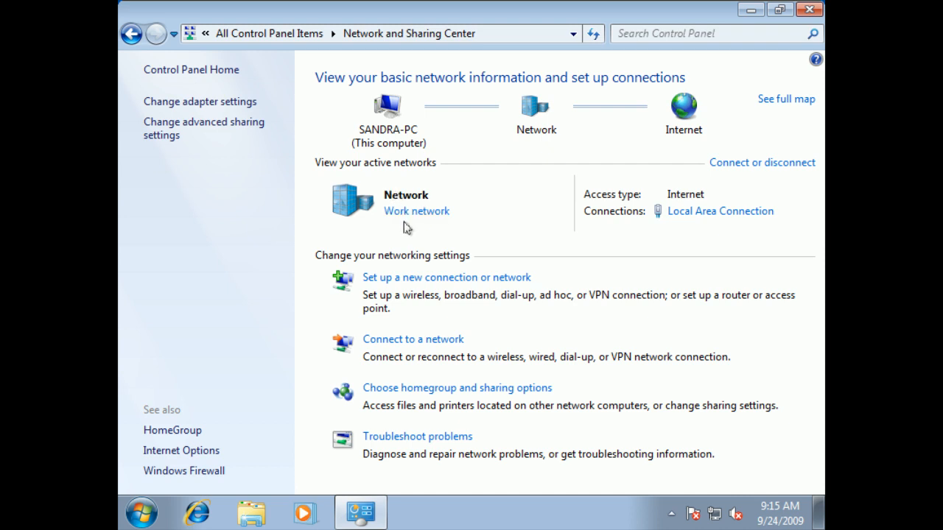
mouse_move(425, 231)
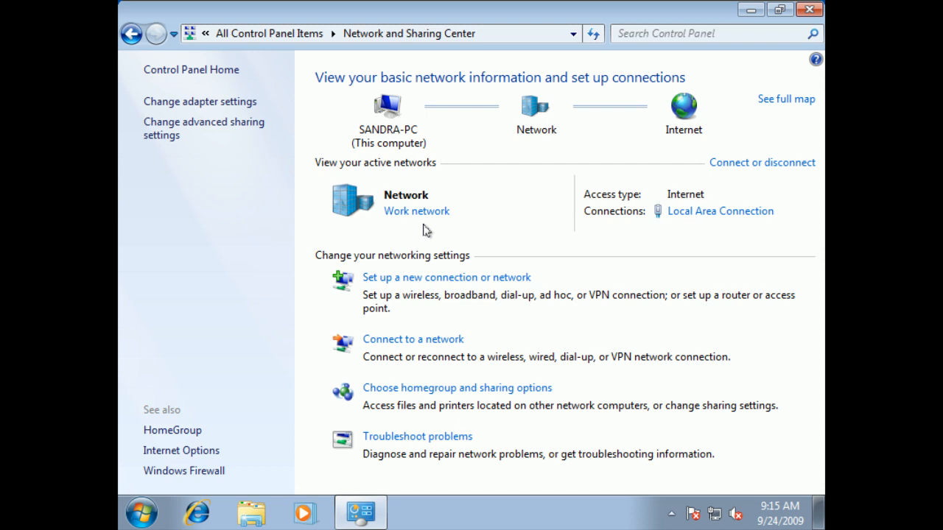
mouse_move(442, 283)
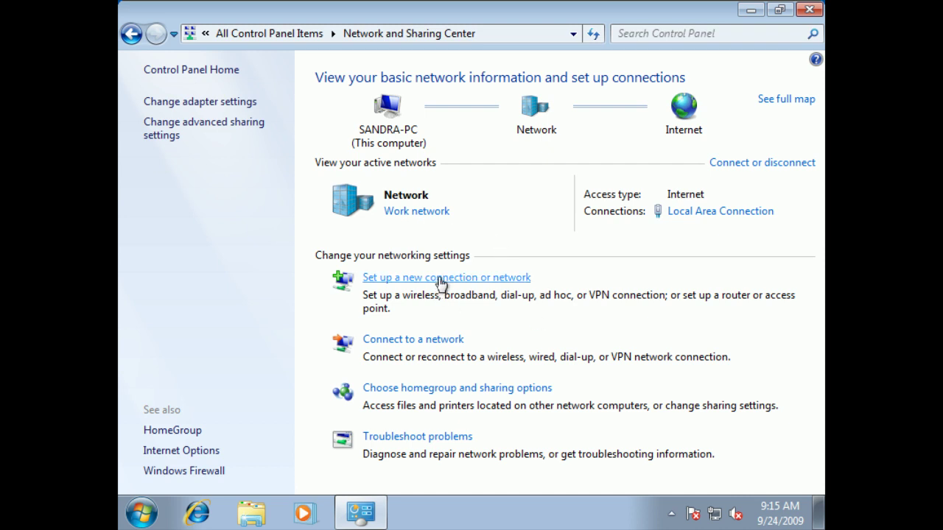
mouse_move(404, 341)
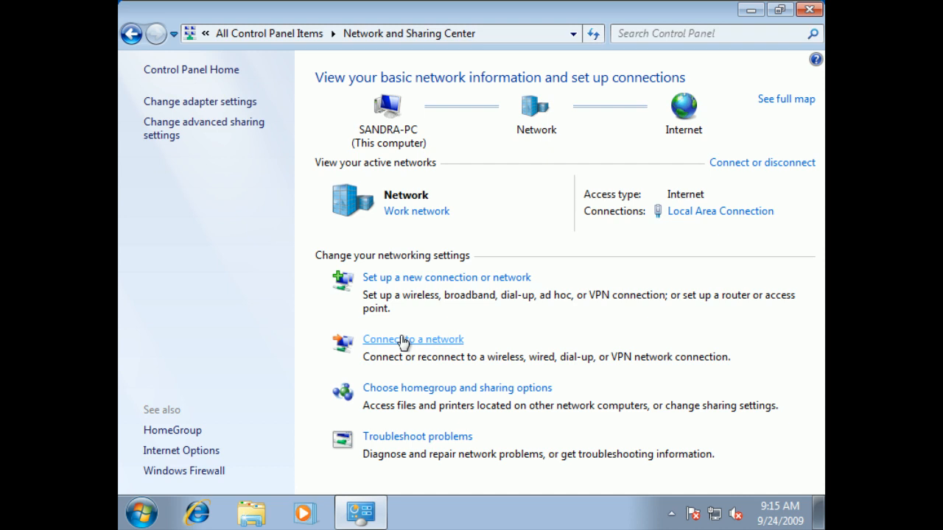
mouse_move(394, 344)
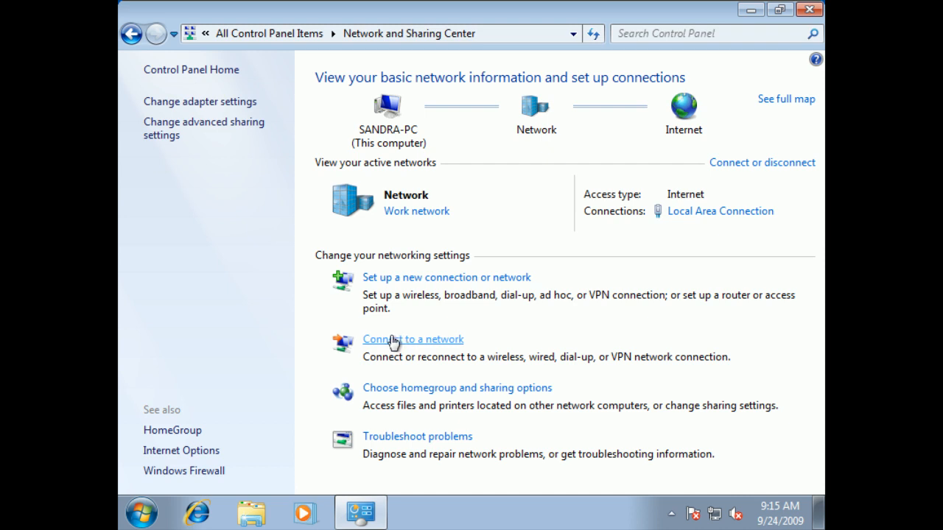
mouse_move(519, 357)
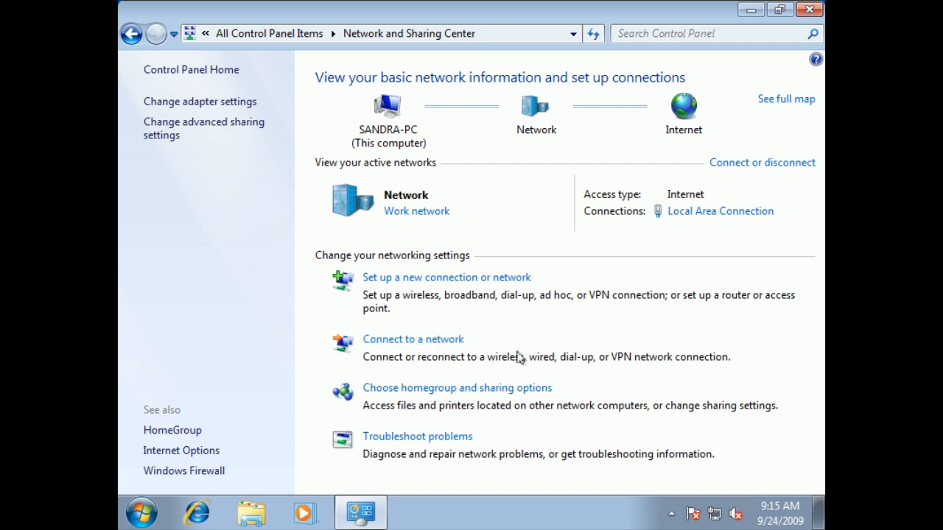
mouse_move(535, 388)
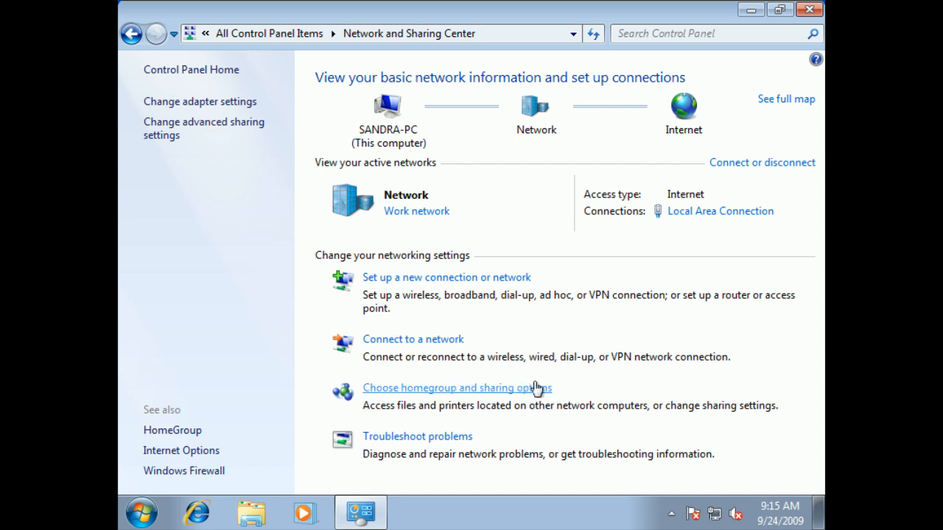
mouse_move(417, 436)
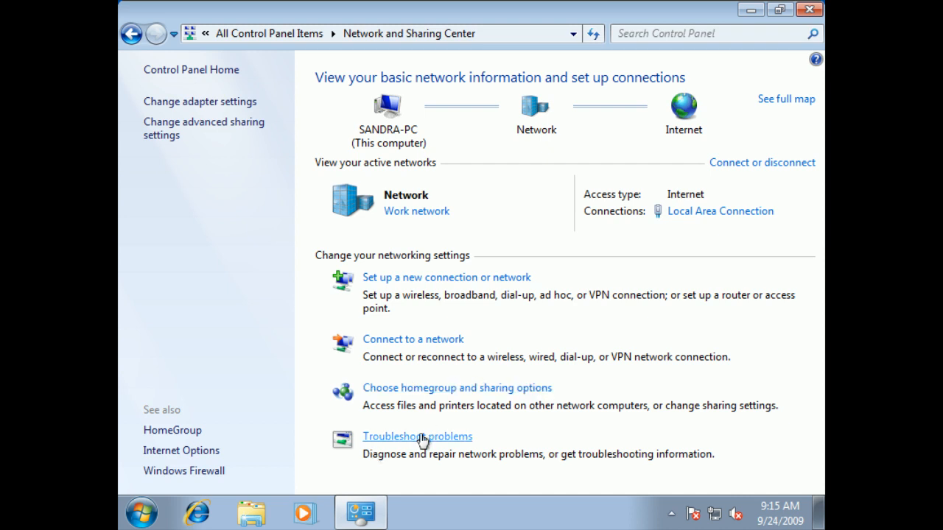
mouse_move(316, 433)
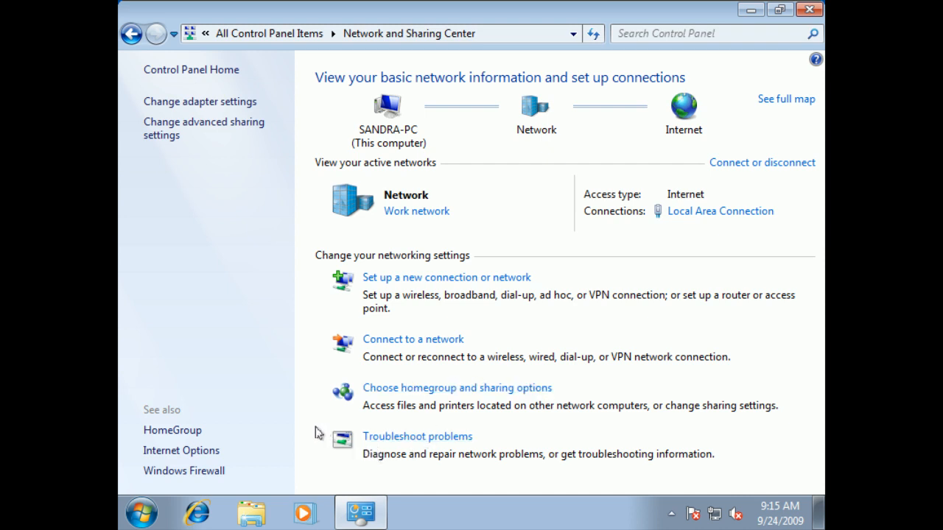
mouse_move(410, 302)
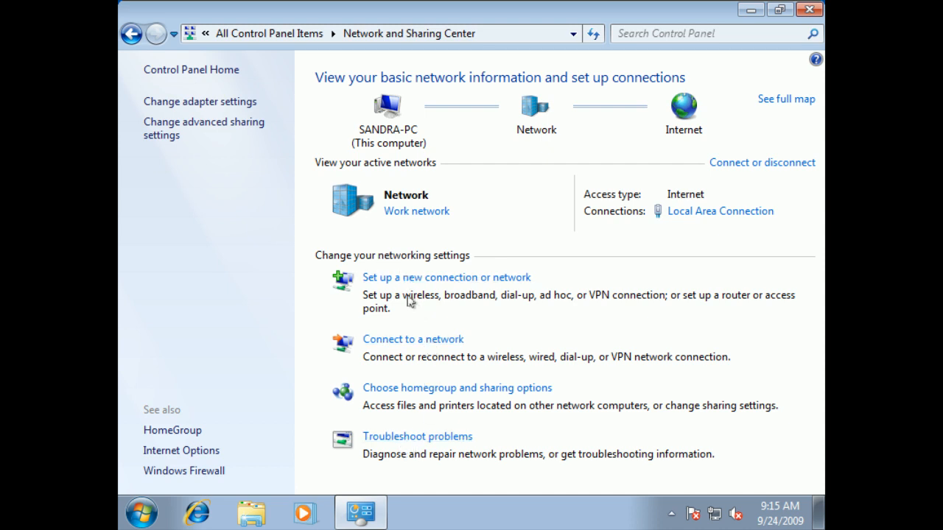
mouse_move(416, 263)
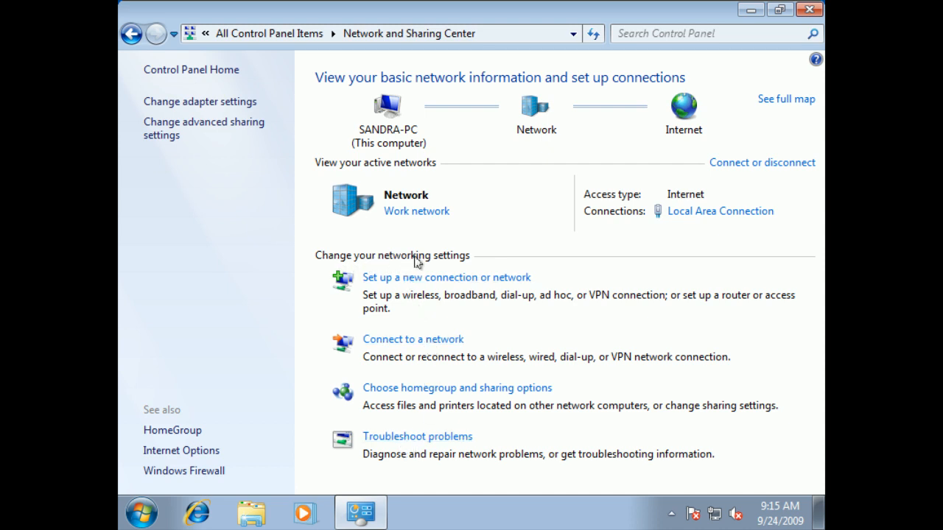
mouse_move(448, 261)
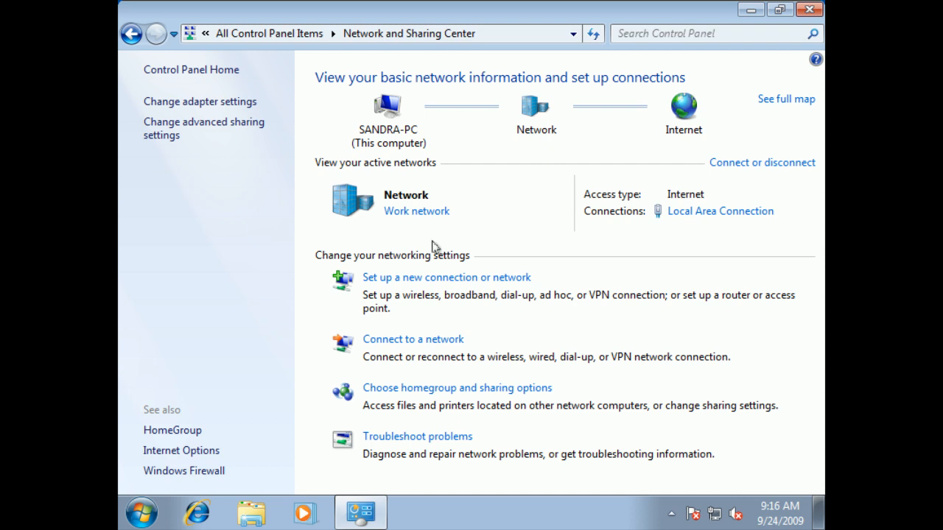
mouse_move(300, 262)
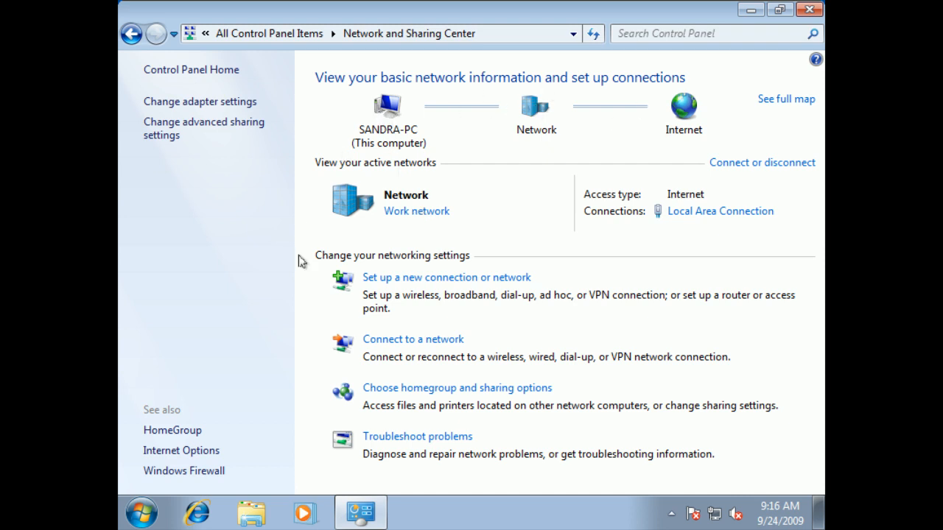
mouse_move(318, 265)
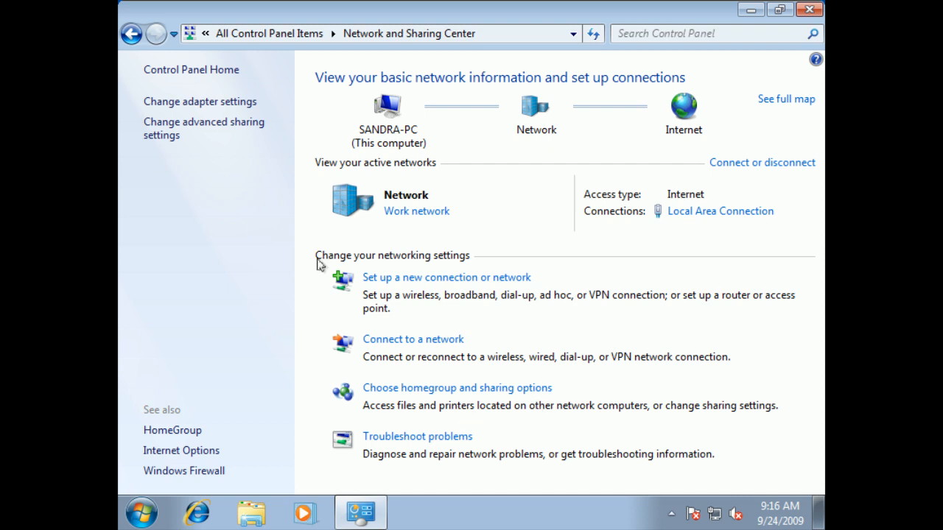
mouse_move(725, 308)
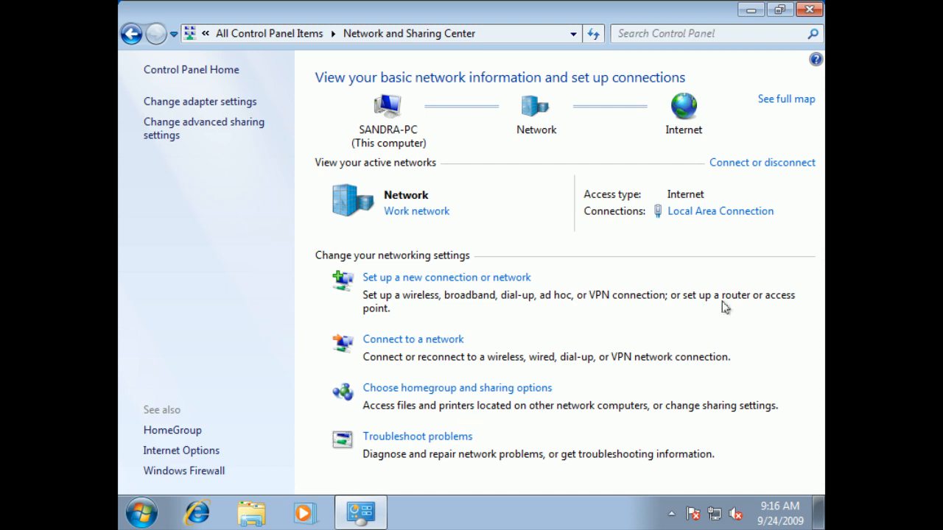
mouse_move(721, 212)
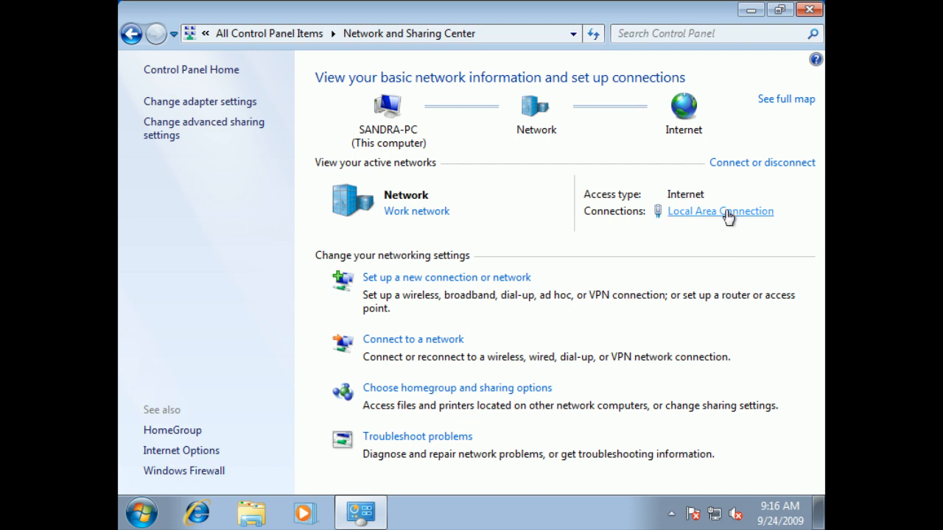
mouse_move(667, 215)
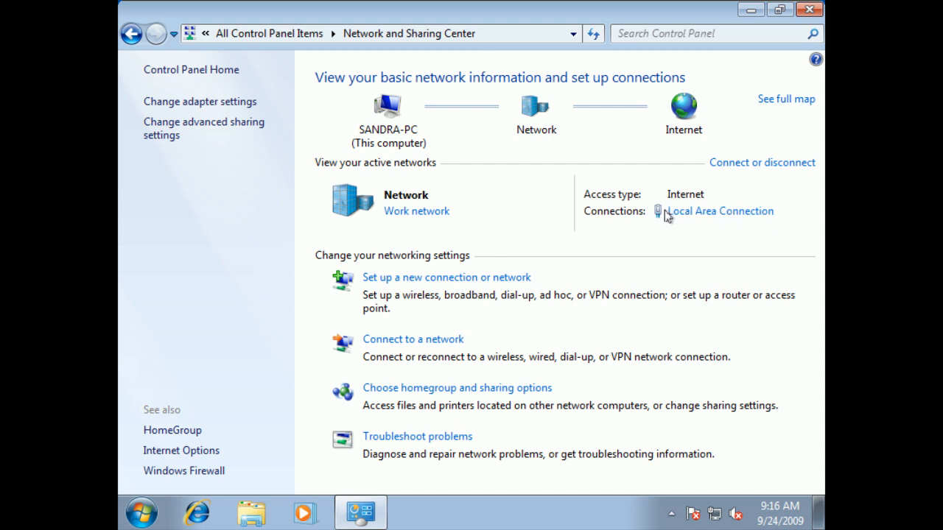
mouse_move(665, 223)
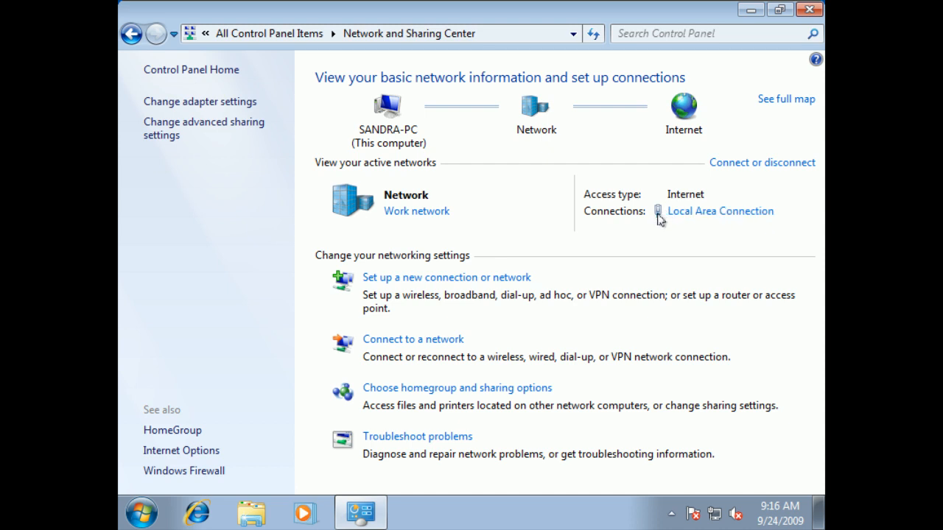
mouse_move(692, 217)
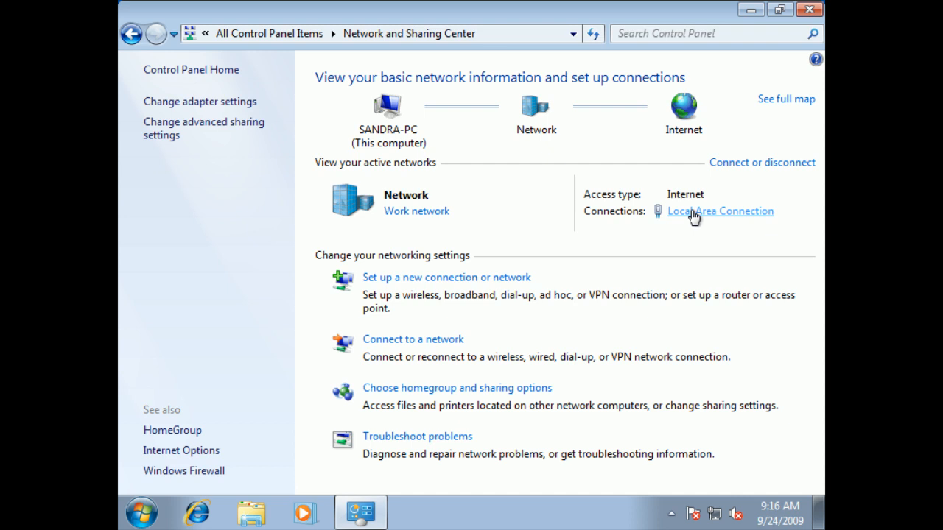
Step: Open the Local Area Connection status from Network and Sharing Center
left_click(720, 211)
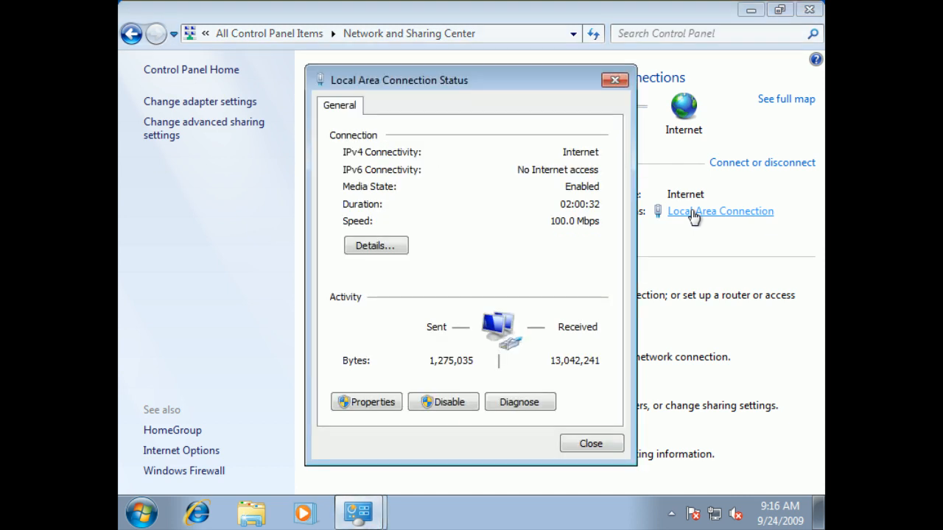
mouse_move(689, 217)
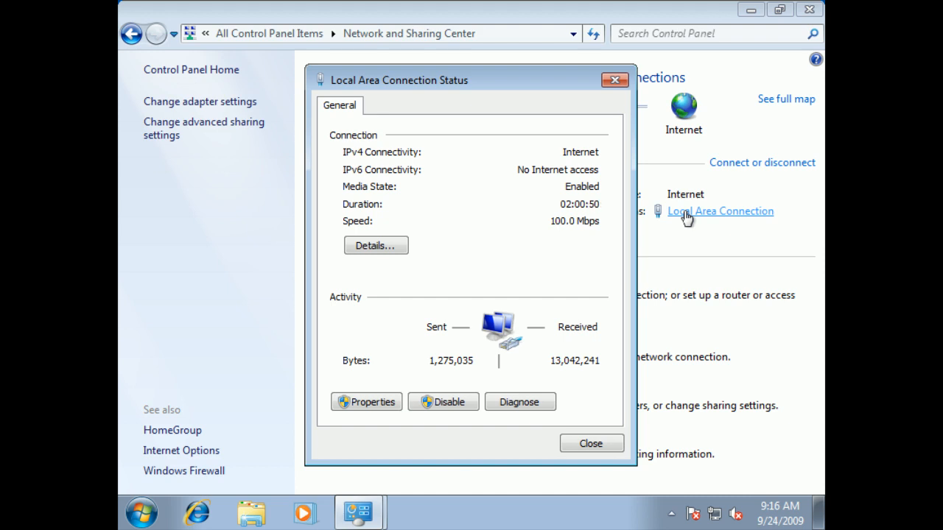
mouse_move(366, 402)
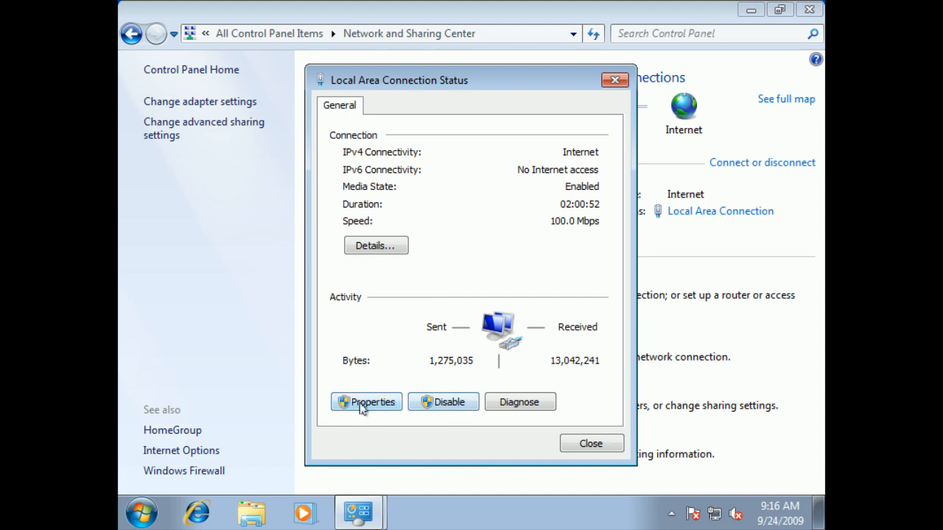
mouse_move(368, 335)
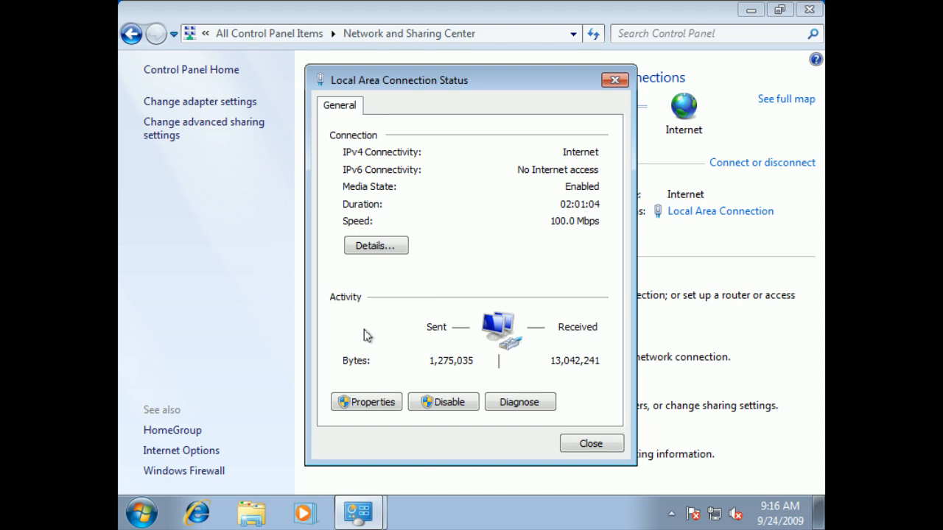
mouse_move(341, 183)
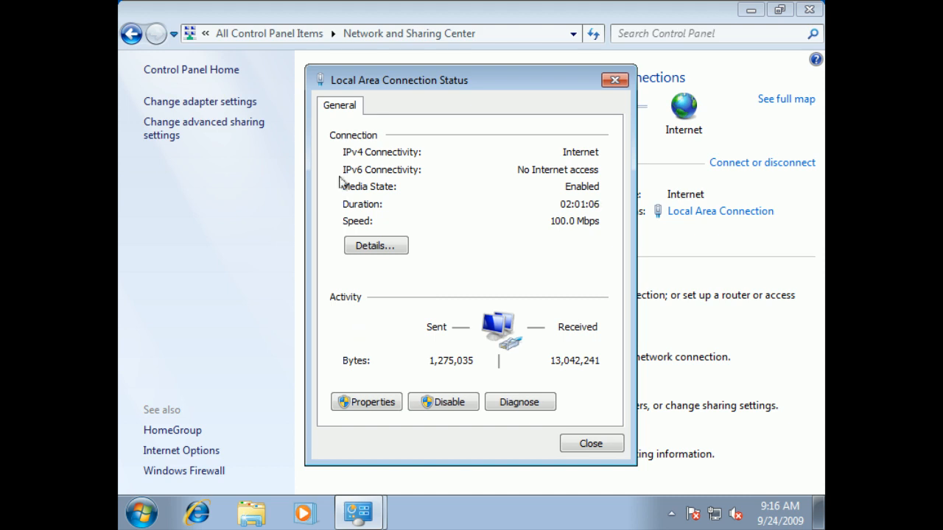
mouse_move(354, 158)
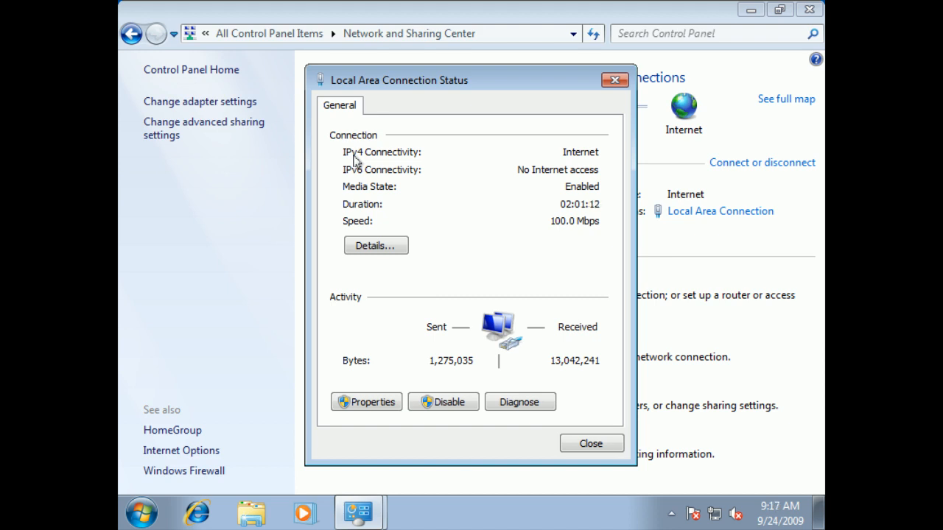
mouse_move(361, 182)
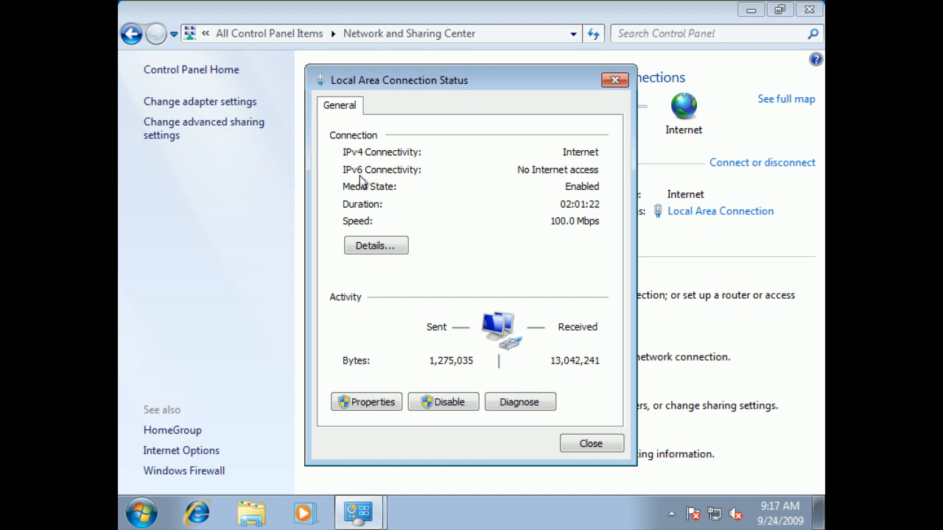
mouse_move(368, 170)
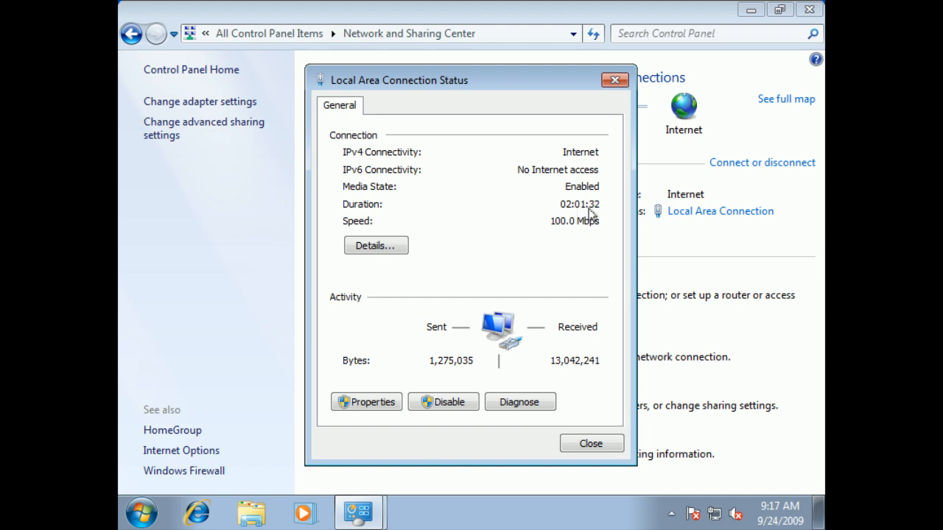
mouse_move(395, 261)
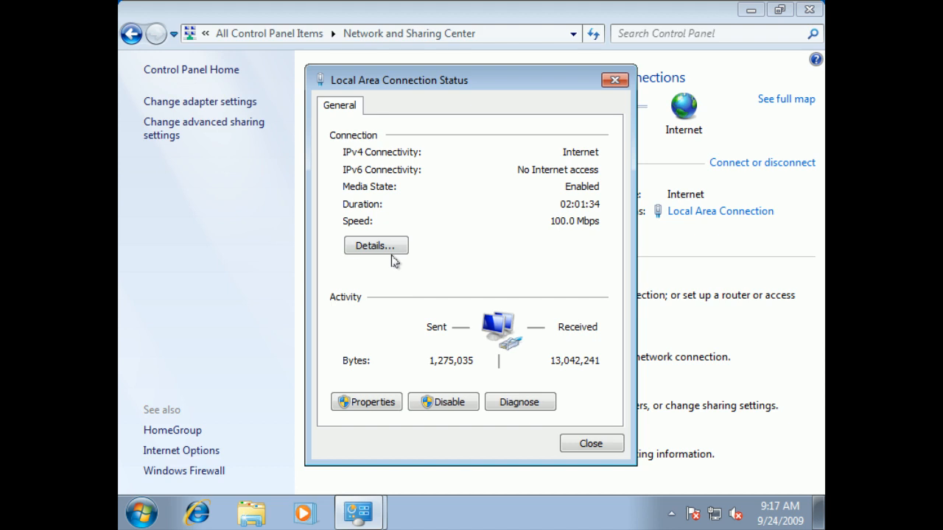
mouse_move(560, 231)
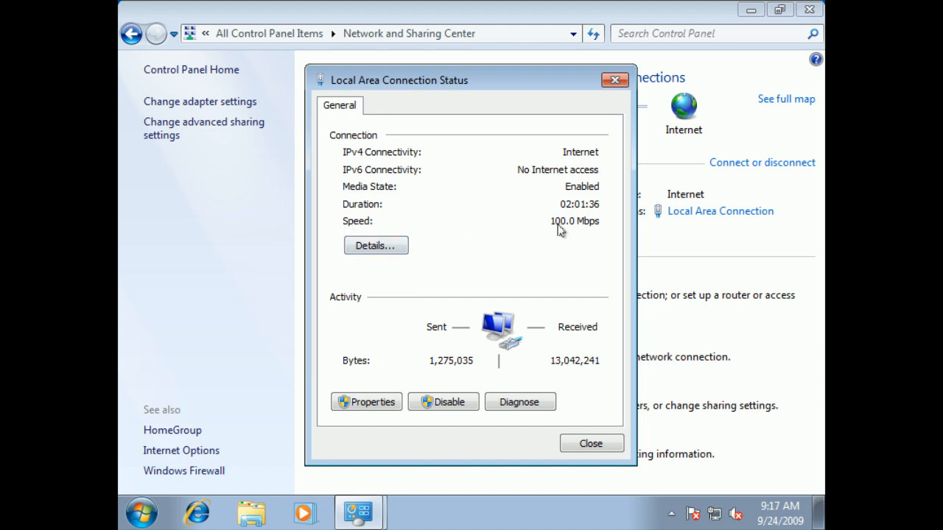
mouse_move(593, 229)
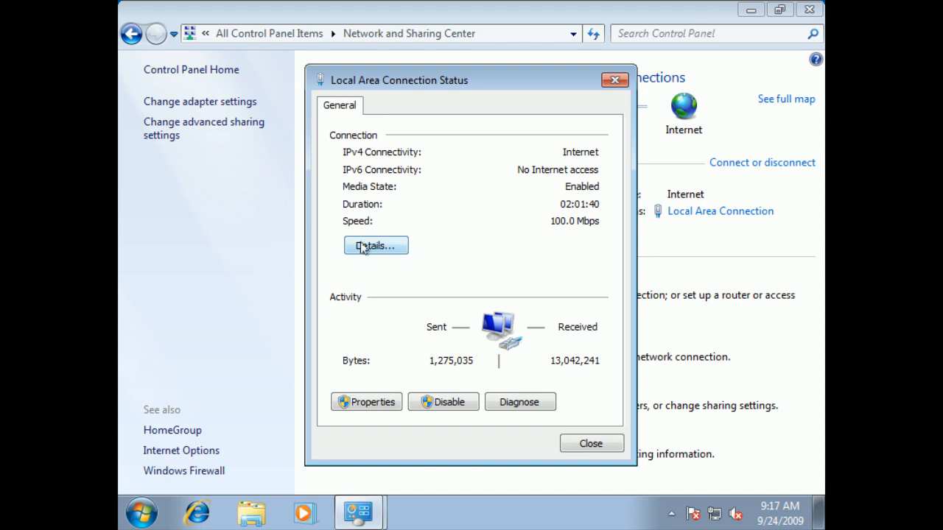
Step: Show connection details: DHCP enabled, IPv4 192.168.1.27, gateway 192.168.1.1
left_click(376, 245)
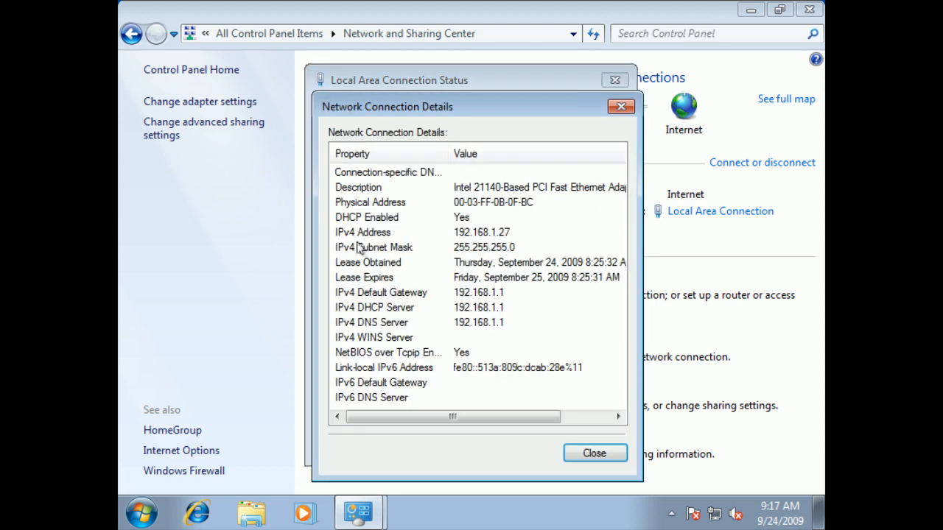
mouse_move(439, 136)
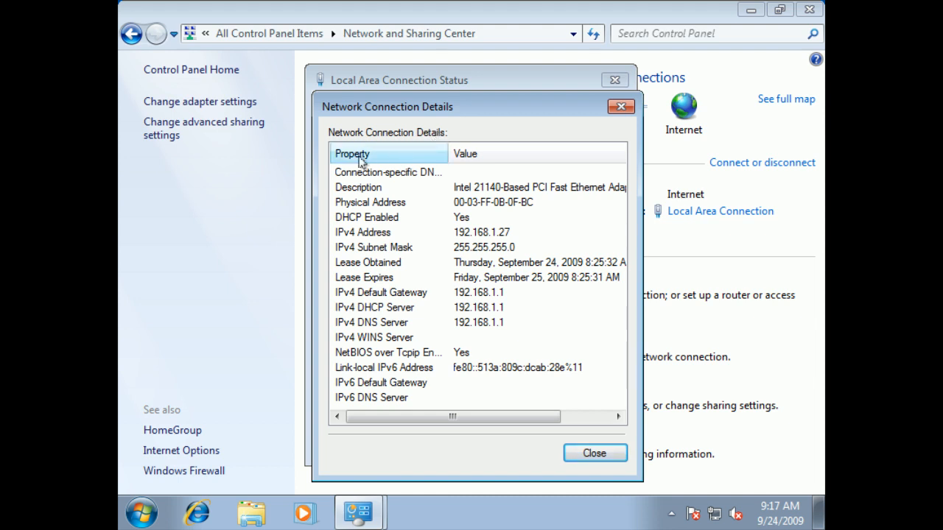
mouse_move(398, 202)
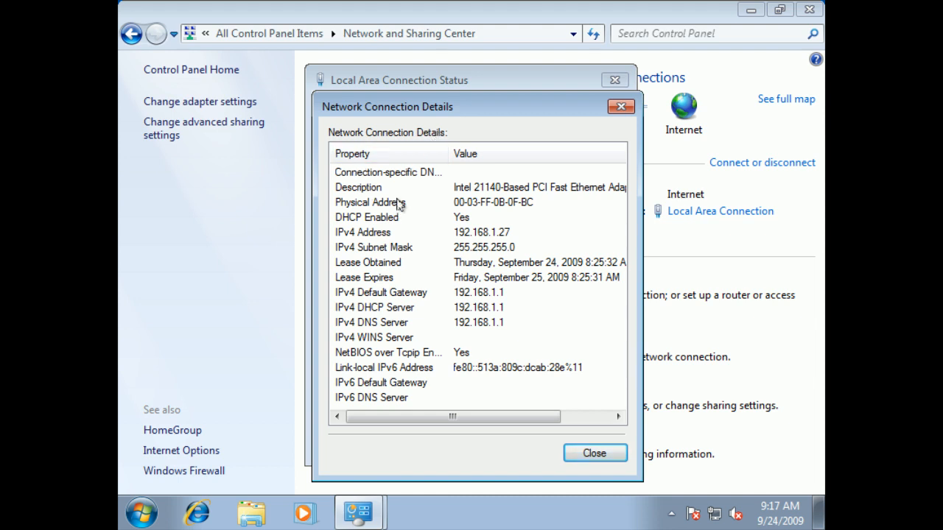
Step: Check the Physical Address, close the details and open Local Area Connection Properties
left_click(371, 202)
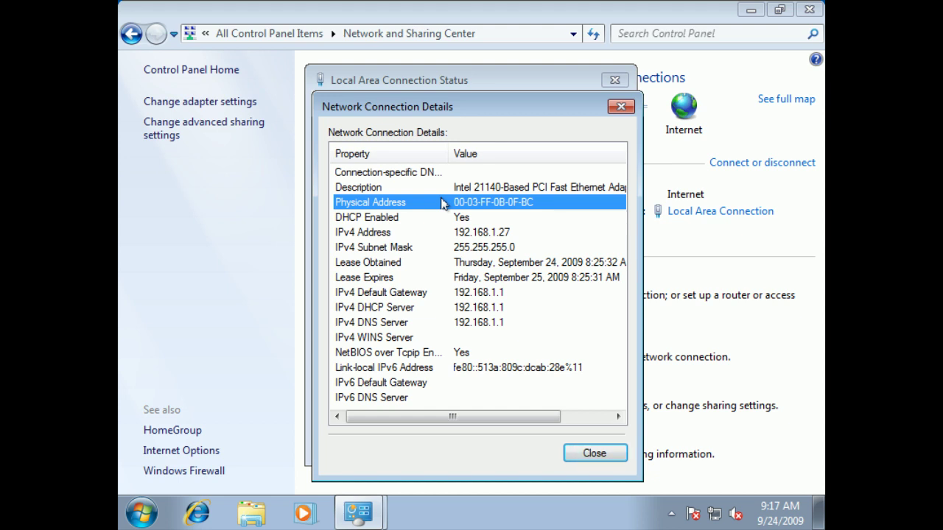
mouse_move(447, 154)
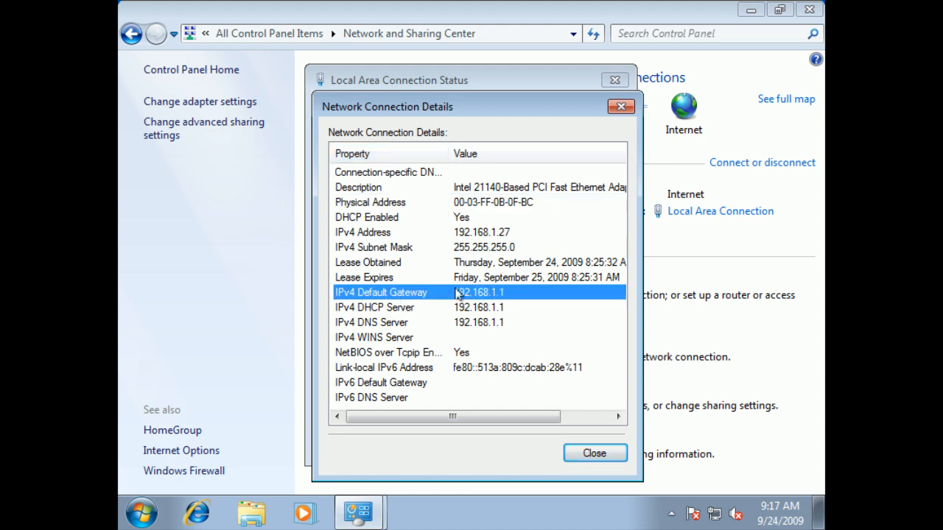
mouse_move(407, 294)
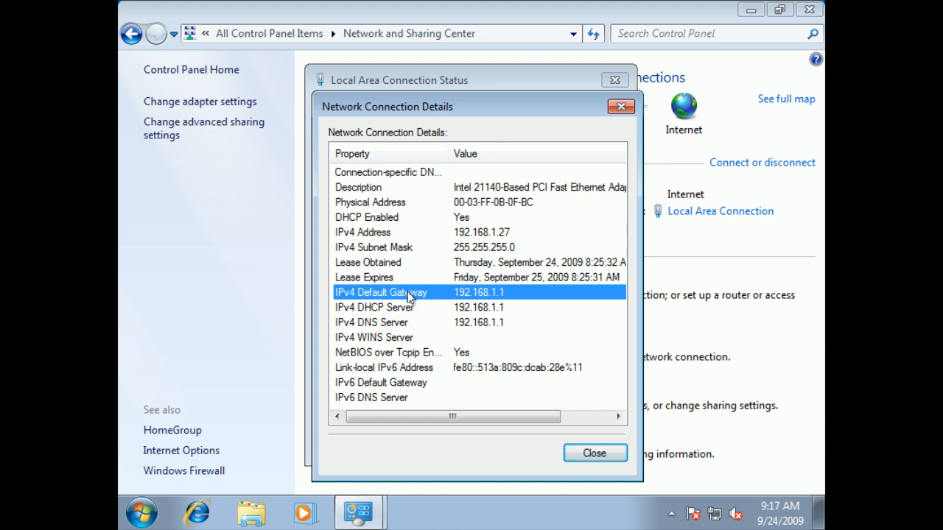
mouse_move(354, 103)
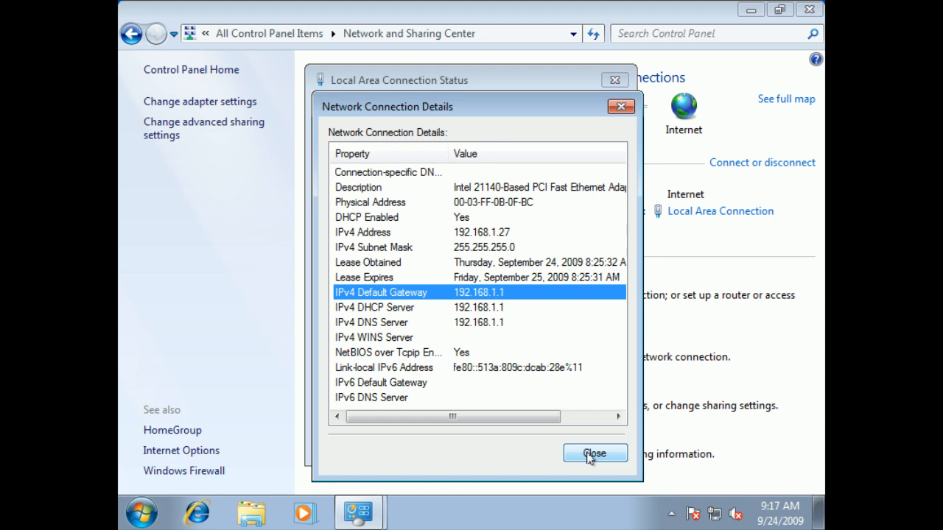
left_click(594, 453)
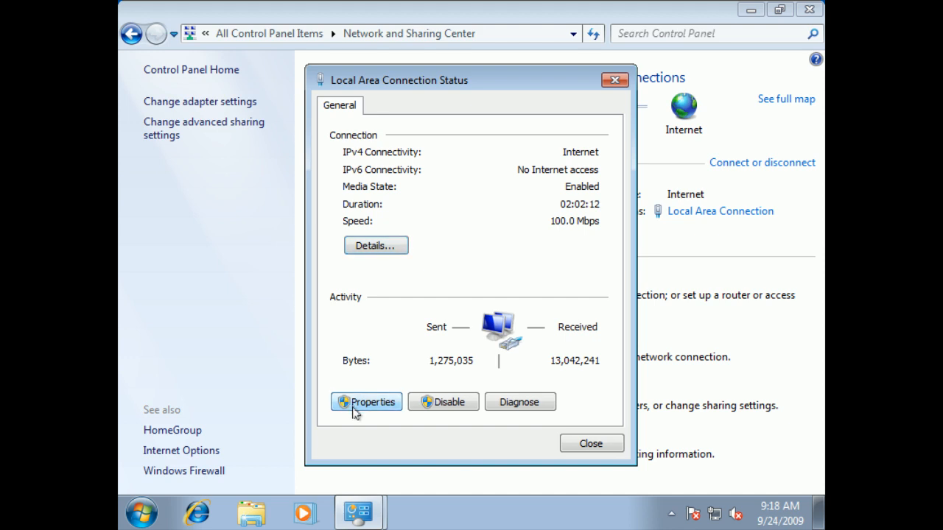
left_click(366, 401)
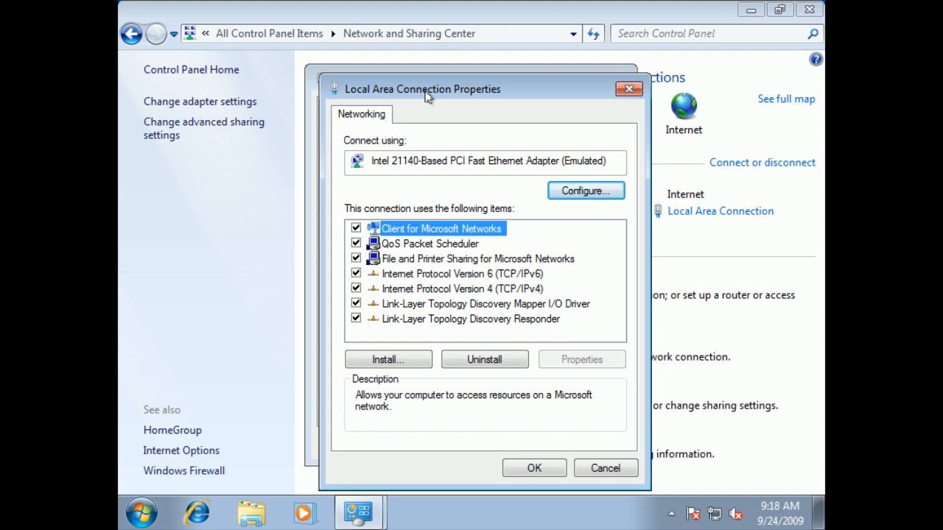
mouse_move(394, 309)
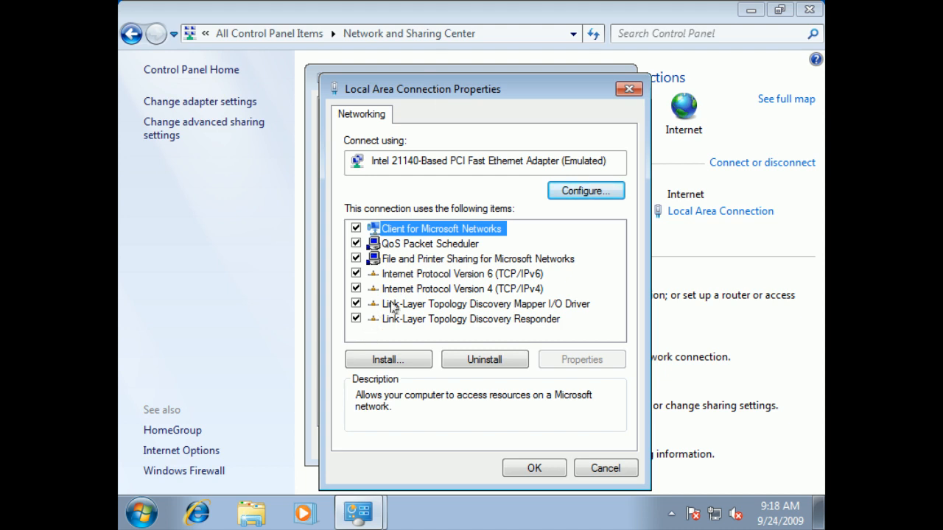
Step: Open the TCP/IPv4 properties and view the alternate configuration settings
left_click(462, 288)
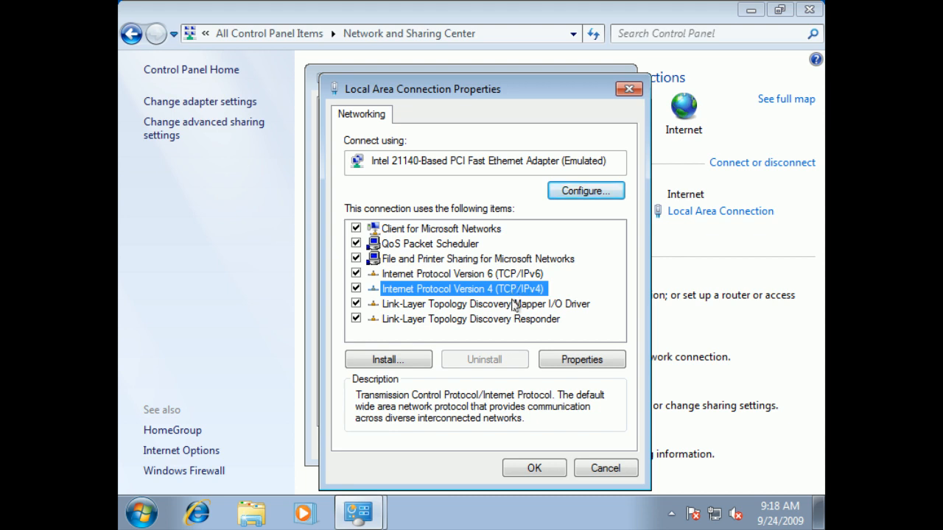
left_click(581, 359)
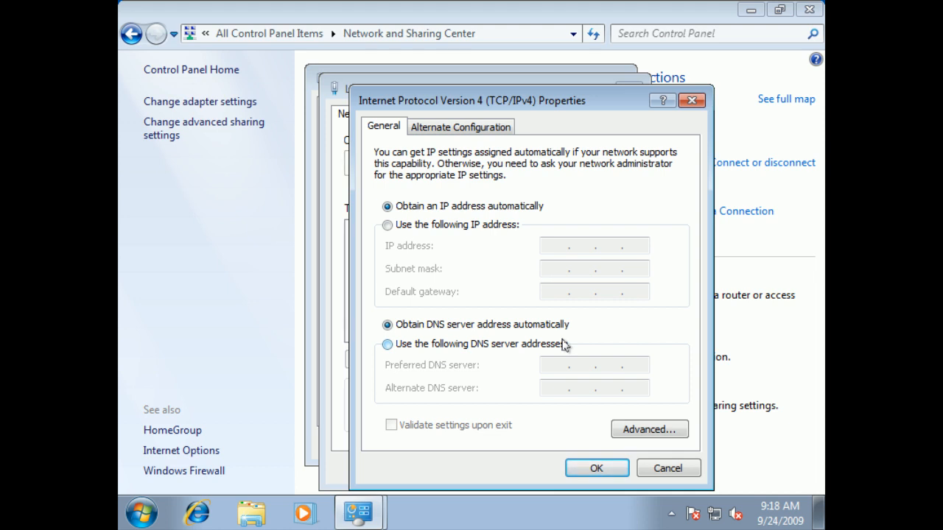
left_click(461, 126)
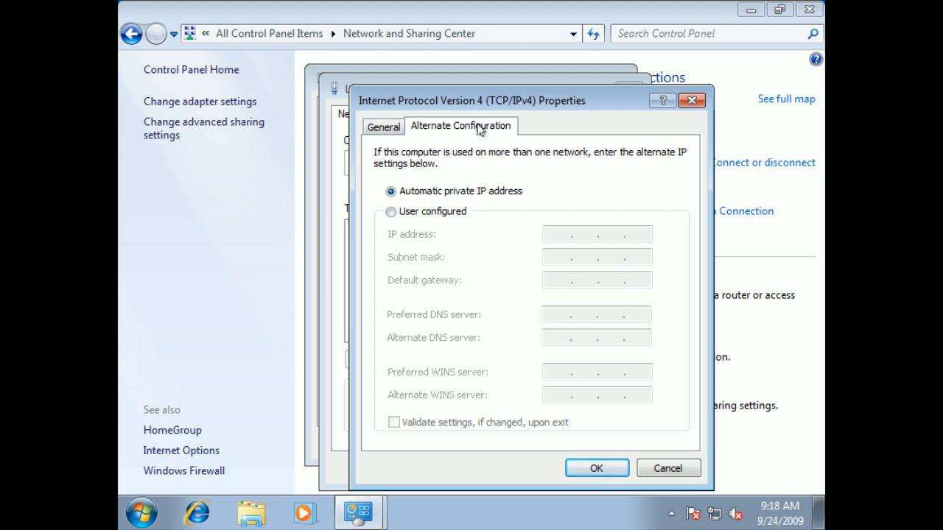
mouse_move(445, 196)
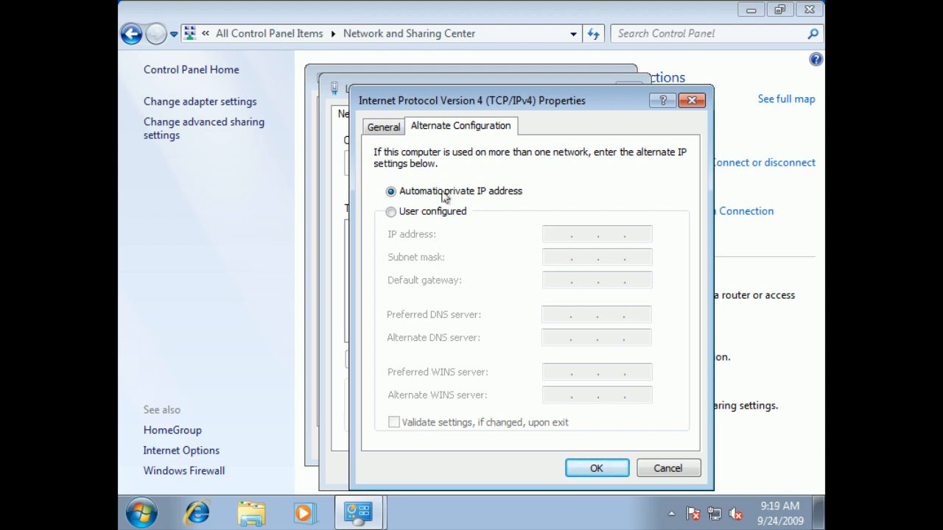
mouse_move(430, 204)
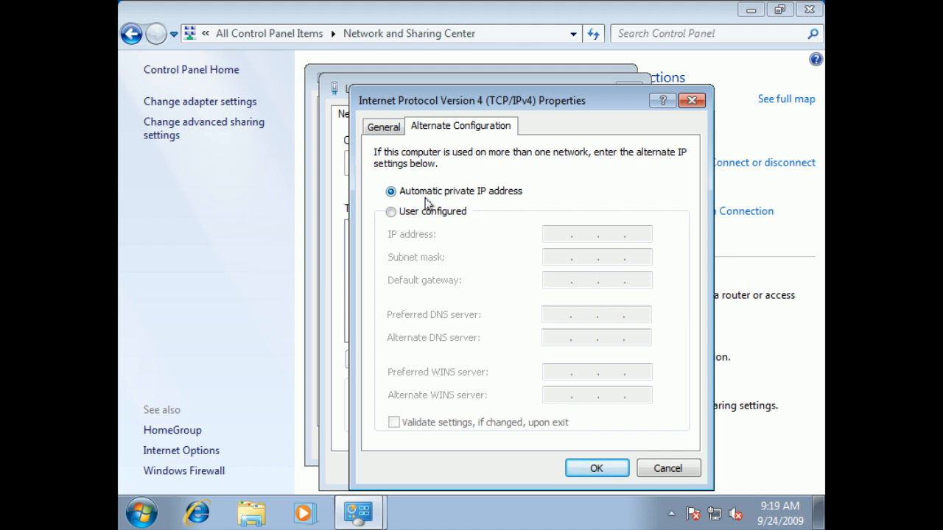
Step: Try a user-configured alternate address, revert to automatic private IP, and return to General settings
left_click(391, 212)
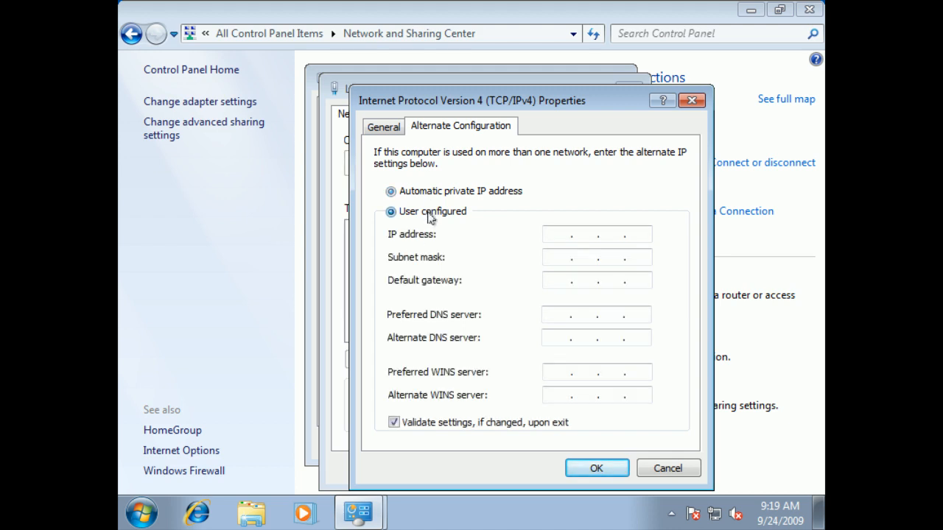
left_click(391, 212)
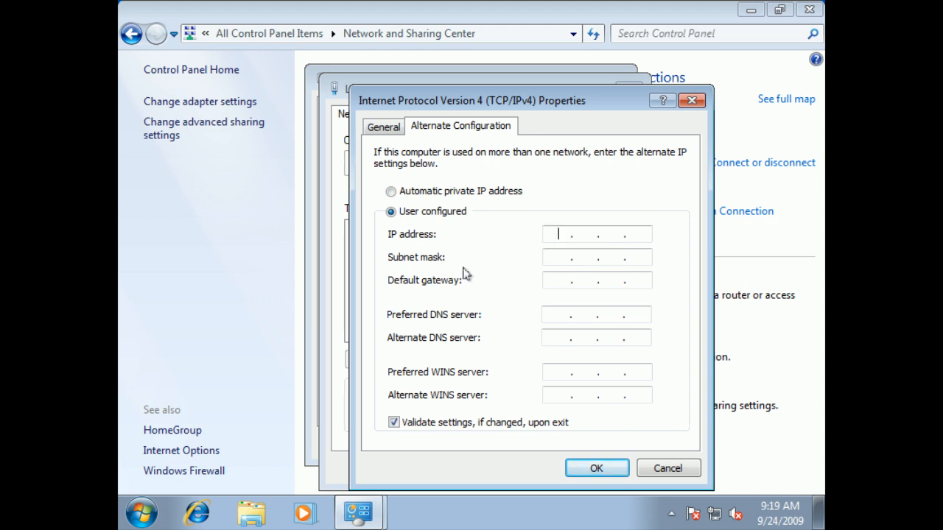
mouse_move(595, 378)
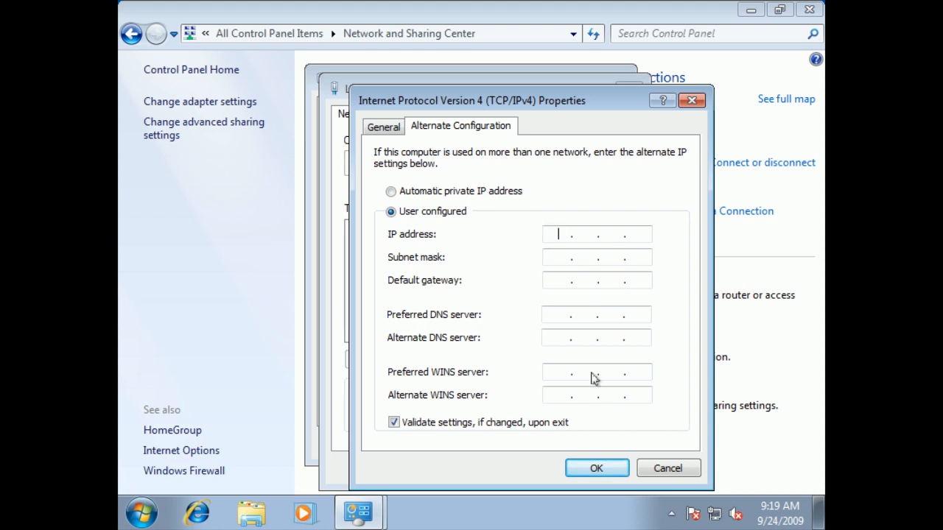
mouse_move(570, 394)
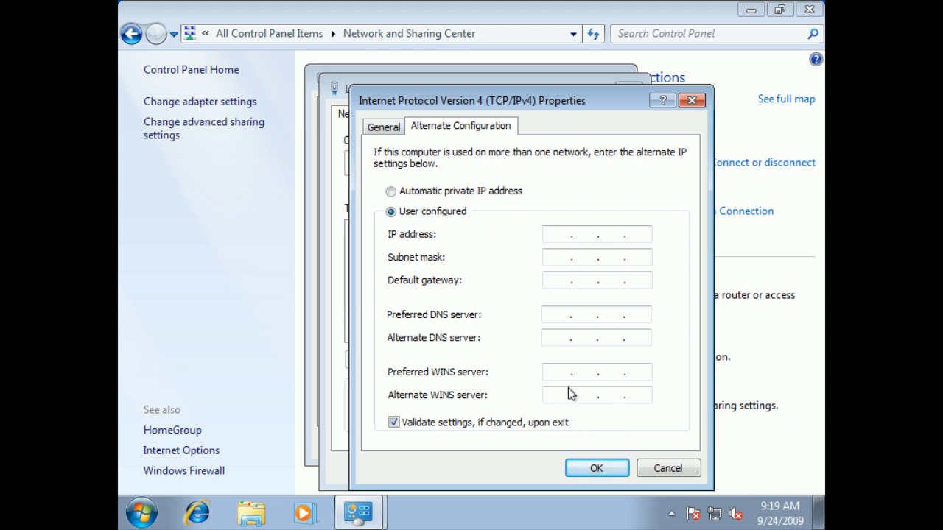
left_click(560, 234)
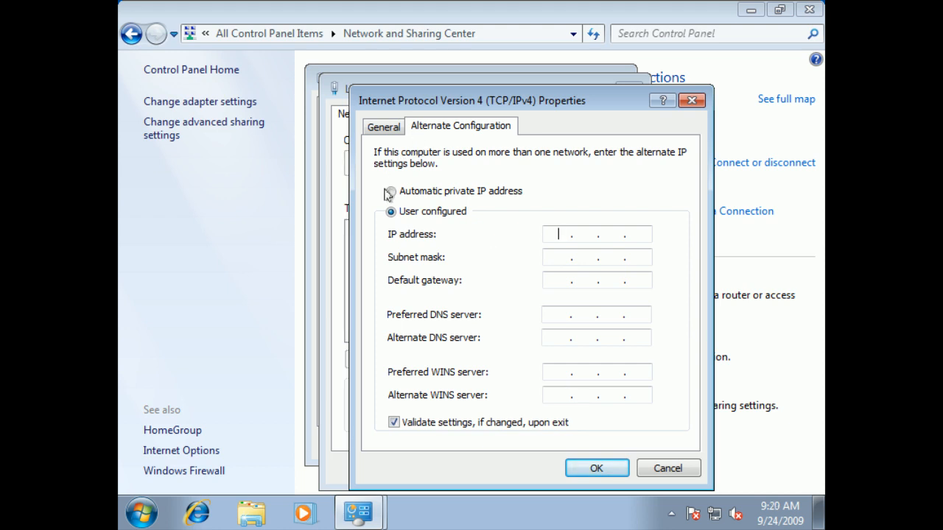
left_click(390, 190)
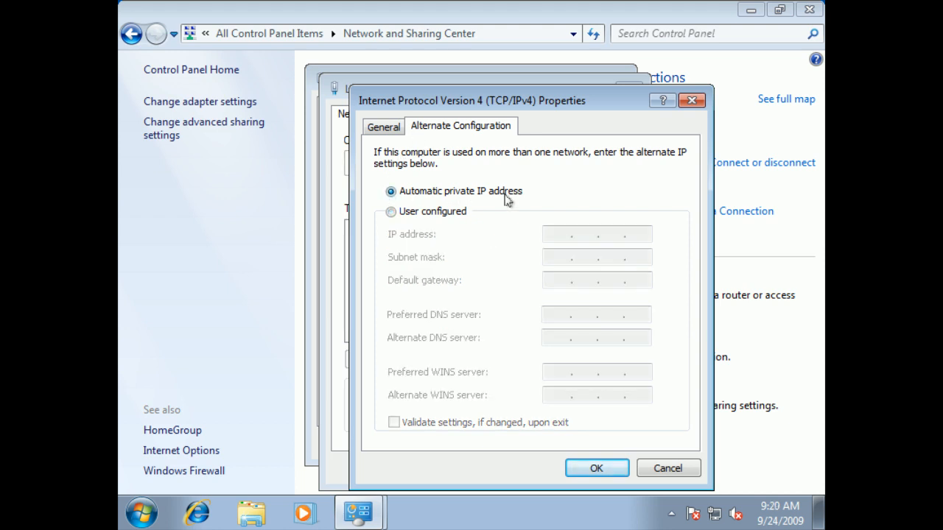
left_click(382, 126)
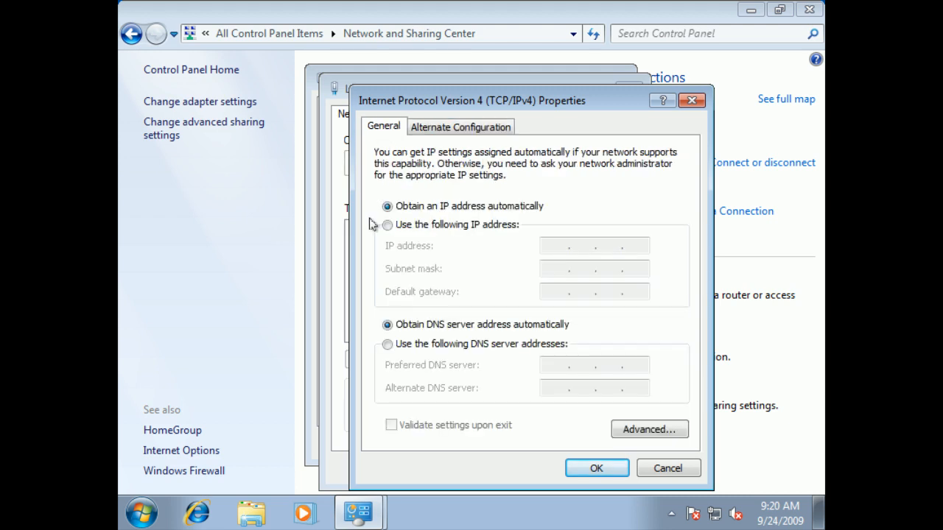
Step: Switch IPv4 to manual address 192.168.2.254, mask 255.255.255.0, preferred DNS 192.168.2.1
left_click(388, 225)
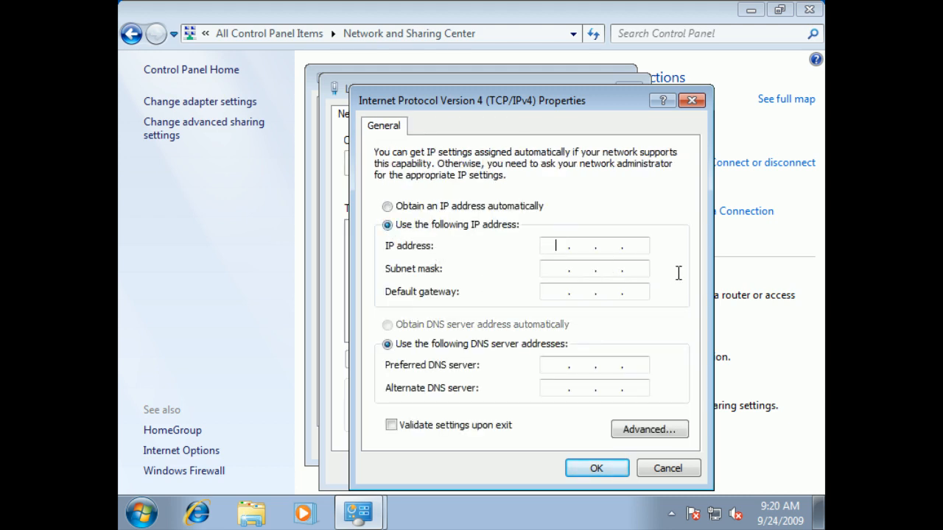
mouse_move(435, 236)
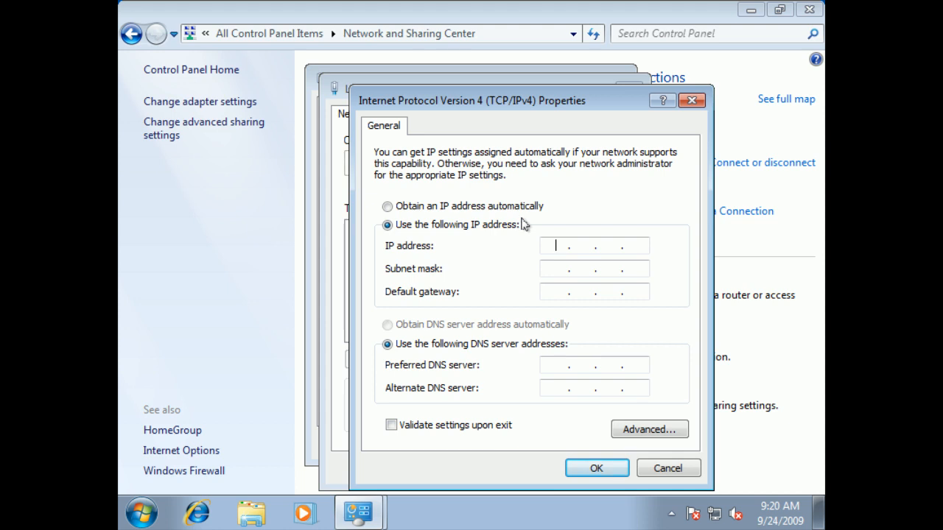
type("192.16")
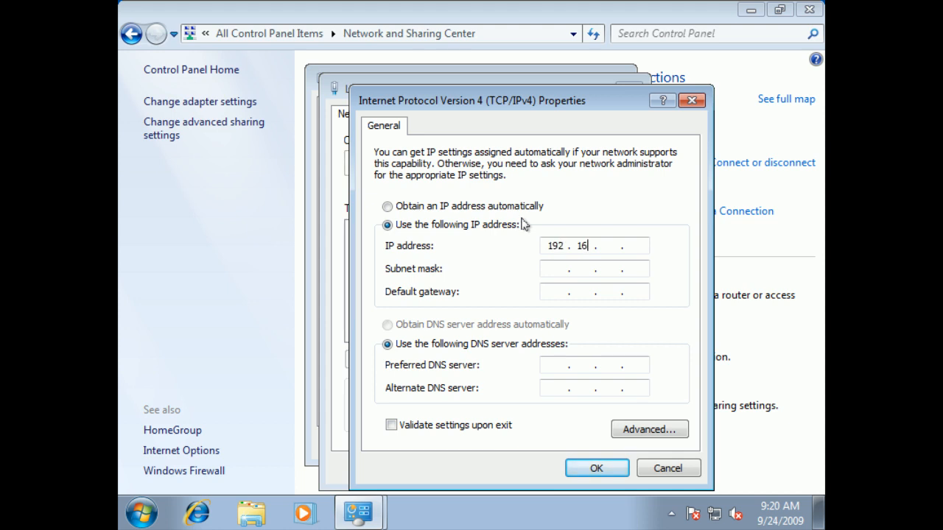
type("168.2")
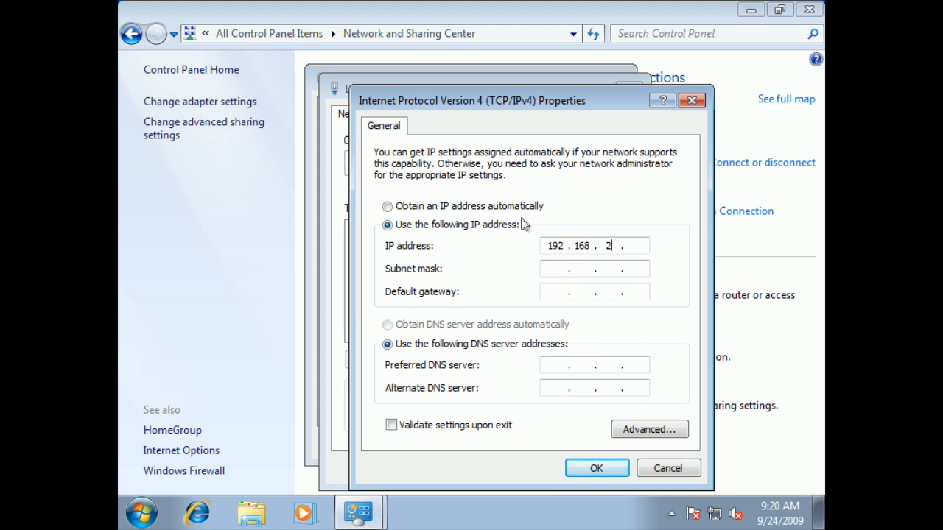
type("254")
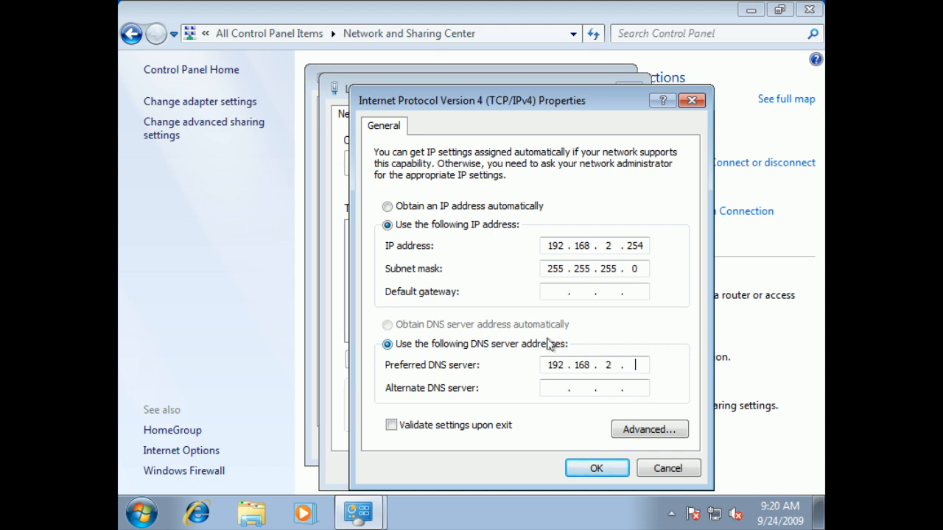
type("1")
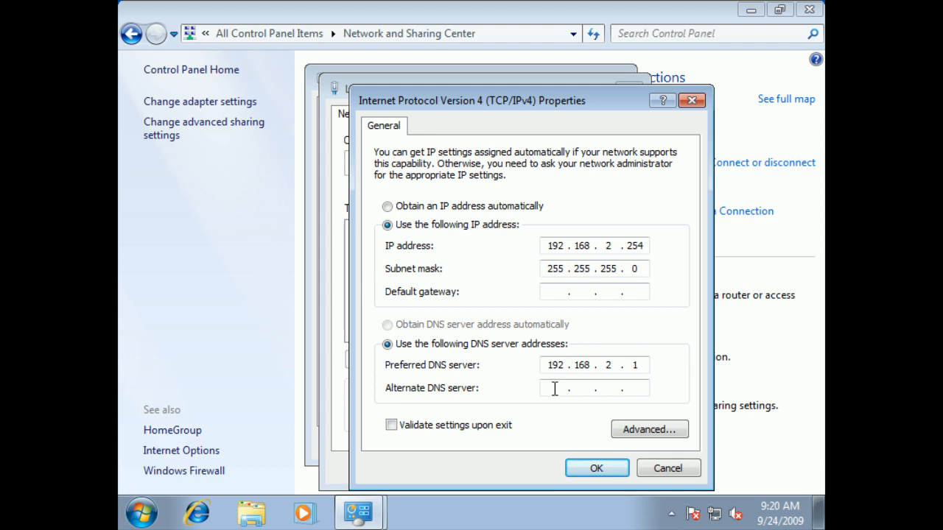
mouse_move(648, 429)
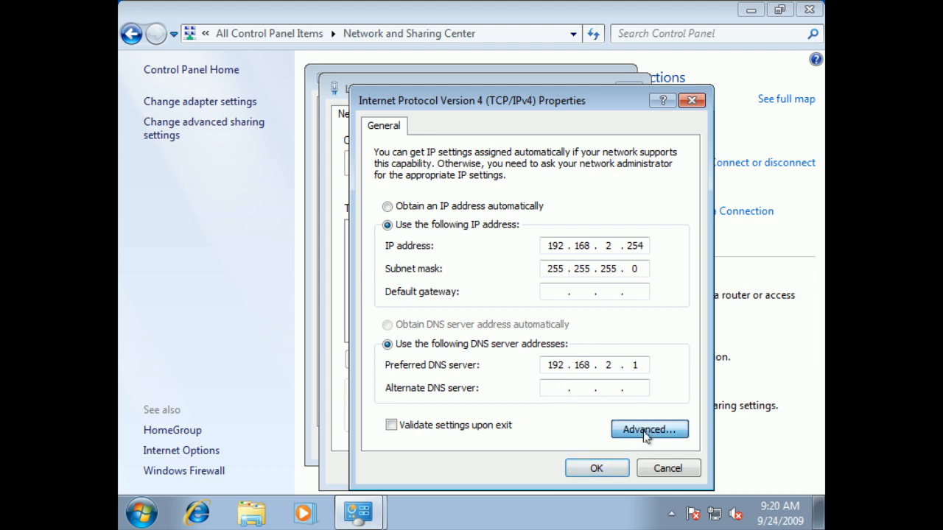
Step: Review Advanced TCP/IP Settings: DNS server 192.168.2.1, empty WINS, IP 192.168.2.254 without gateway
left_click(649, 429)
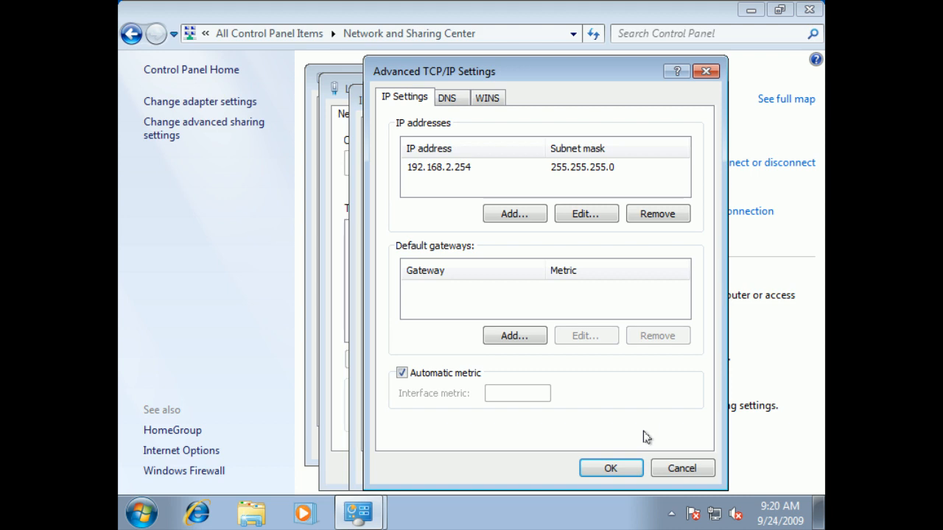
mouse_move(423, 136)
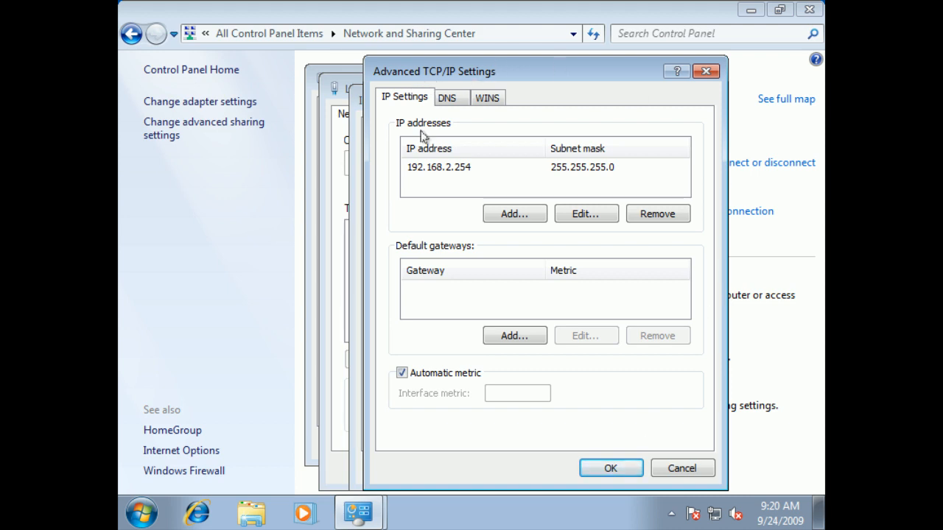
mouse_move(418, 185)
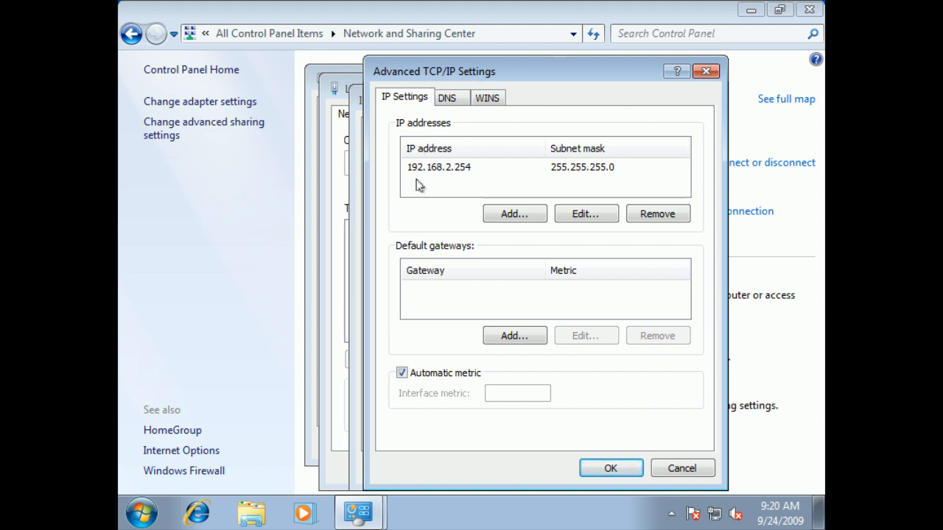
left_click(447, 98)
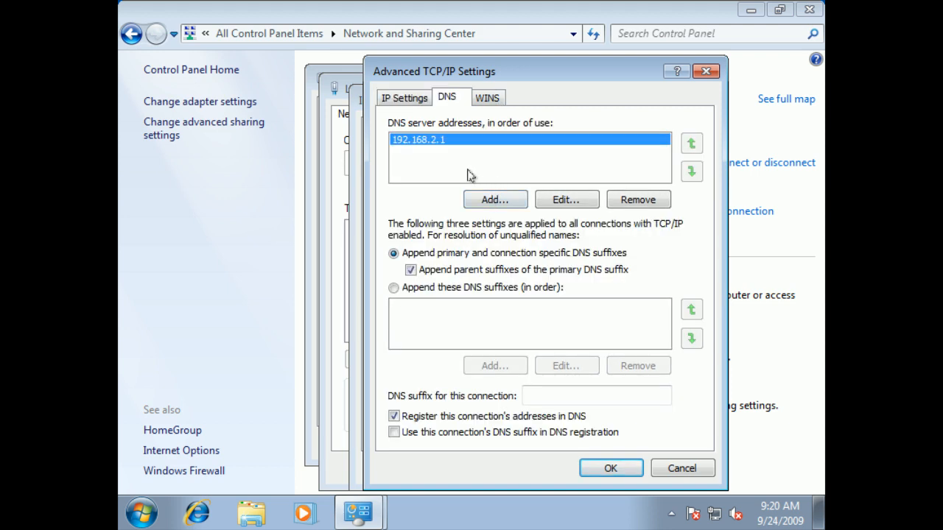
mouse_move(431, 322)
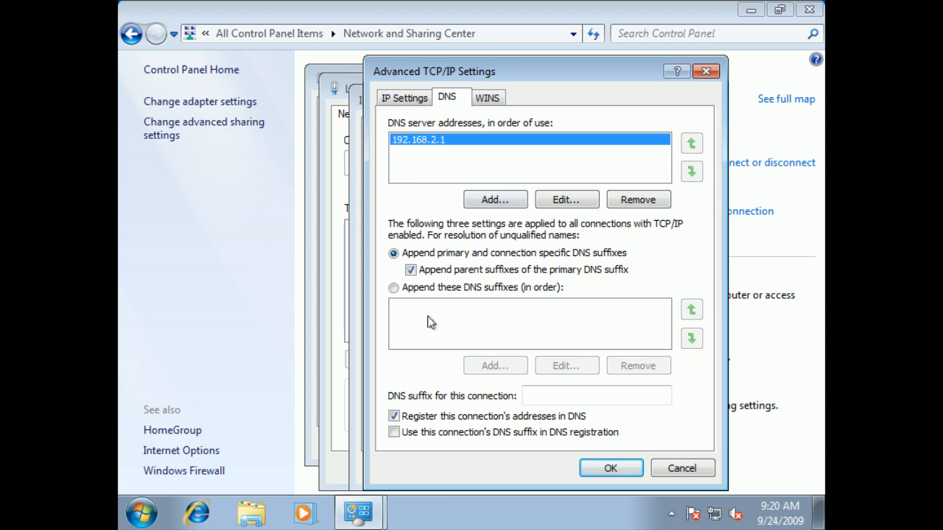
mouse_move(427, 316)
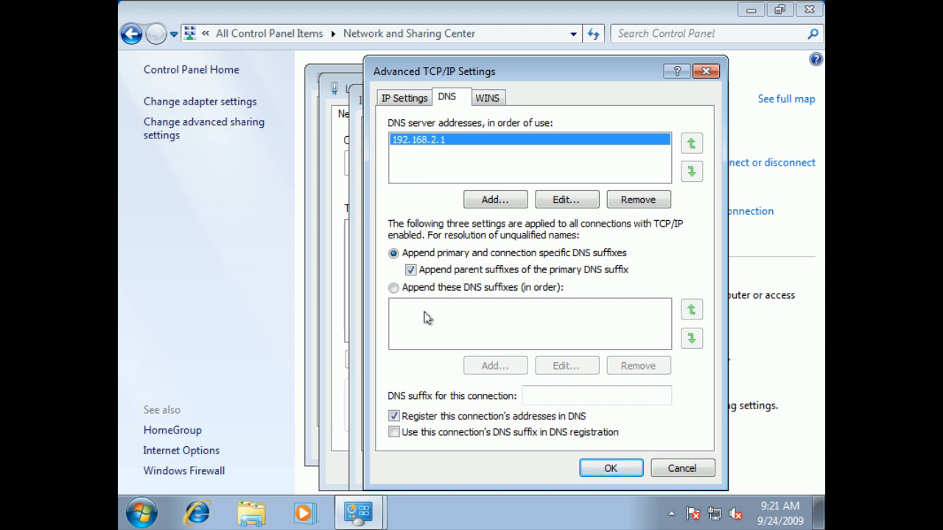
mouse_move(537, 300)
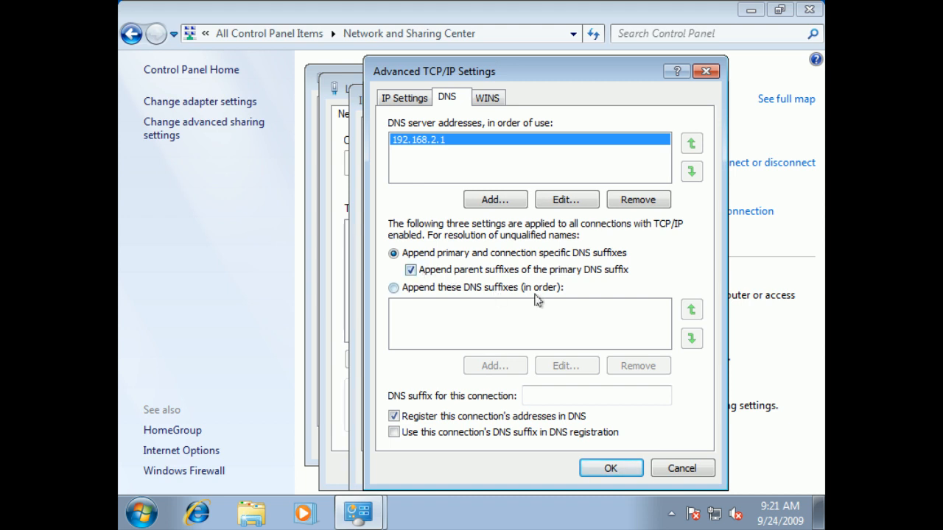
mouse_move(471, 293)
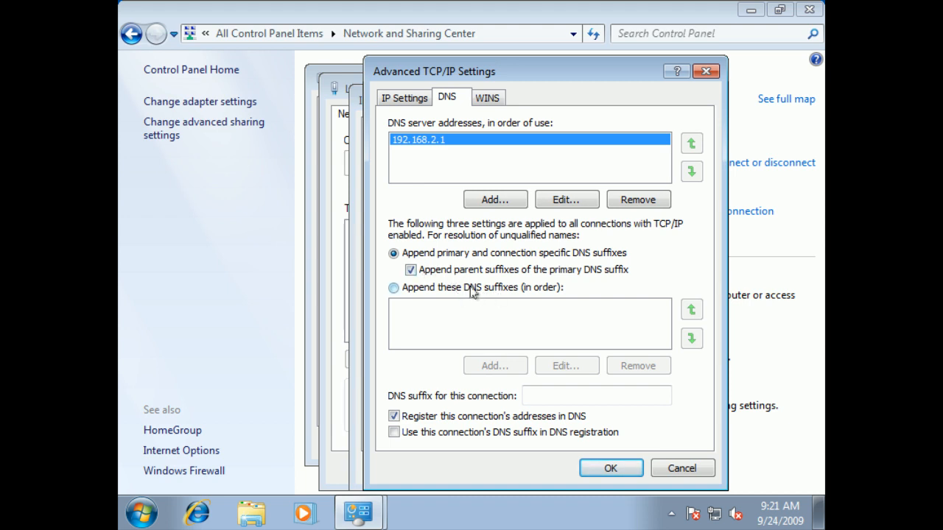
mouse_move(487, 98)
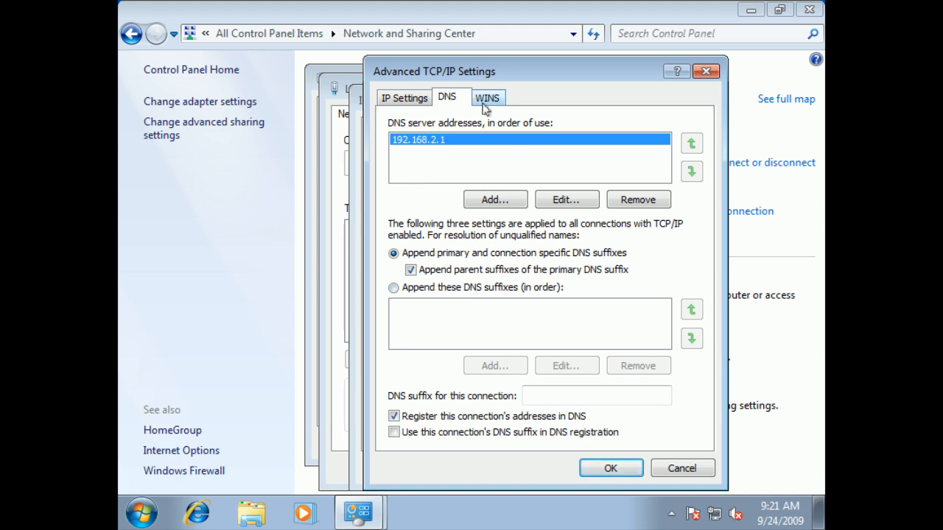
left_click(487, 97)
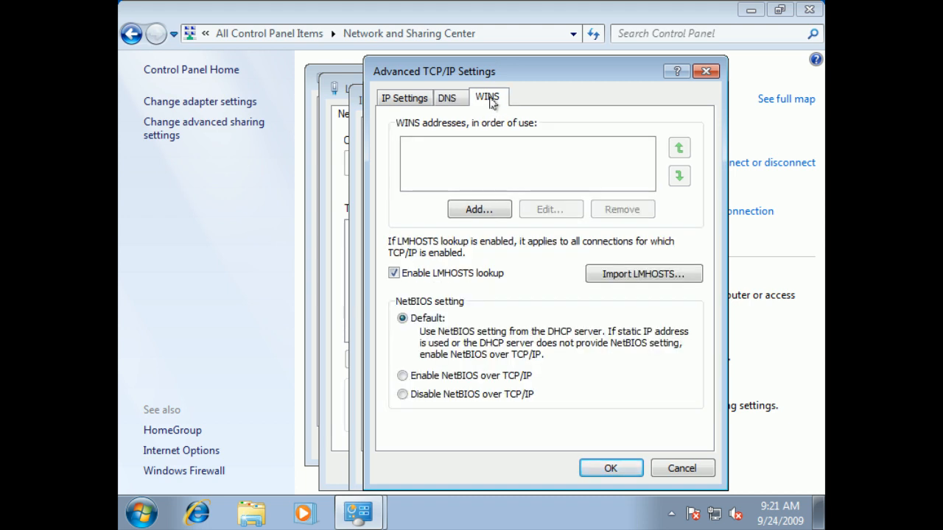
left_click(404, 97)
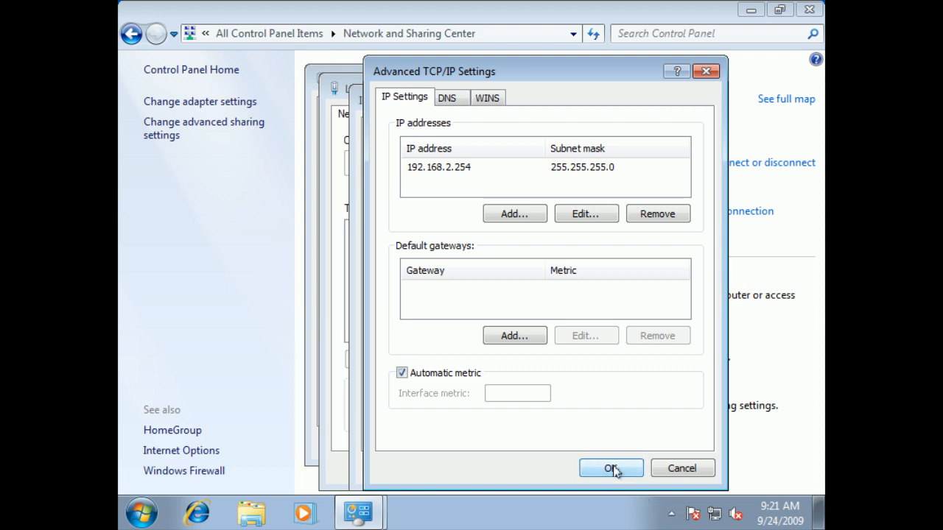
Step: Accept the advanced settings, enable 'Validate settings upon exit', and save the IPv4 properties
left_click(610, 468)
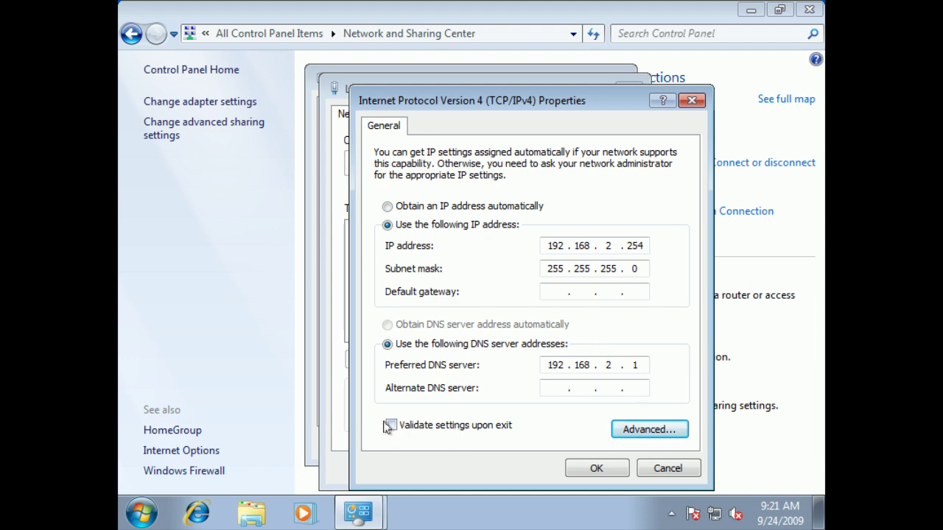
left_click(391, 425)
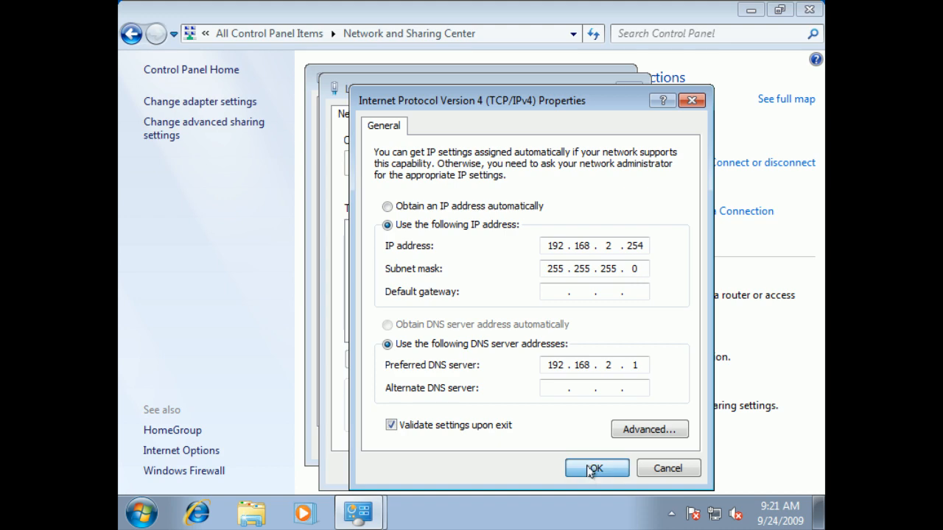
left_click(596, 468)
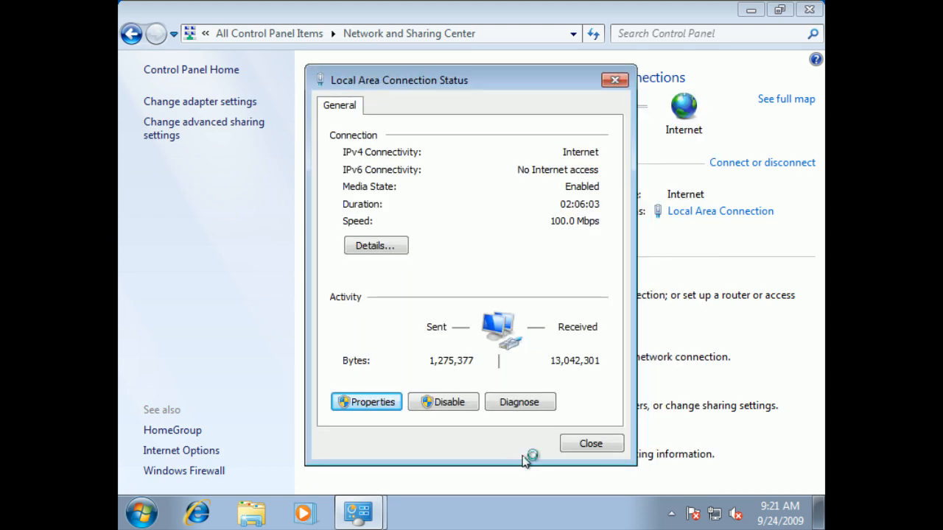
left_click(519, 402)
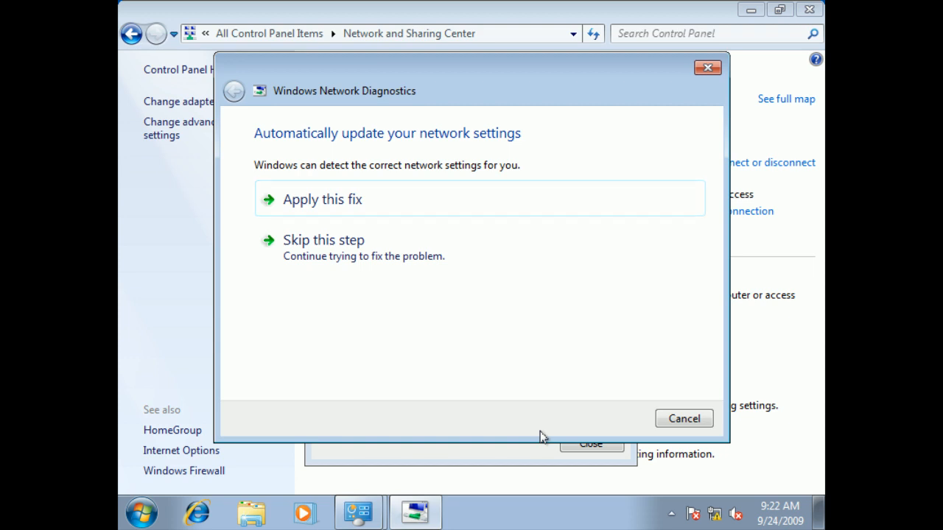
mouse_move(322, 199)
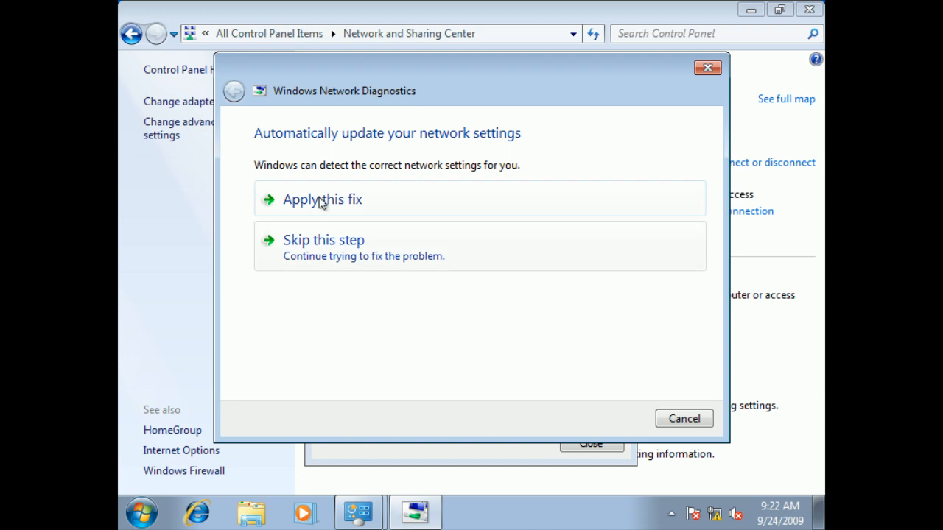
Step: Apply the diagnostics fix that enables DHCP for Local Area Connection, then close the troubleshooter
left_click(322, 199)
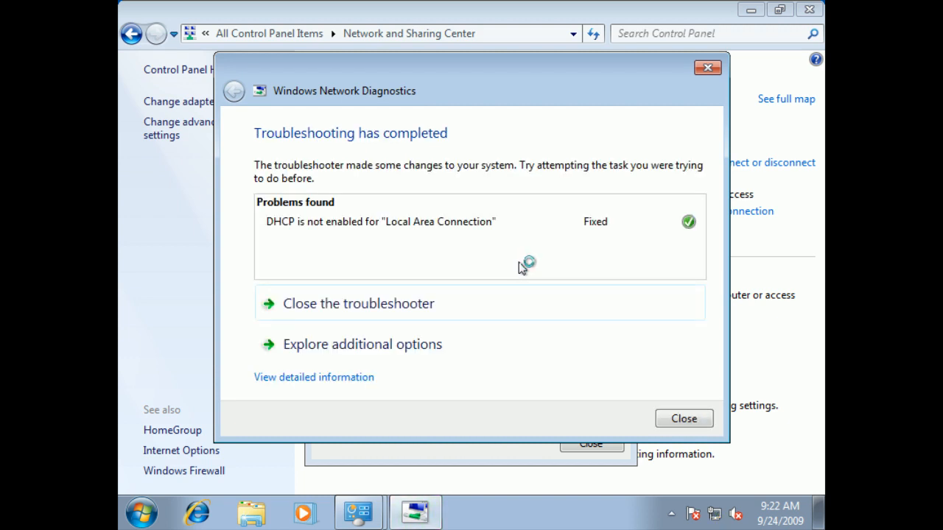
mouse_move(521, 269)
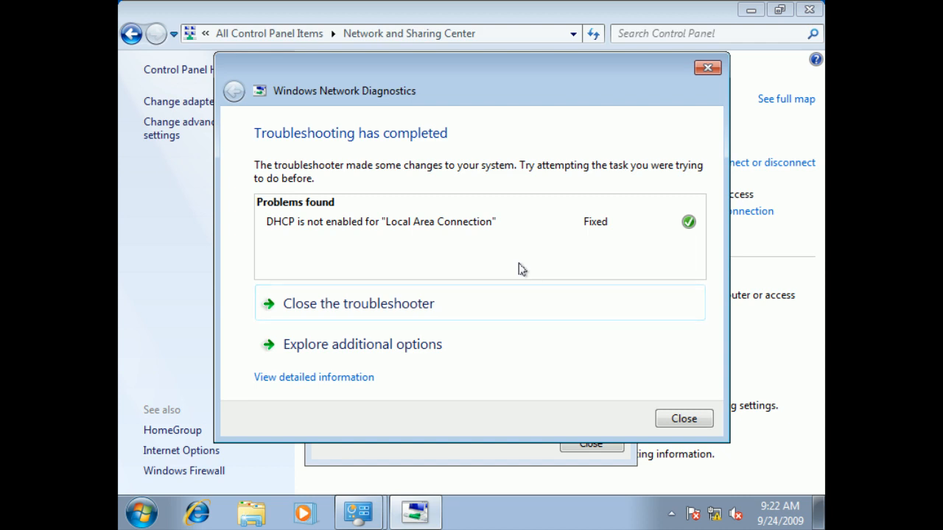
mouse_move(566, 242)
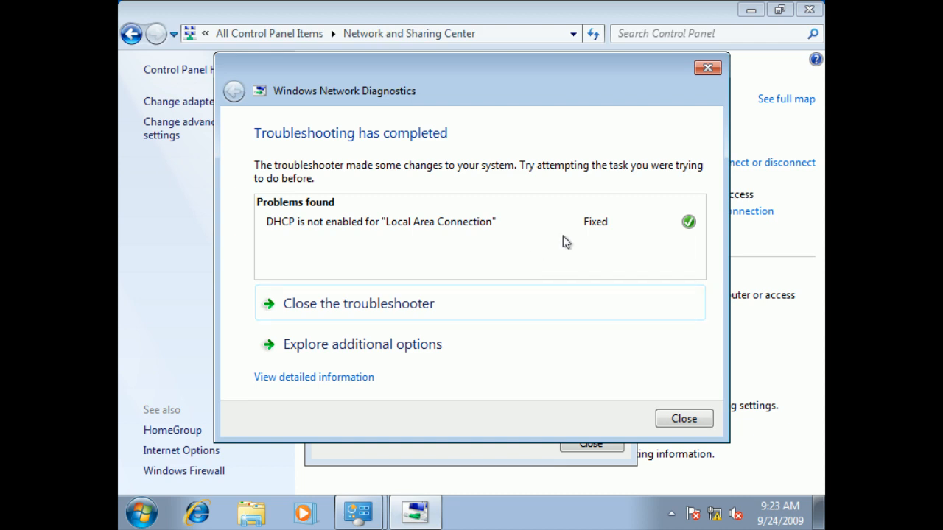
mouse_move(725, 445)
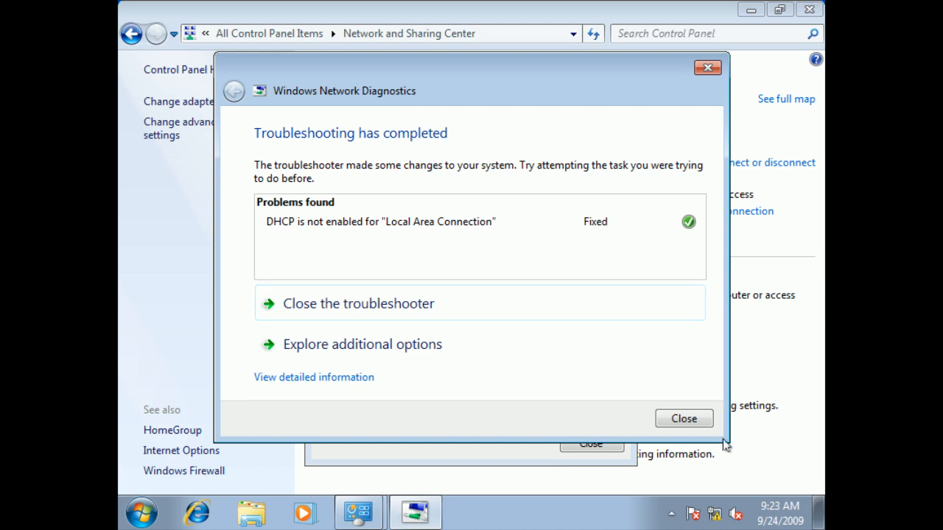
left_click(683, 418)
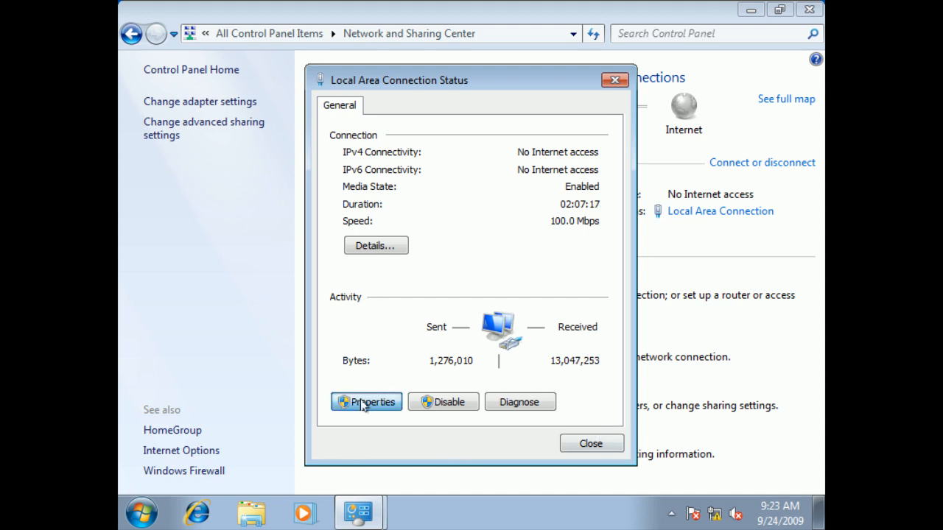
left_click(366, 401)
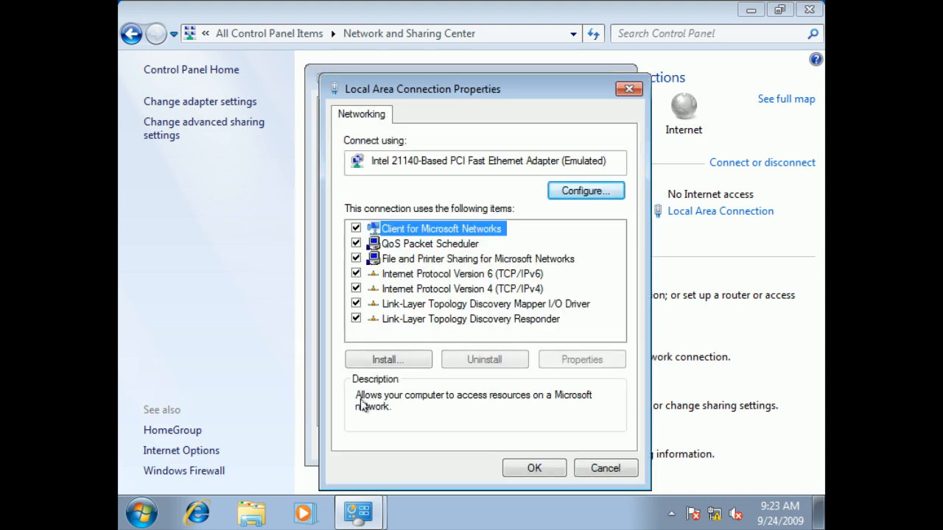
left_click(460, 289)
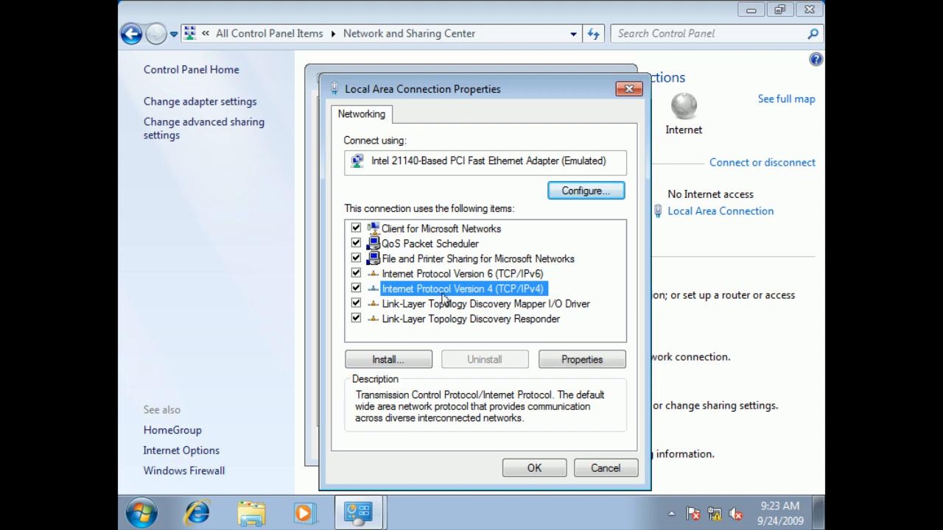
left_click(581, 359)
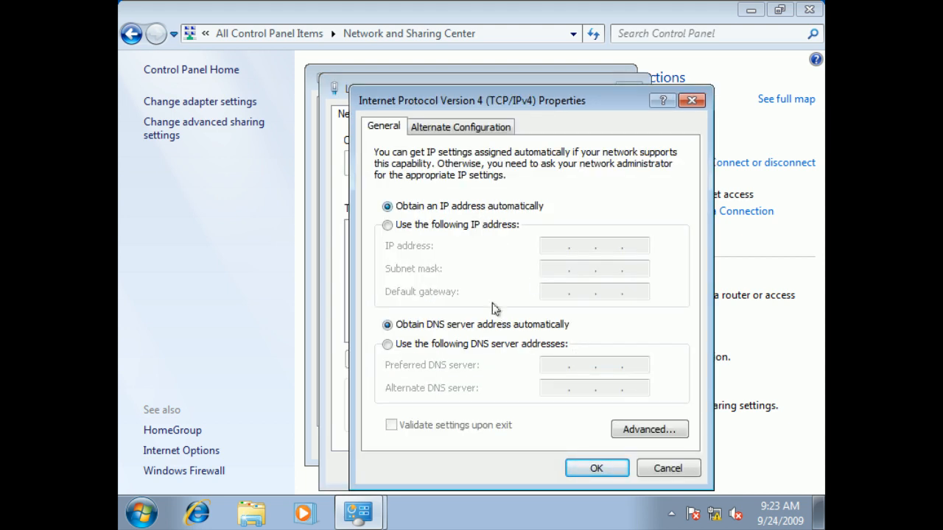
mouse_move(494, 344)
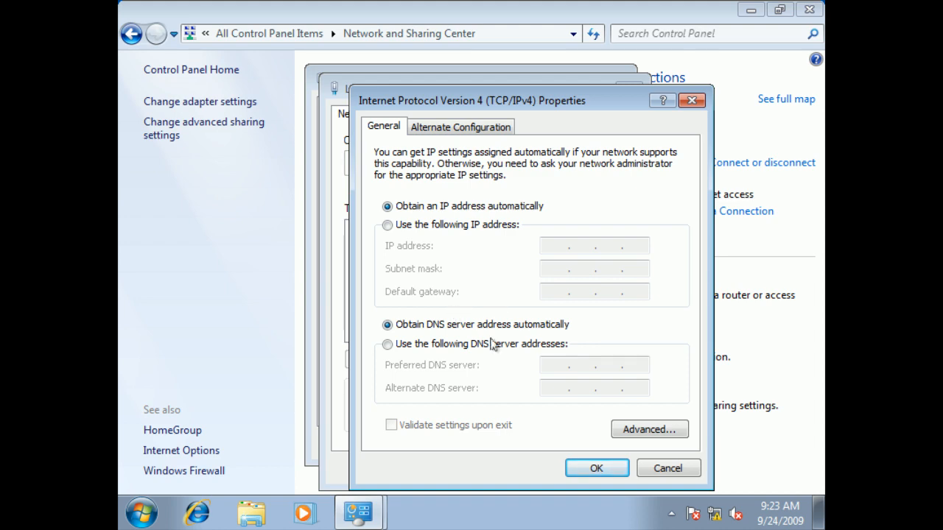
left_click(596, 468)
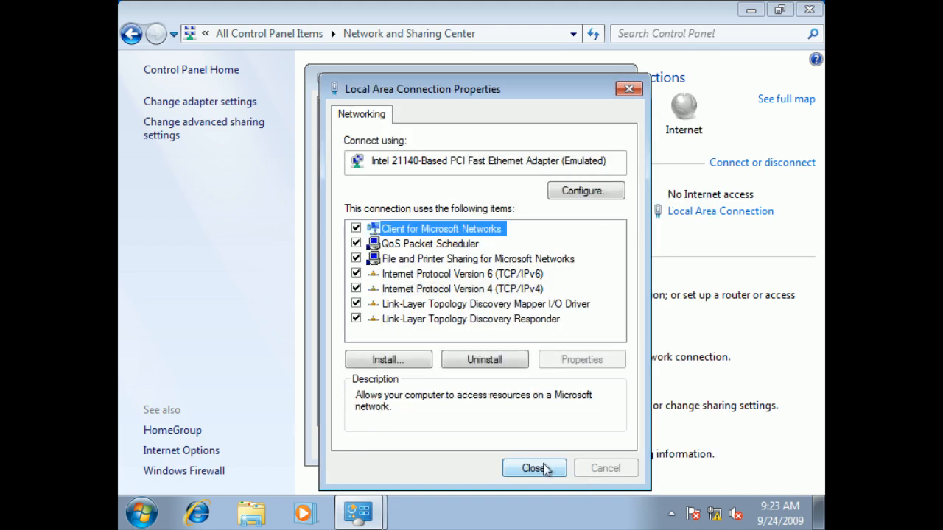
left_click(463, 288)
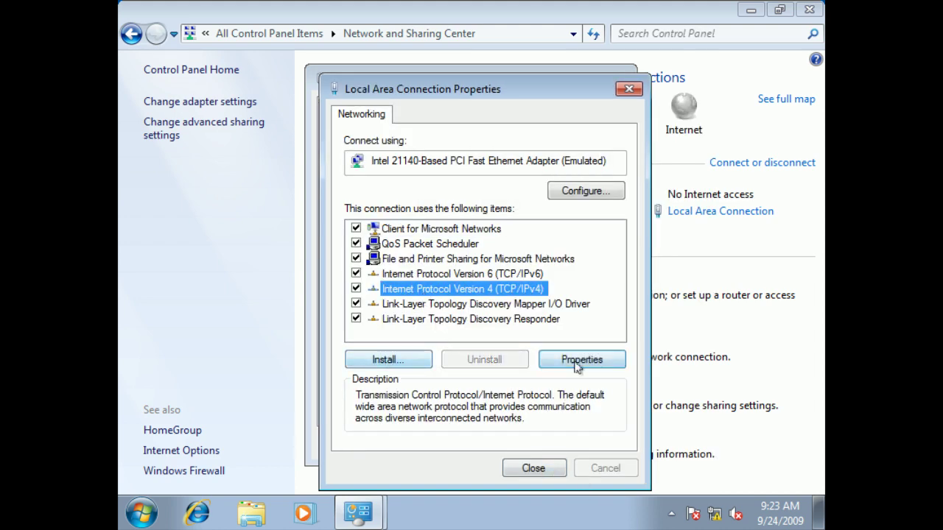
left_click(581, 359)
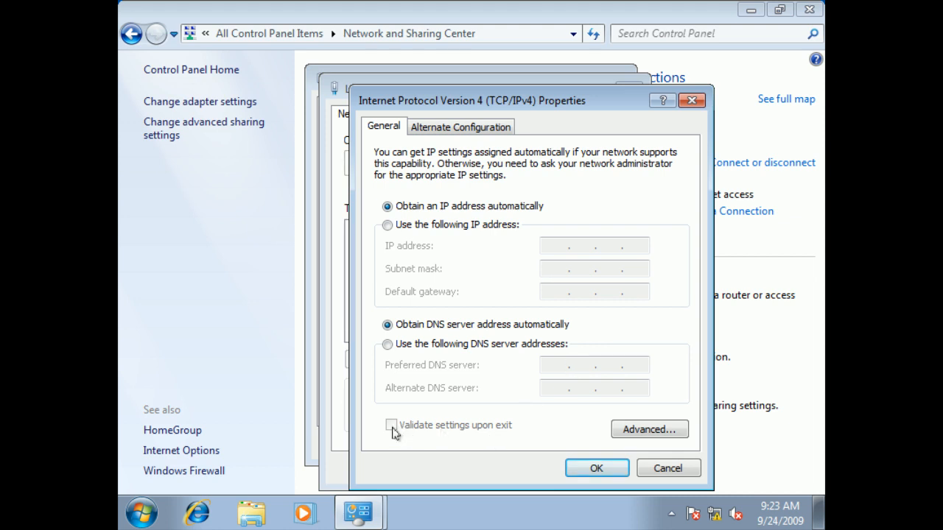
mouse_move(389, 433)
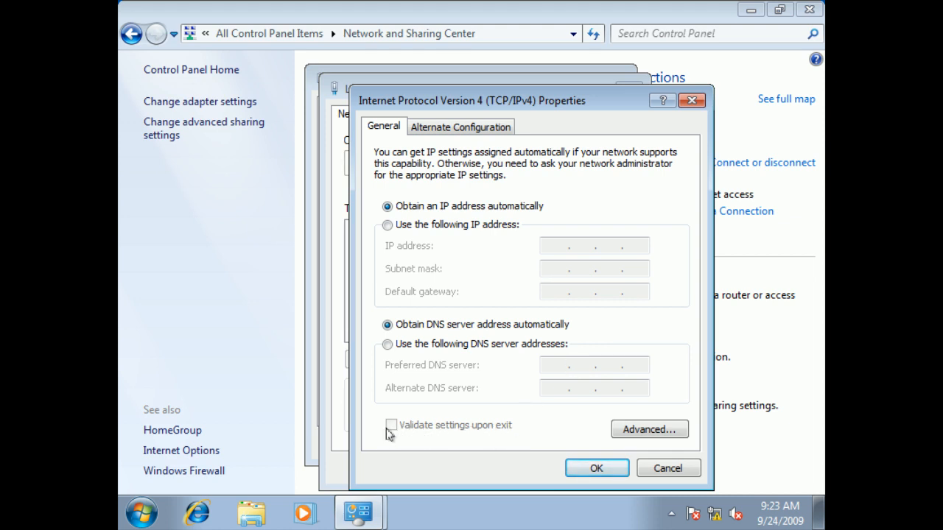
left_click(596, 468)
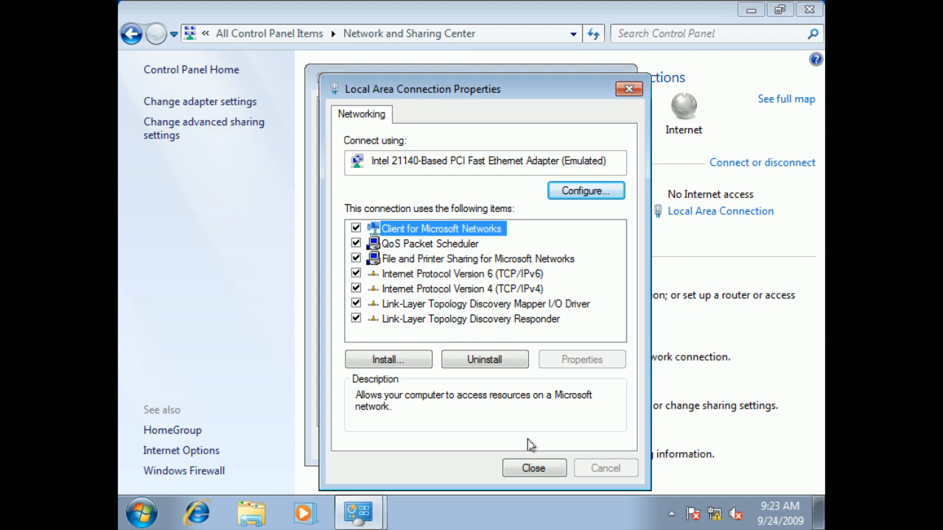
left_click(533, 467)
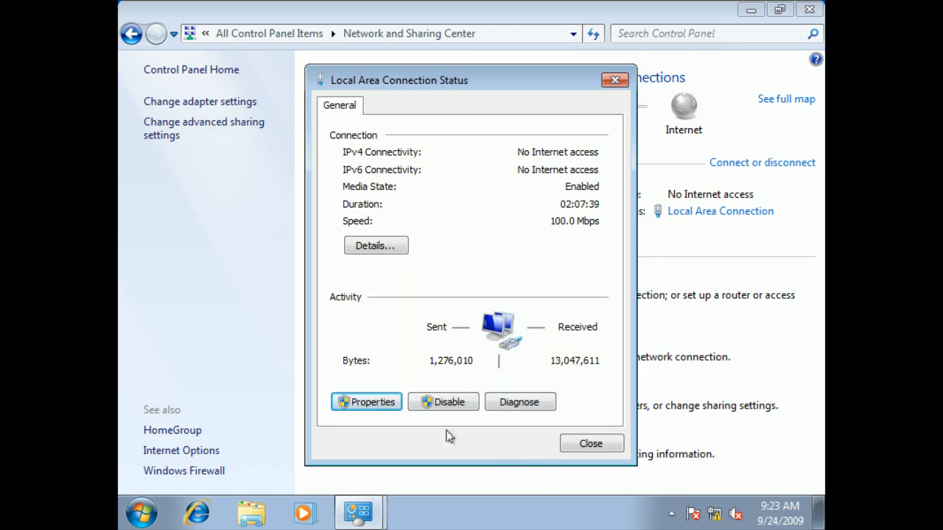